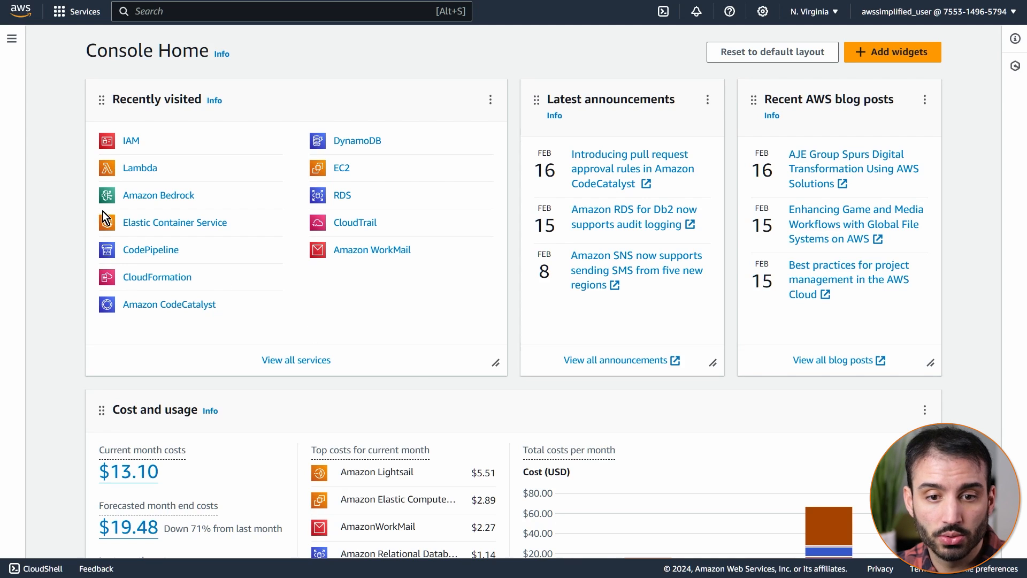
mouse_move(137, 201)
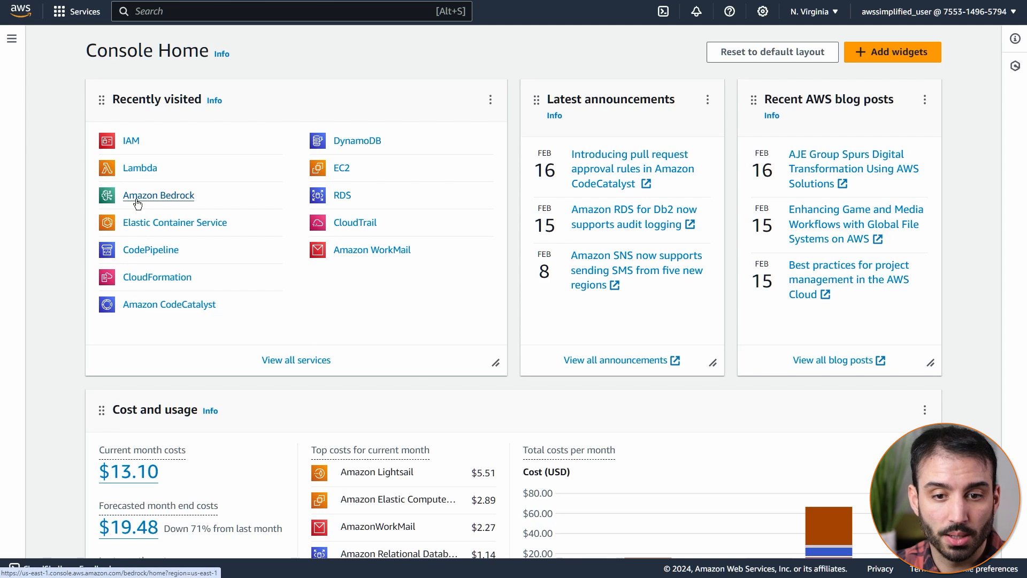
Step: Go to Amazon Bedrock from Recently visited and expand its side navigation sections
left_click(158, 196)
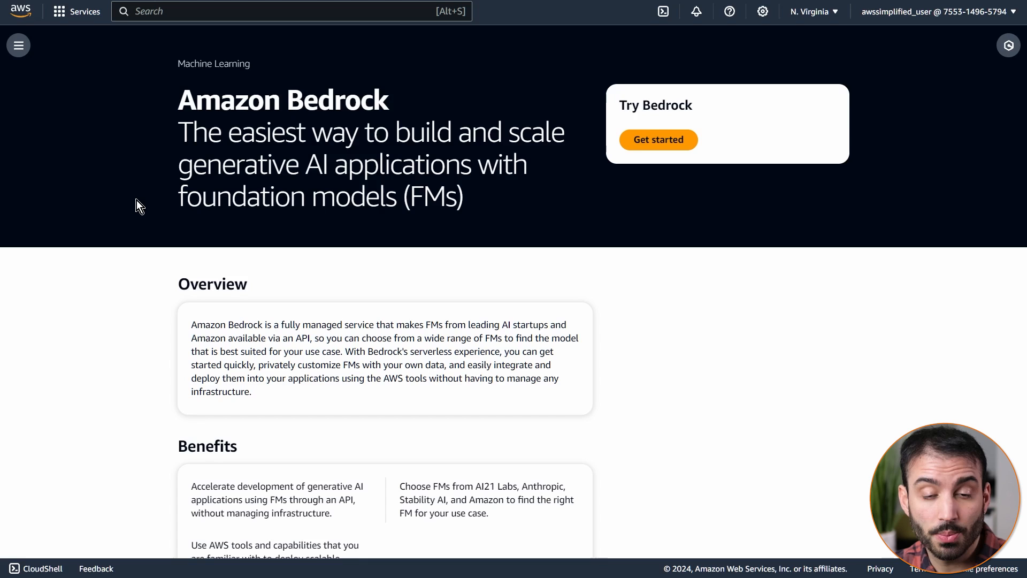
left_click(18, 45)
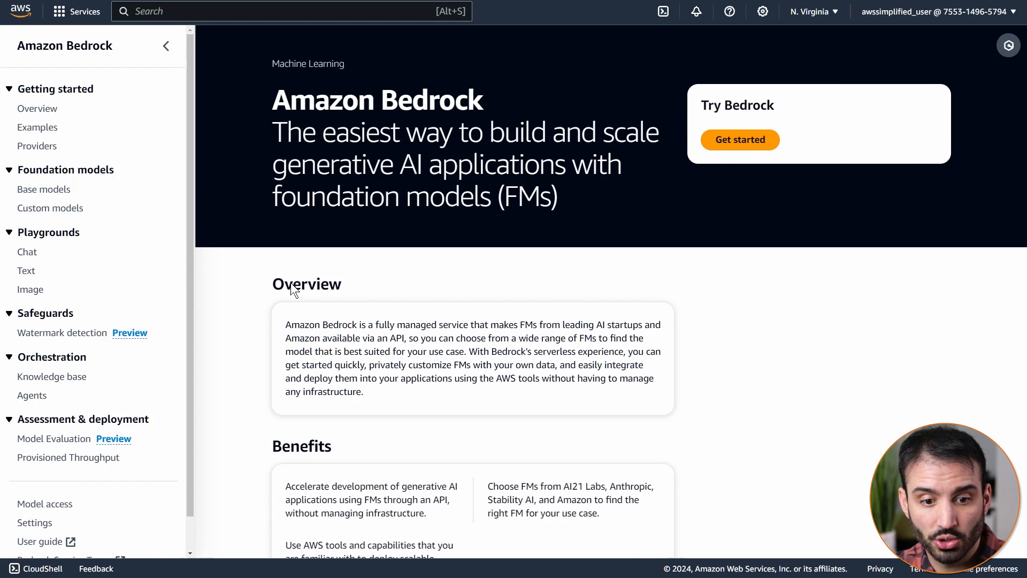
left_click(164, 45)
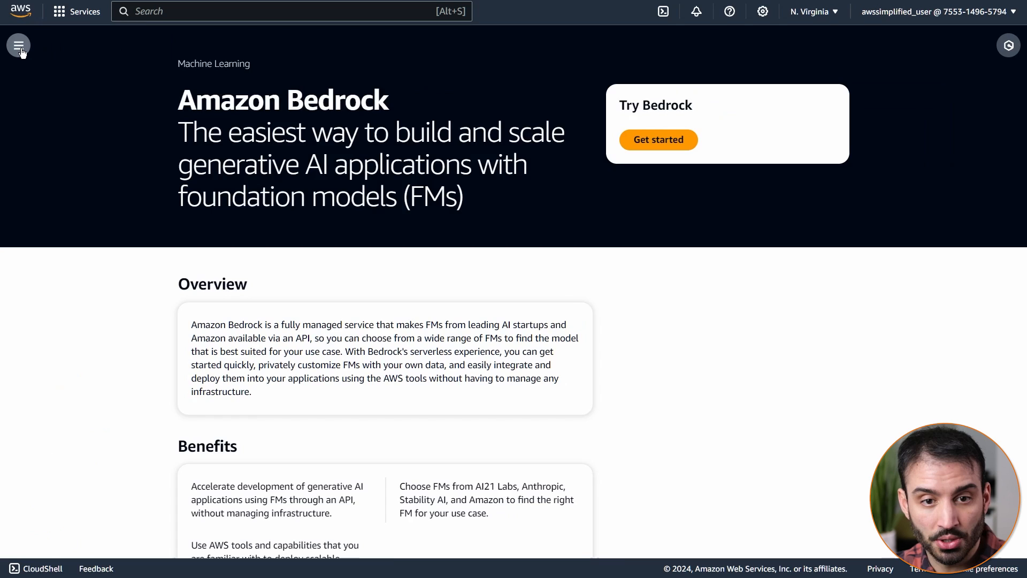
left_click(18, 45)
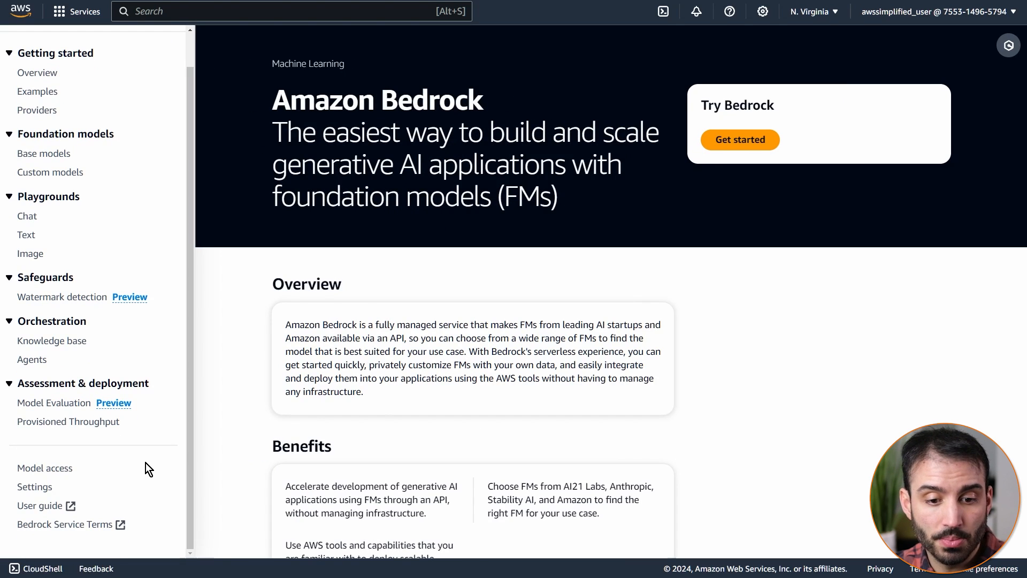
mouse_move(70, 475)
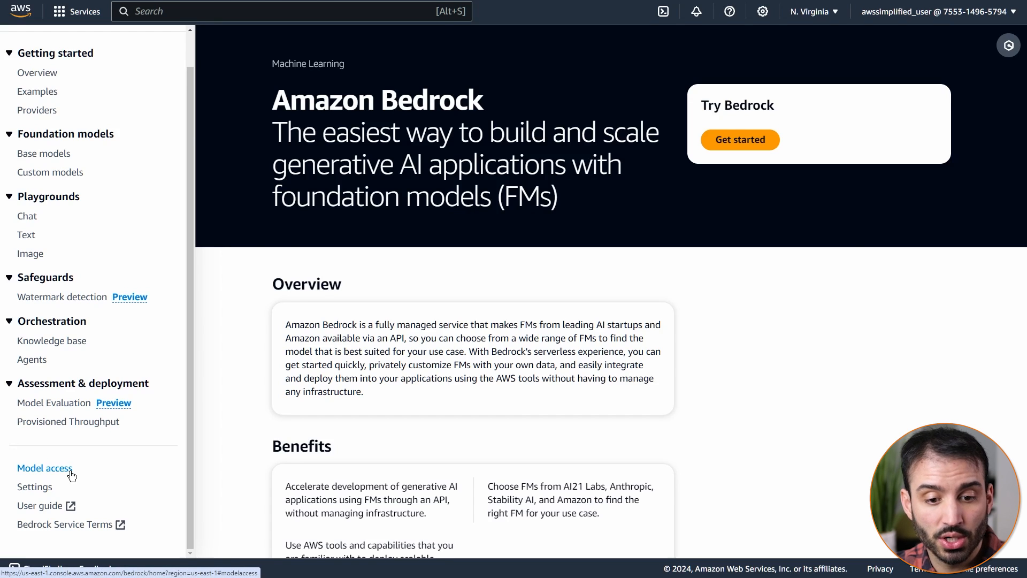
Step: View Model access and scroll through the 19 base models' access statuses
left_click(44, 467)
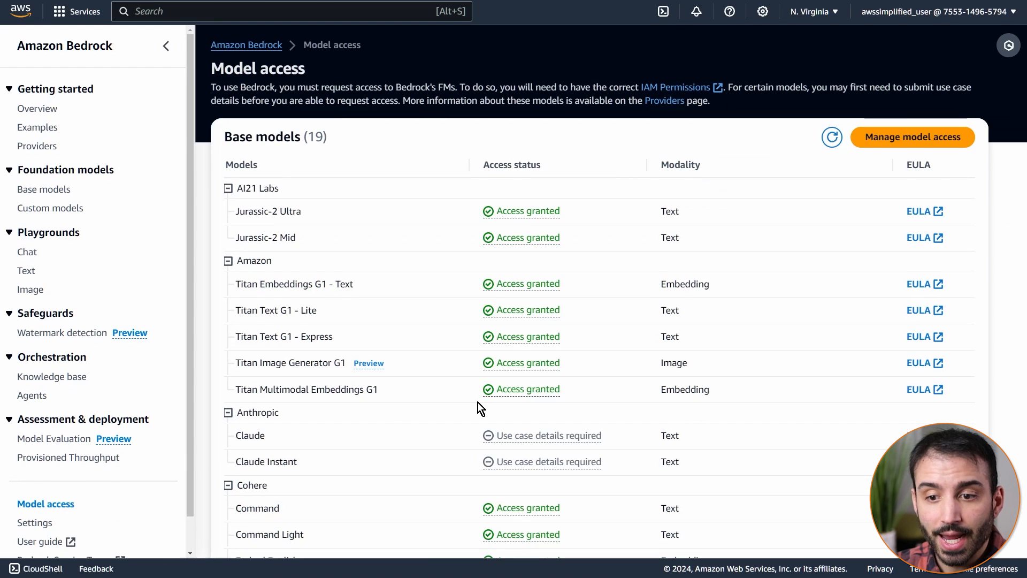
mouse_move(248, 213)
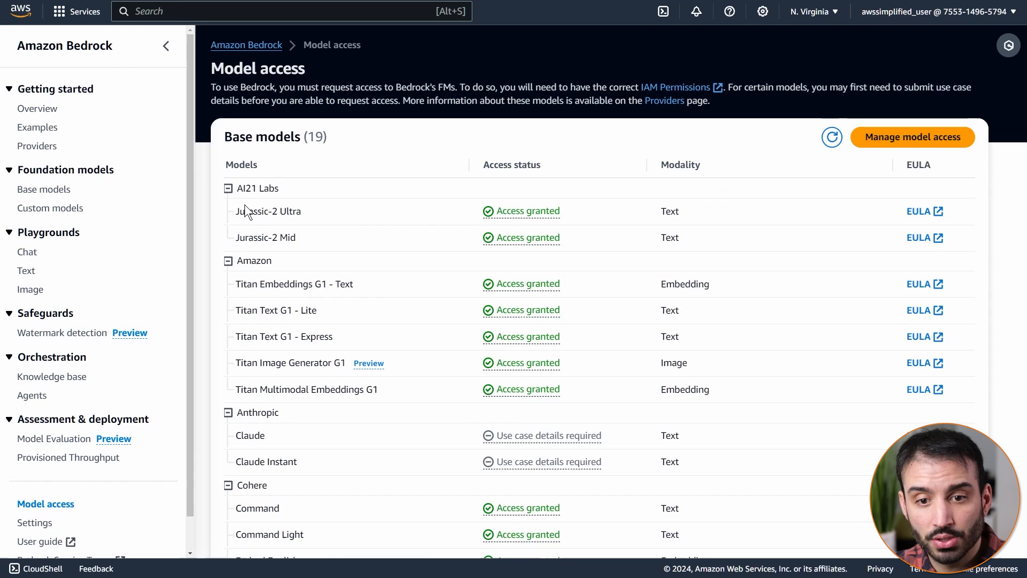
mouse_move(271, 219)
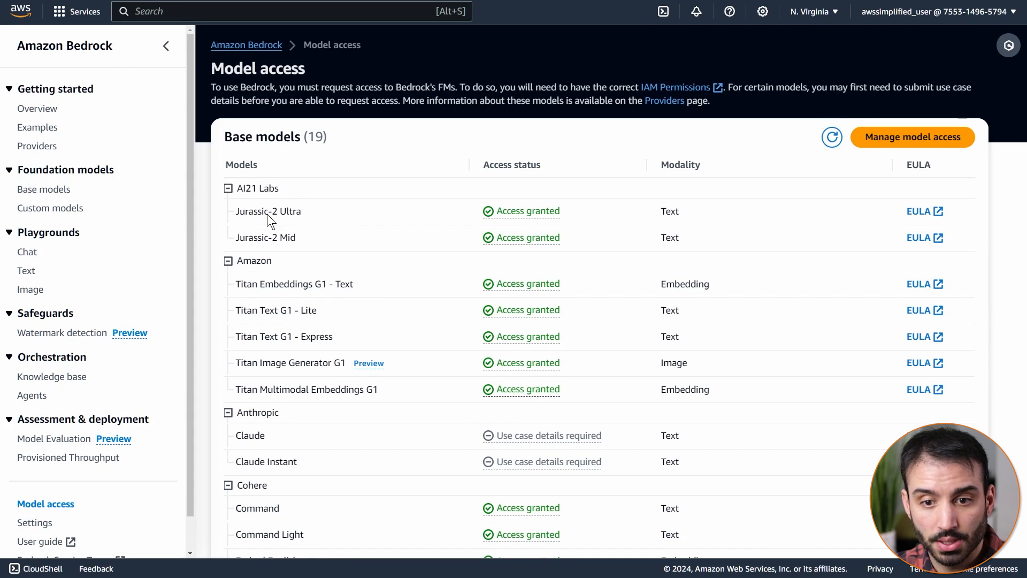
mouse_move(338, 244)
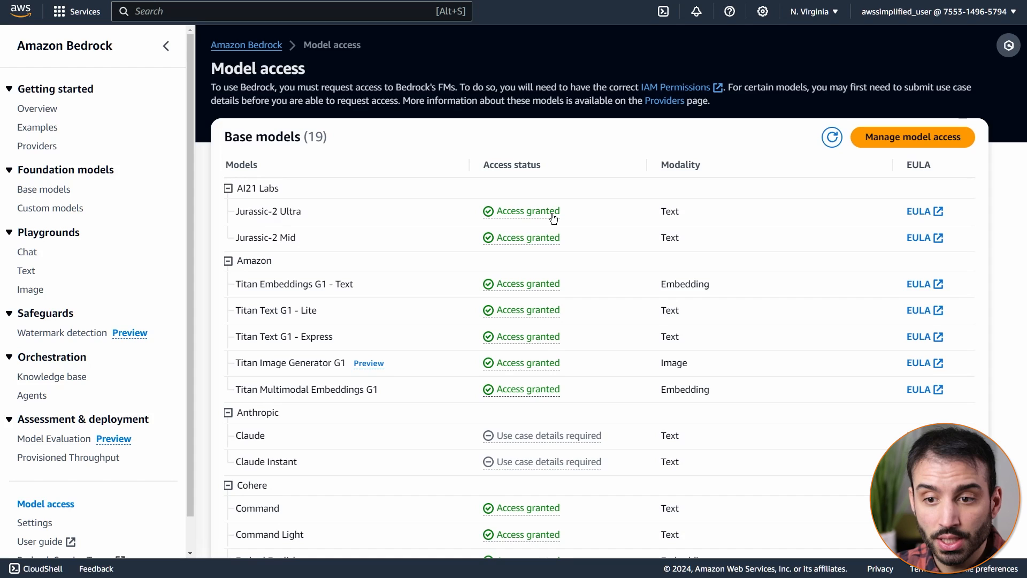
scroll("down", 3)
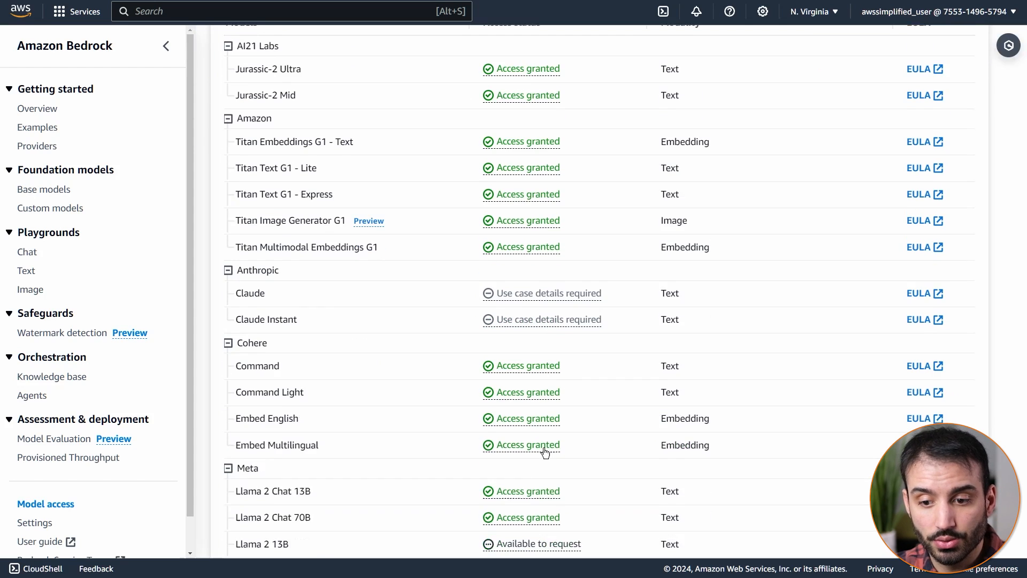
scroll("down", 3)
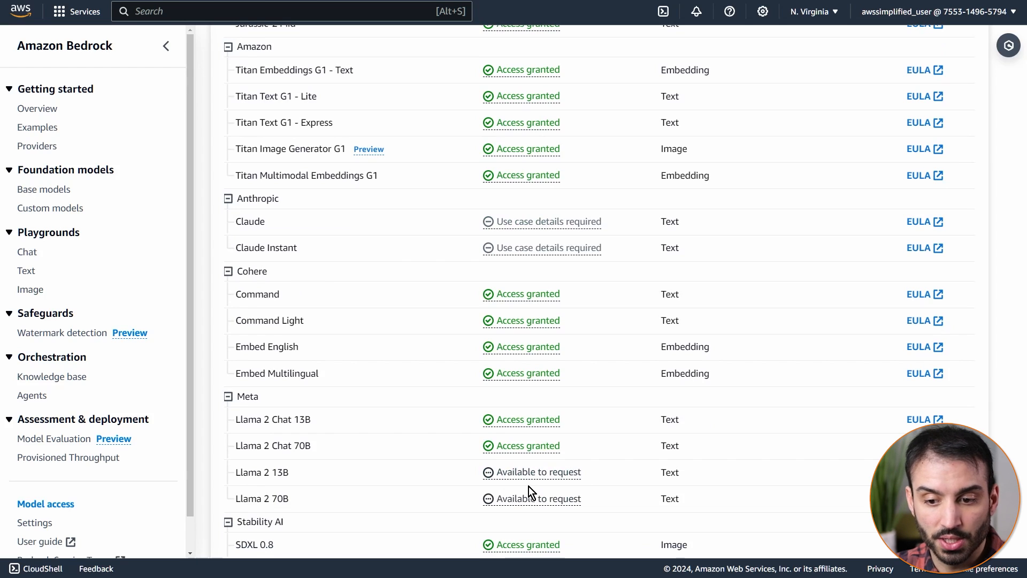
scroll("down", 3)
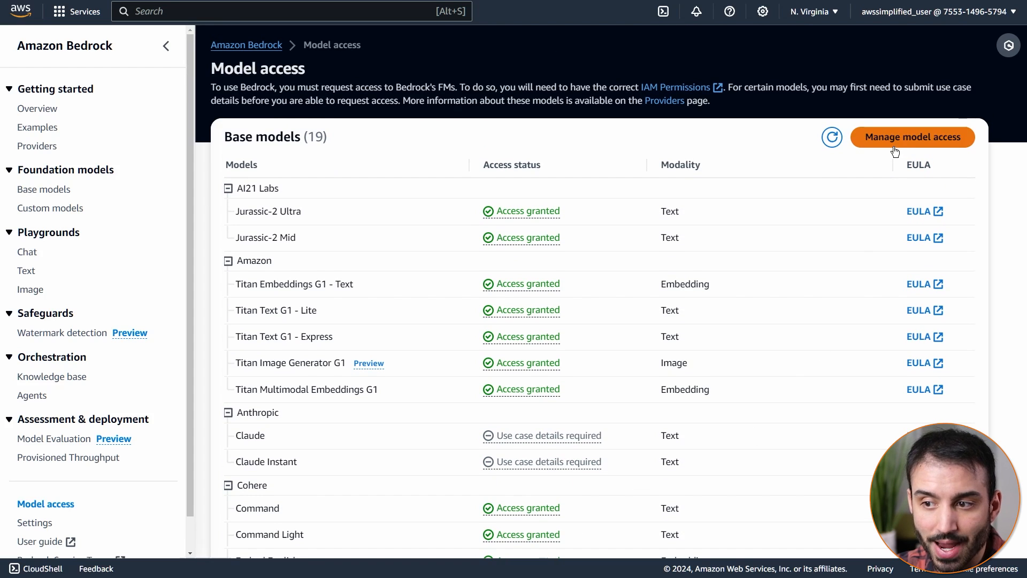
Step: Manage model access, select Llama 2 13B and 70B, and request access for them
left_click(912, 137)
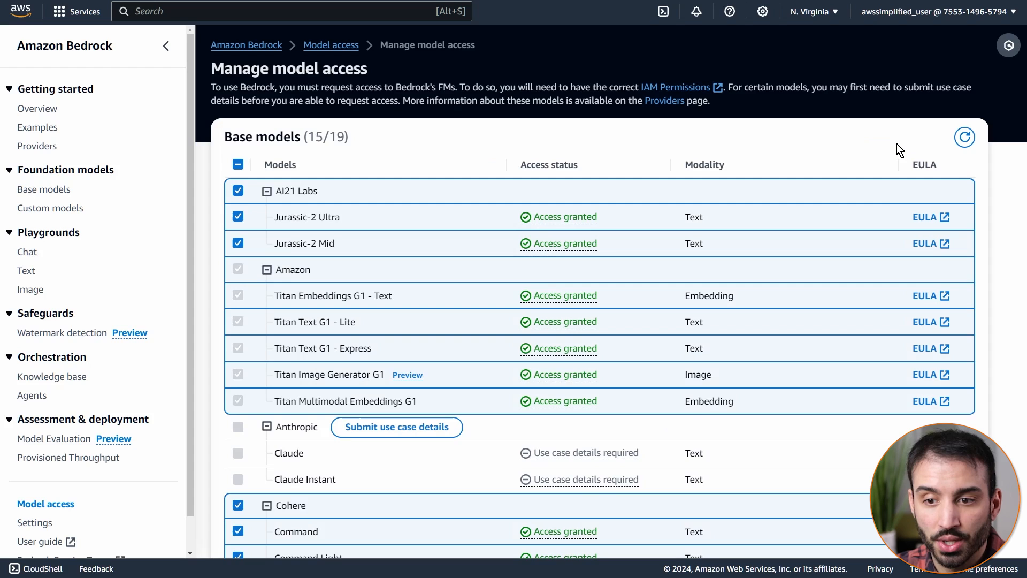
mouse_move(499, 335)
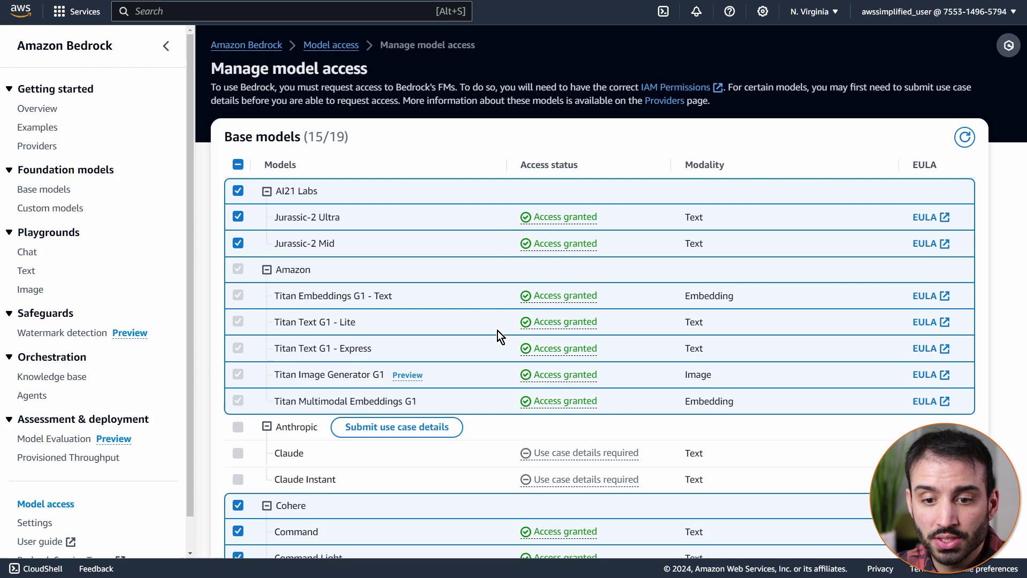
left_click(238, 190)
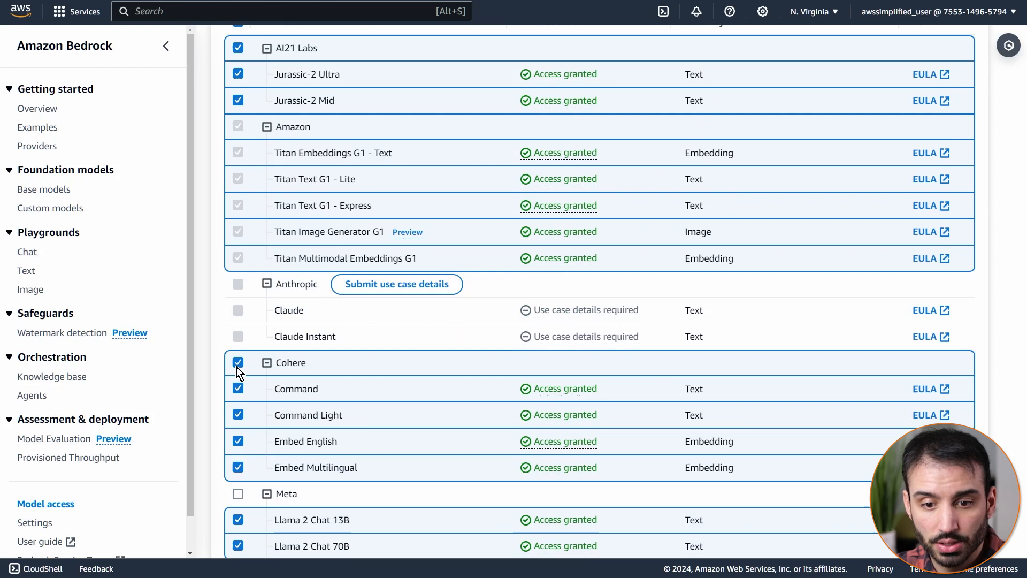
scroll("down", 3)
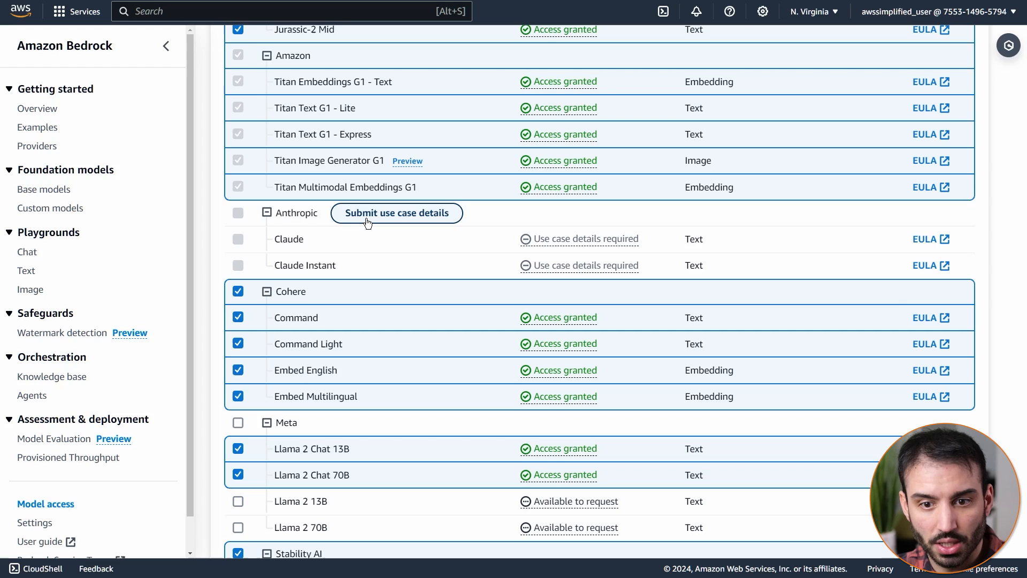
mouse_move(313, 227)
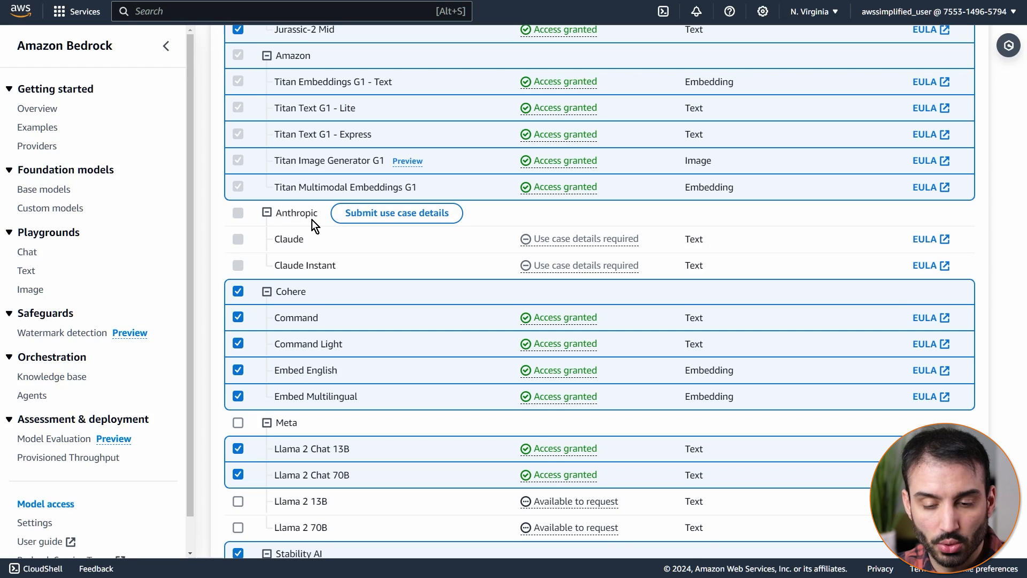
mouse_move(449, 409)
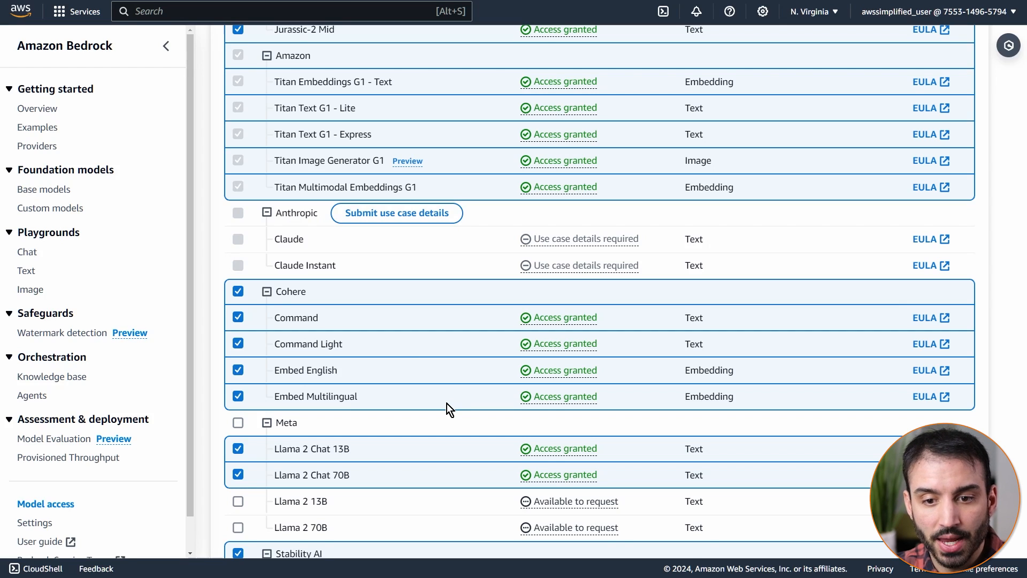
scroll("down", 3)
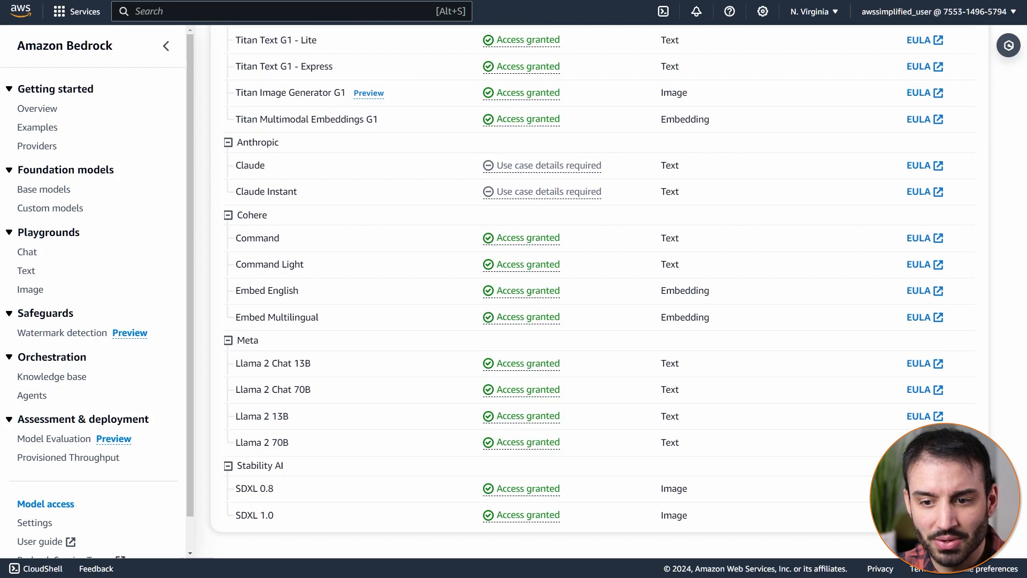
mouse_move(826, 456)
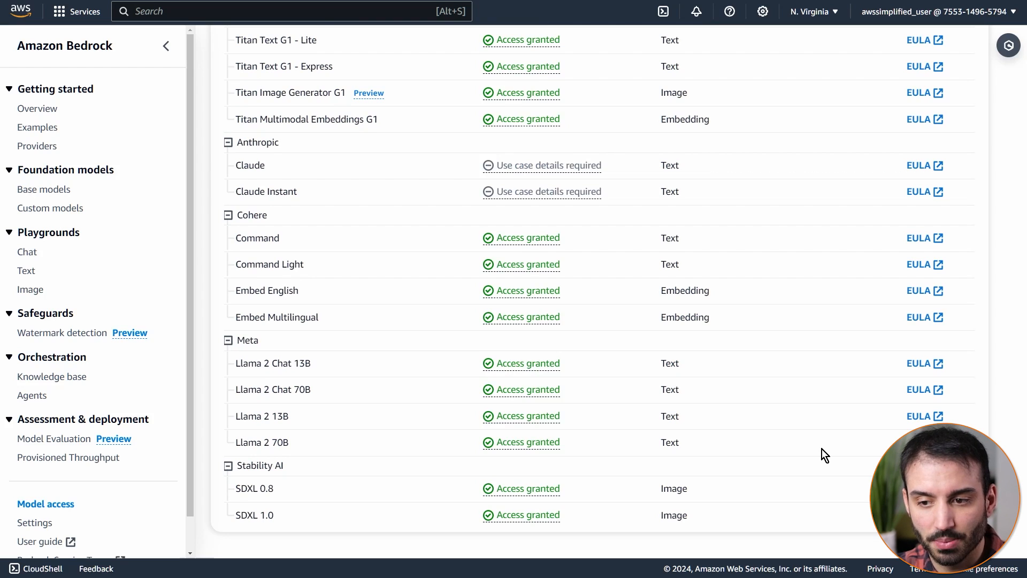
mouse_move(819, 455)
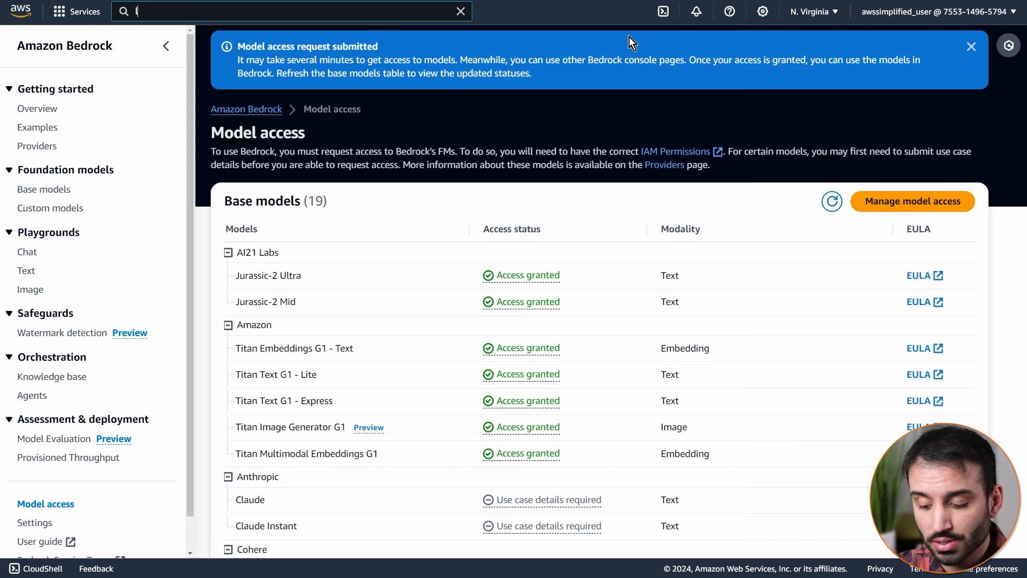
Step: Search for Lambda, start creating a function from scratch and name it BedrockDemo2
type("lambda")
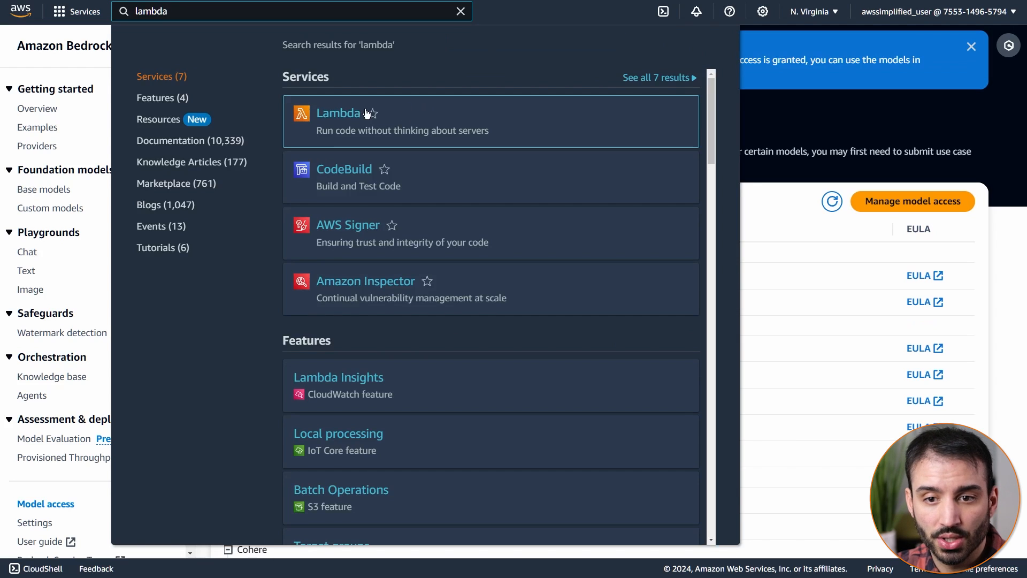
left_click(338, 113)
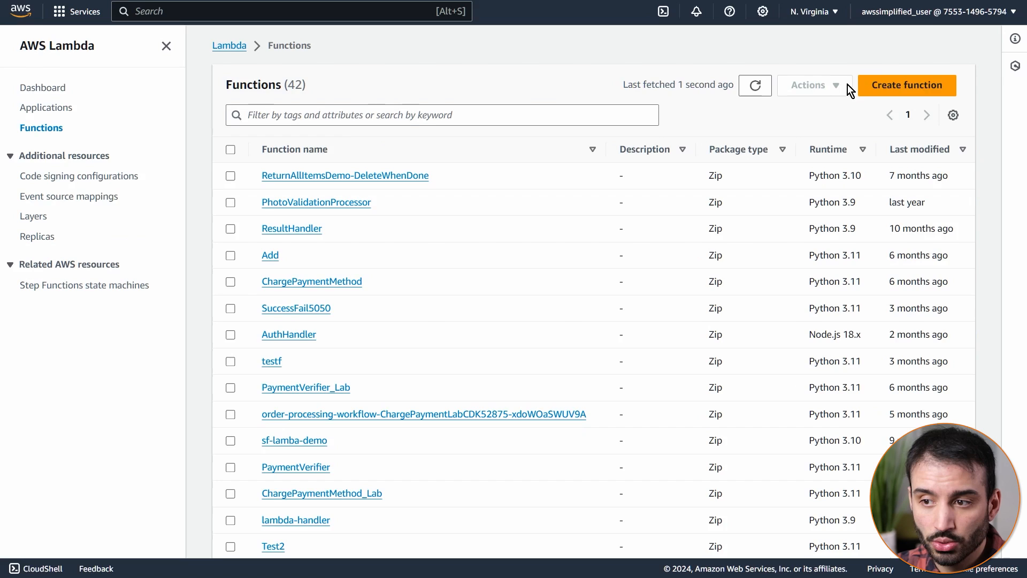
left_click(907, 85)
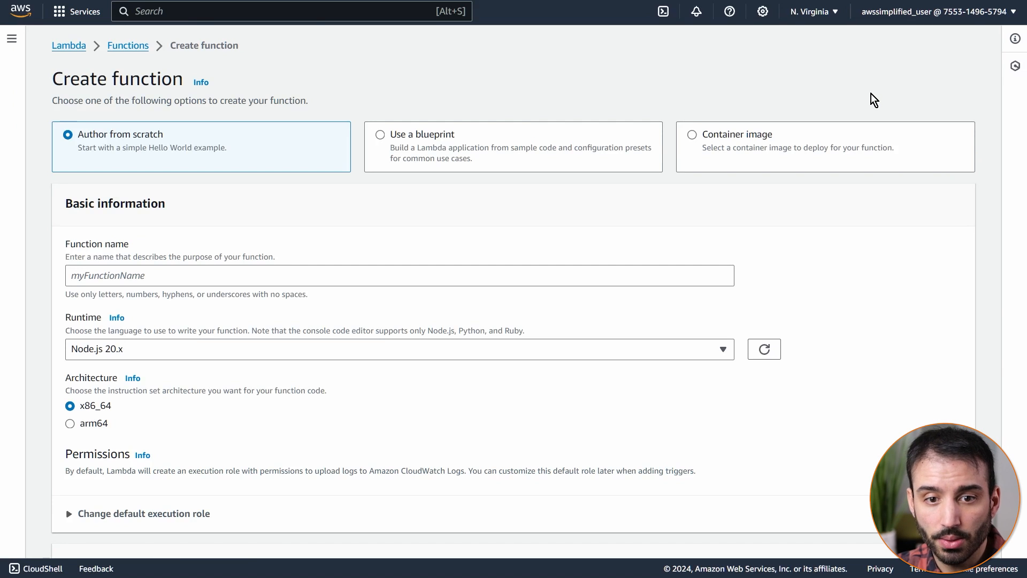
mouse_move(166, 157)
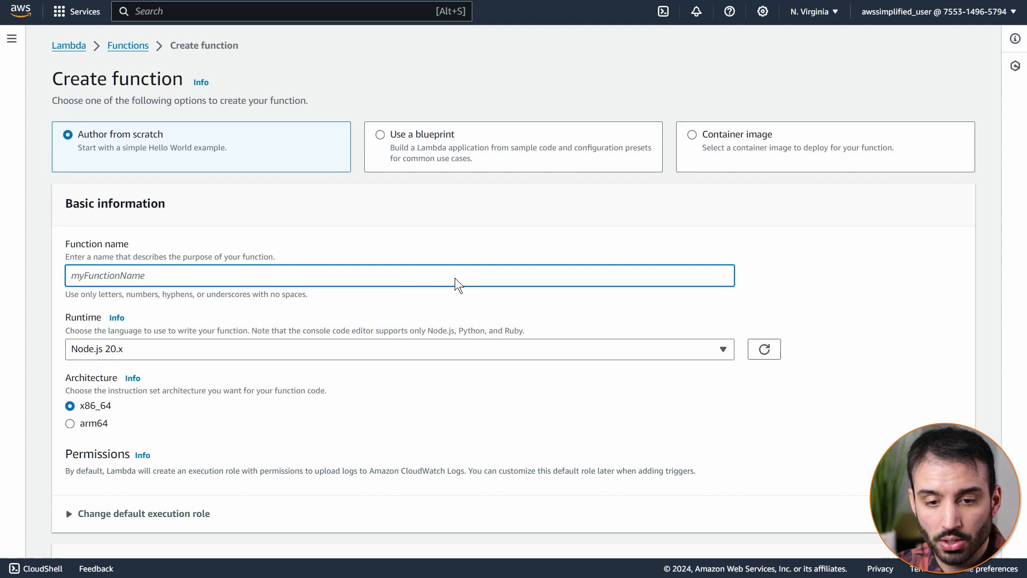
type("BedrockDemo2")
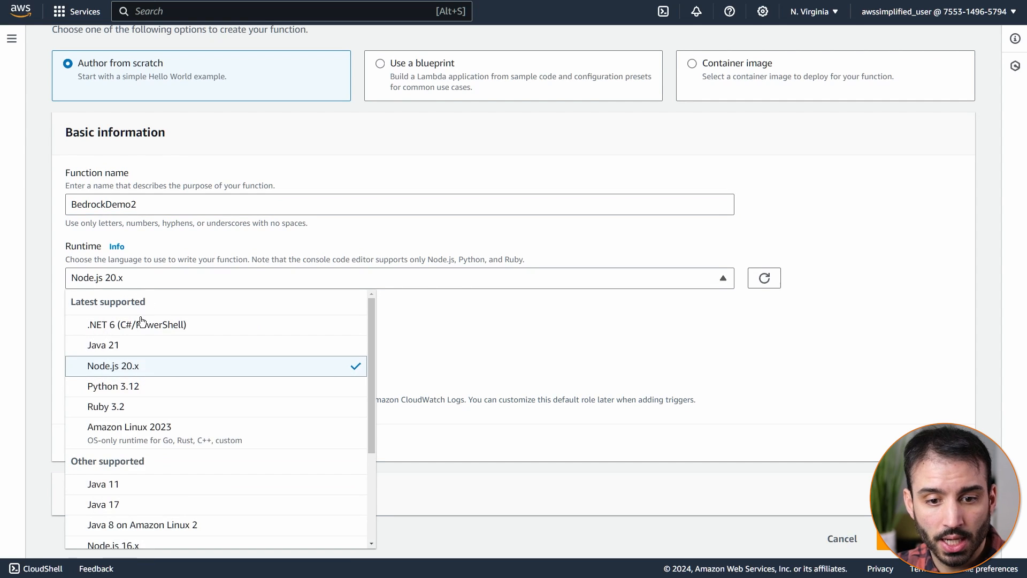
mouse_move(133, 398)
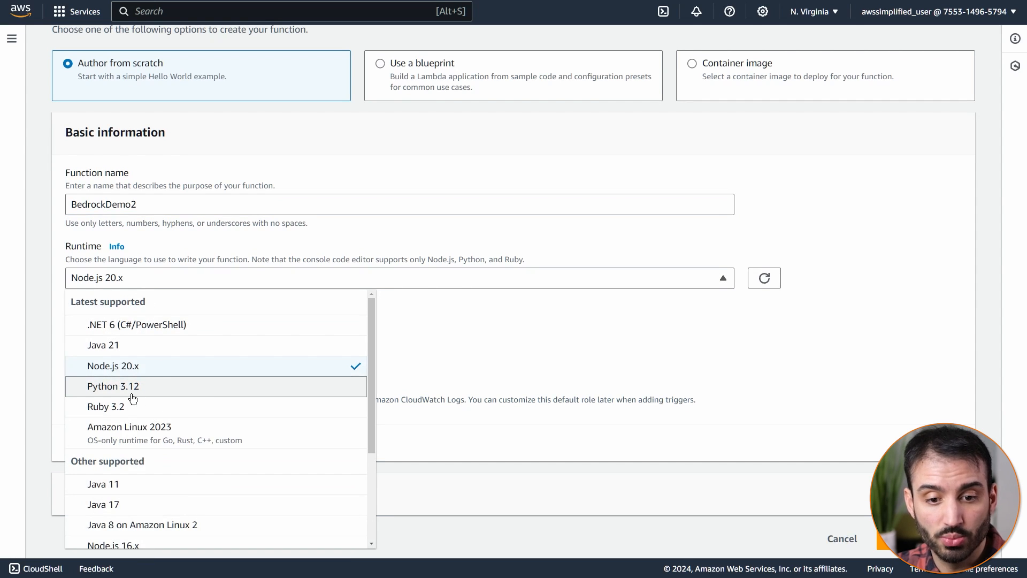
mouse_move(126, 399)
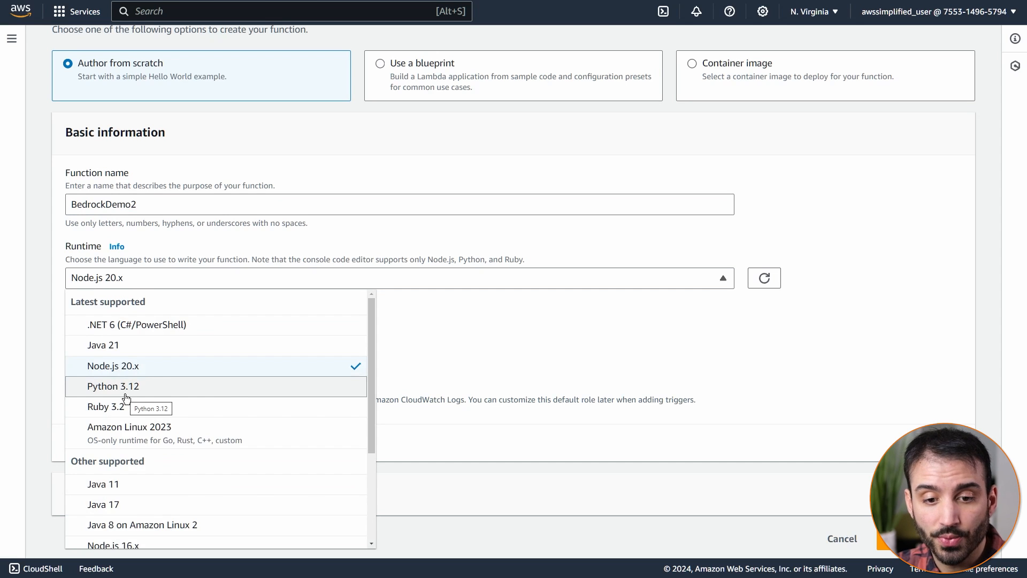
mouse_move(126, 392)
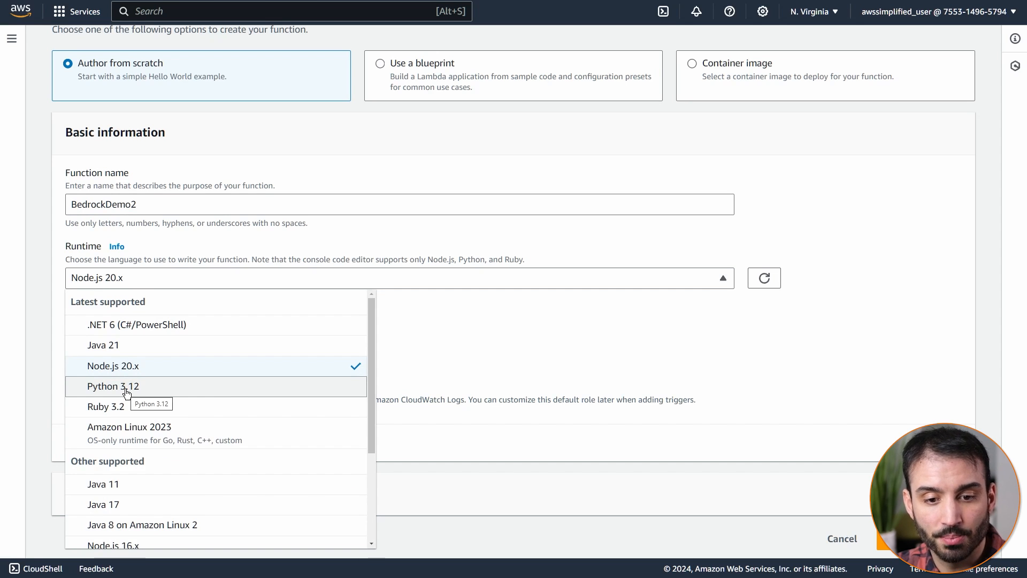
Step: Choose the Python 3.12 runtime with a new basic execution role and create the function
left_click(113, 386)
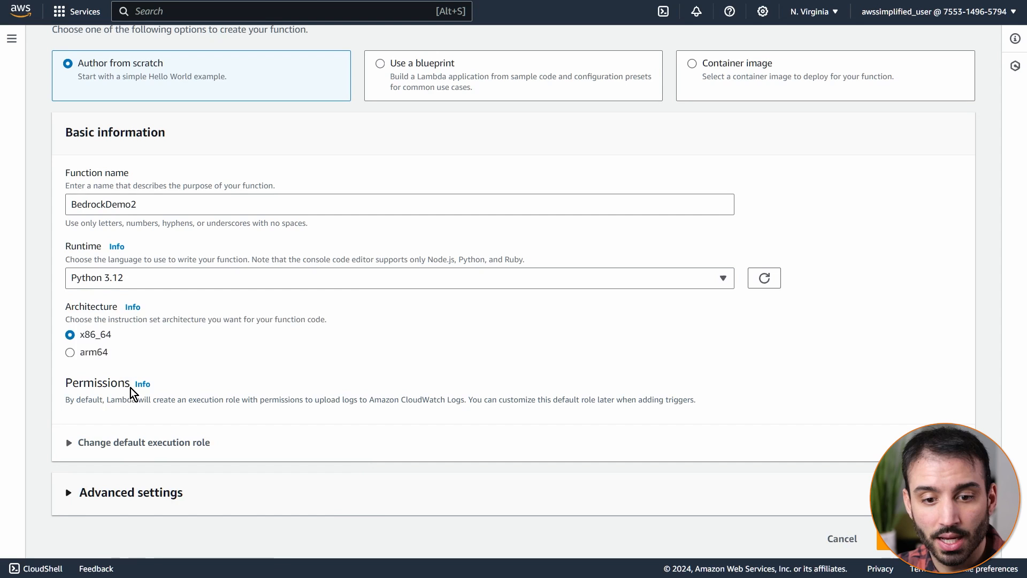
mouse_move(109, 291)
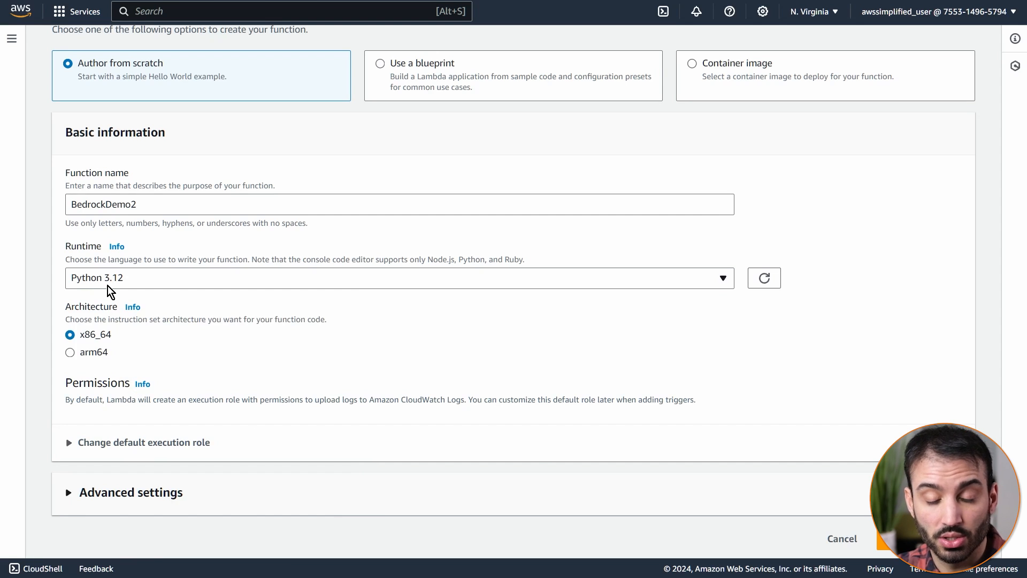
mouse_move(277, 411)
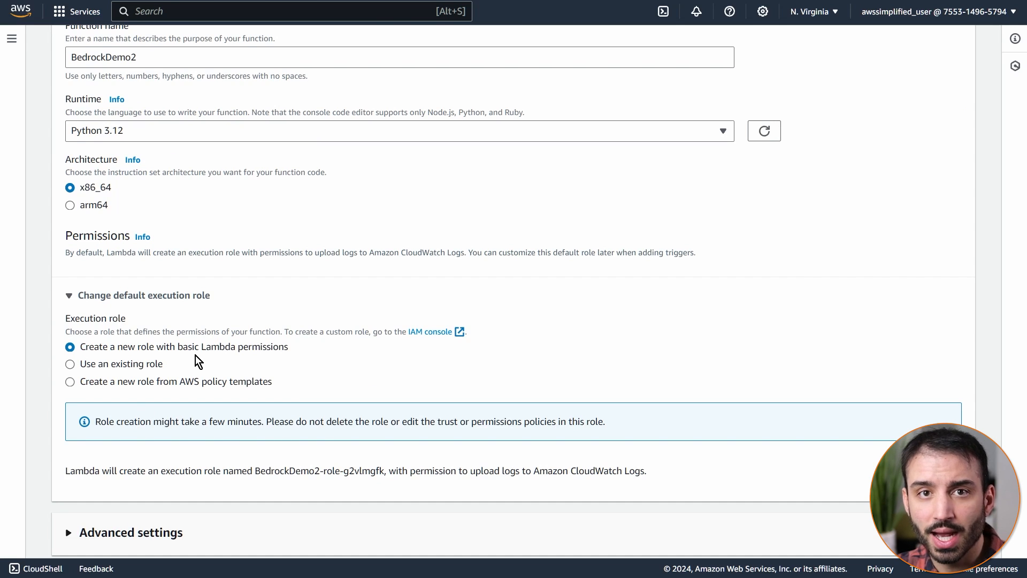
mouse_move(204, 359)
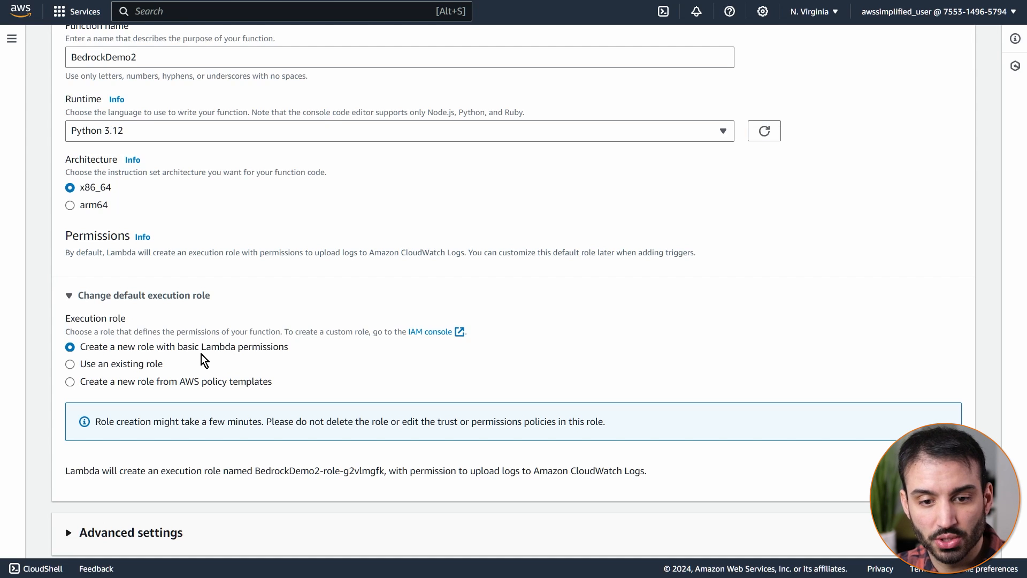
scroll("down", 3)
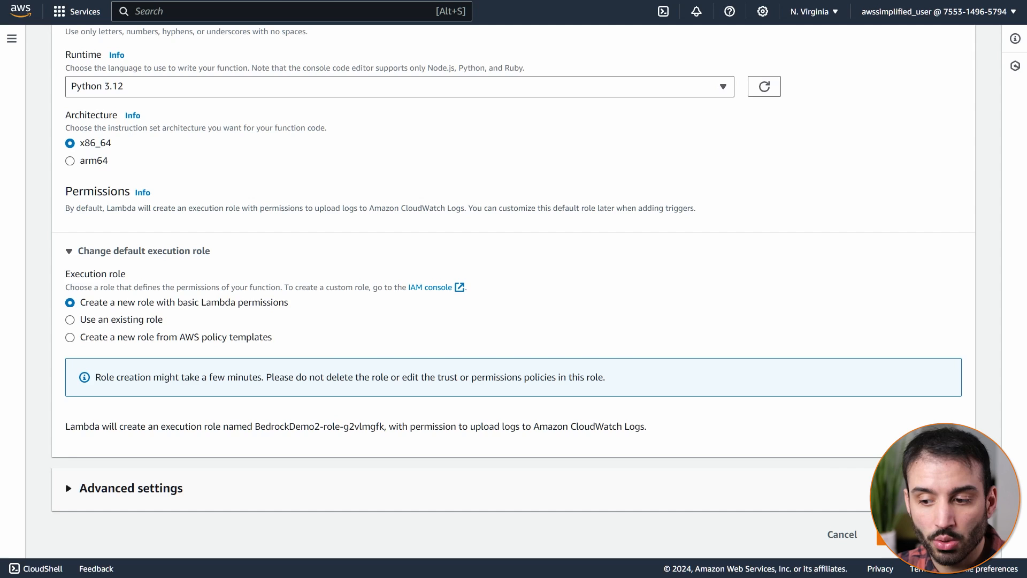
mouse_move(829, 542)
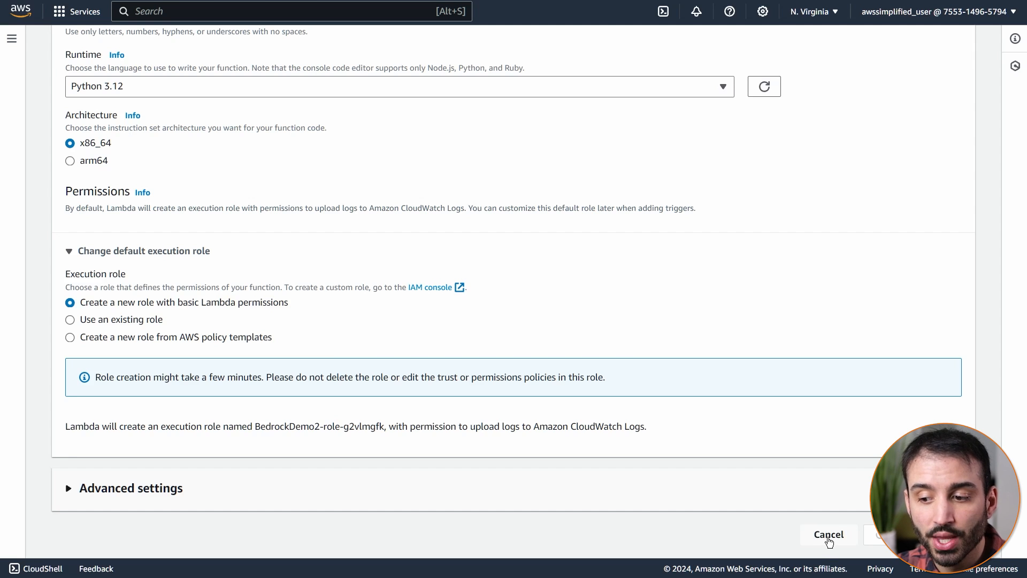
mouse_move(752, 537)
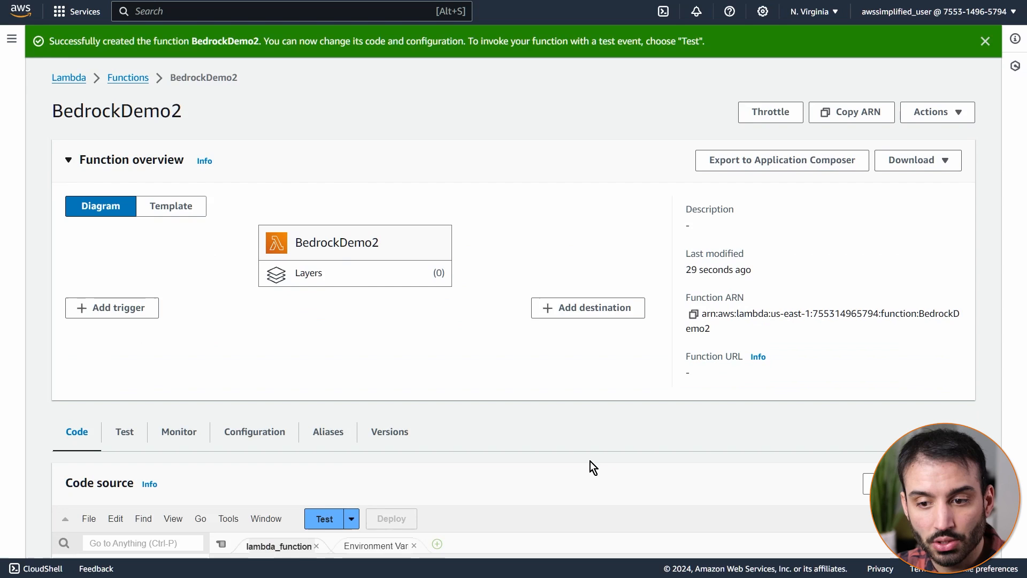
mouse_move(598, 465)
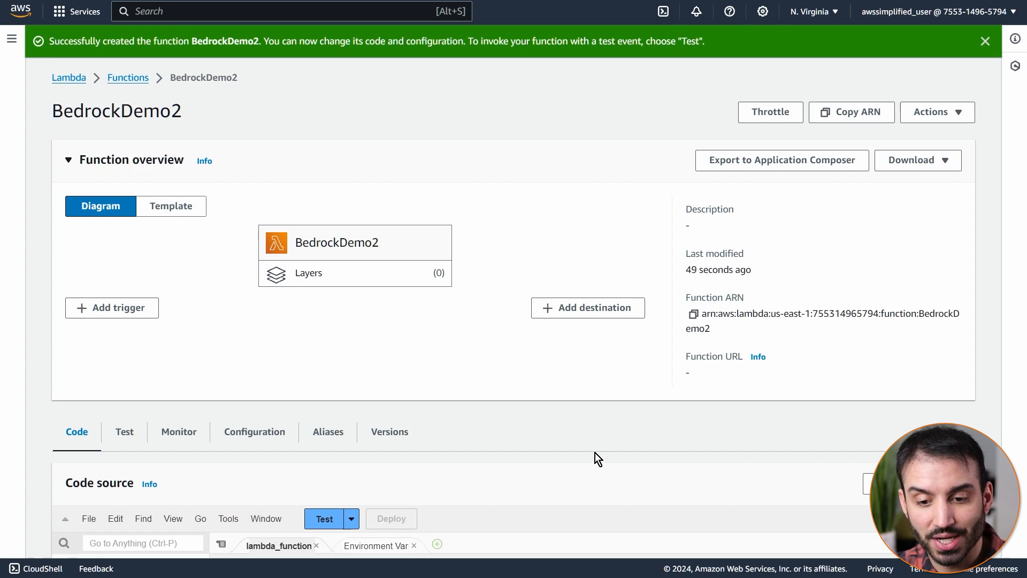
mouse_move(603, 452)
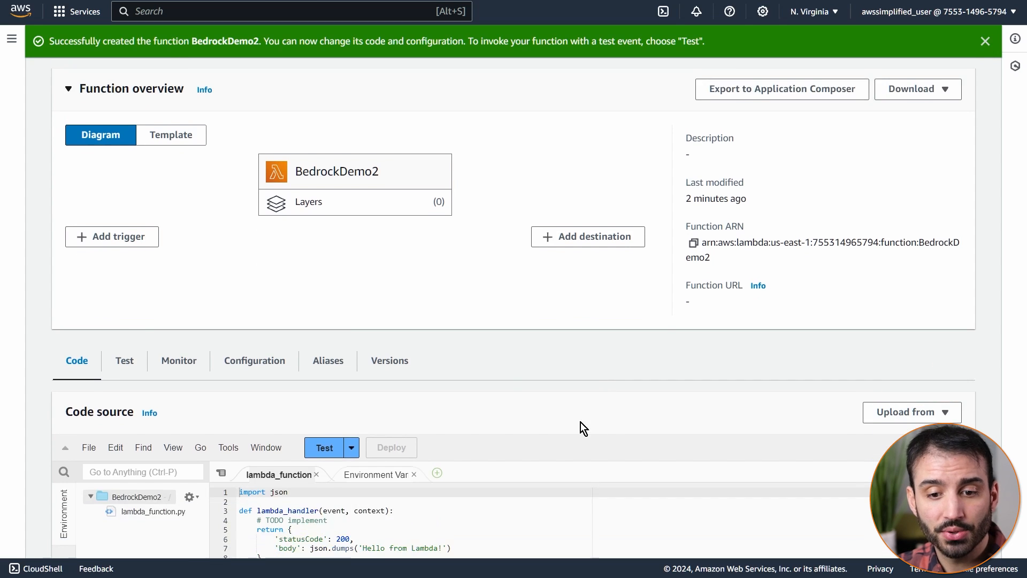
scroll("down", 3)
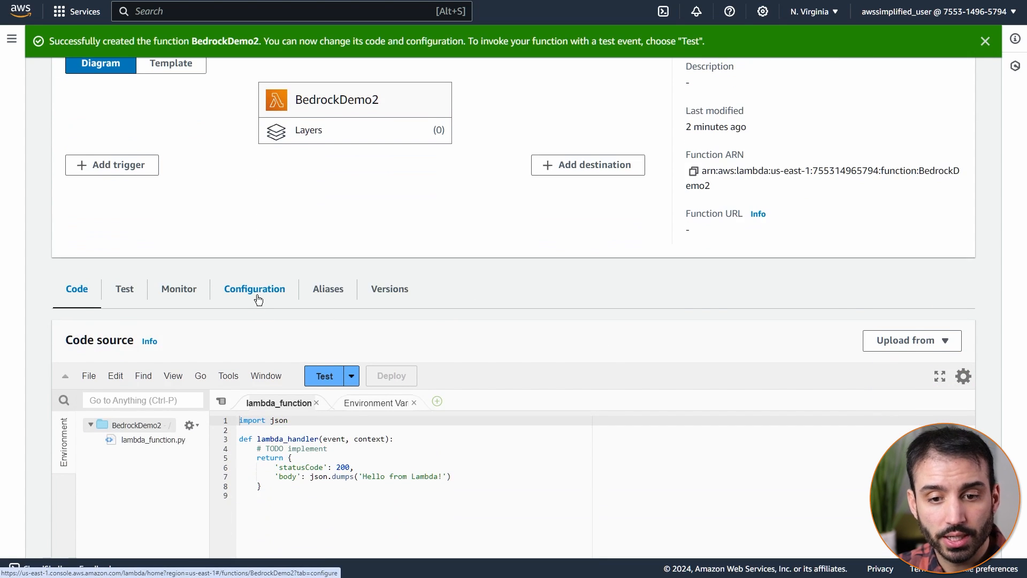
Step: From Configuration > Permissions, follow the execution role link into IAM
left_click(254, 289)
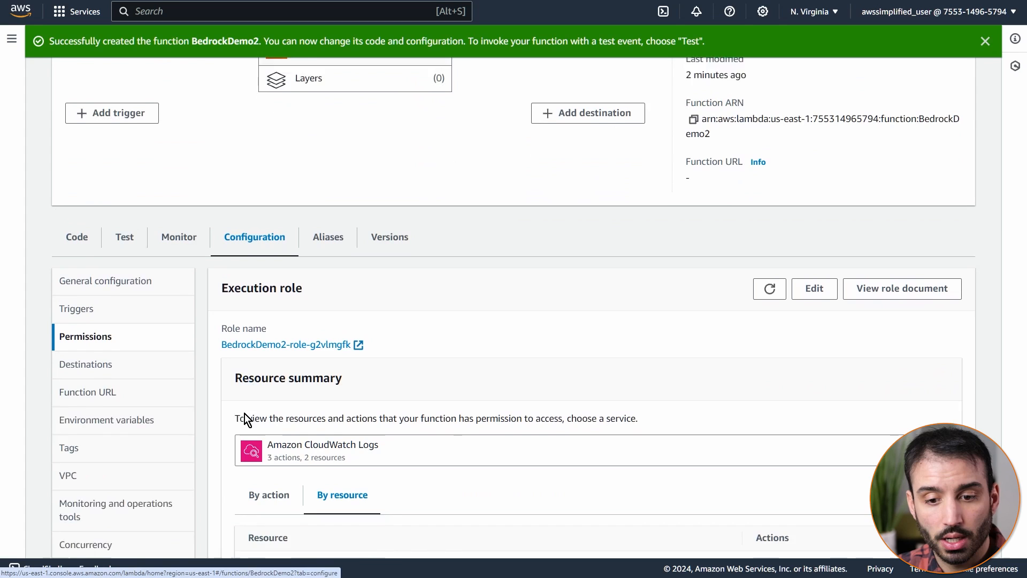
scroll("down", 3)
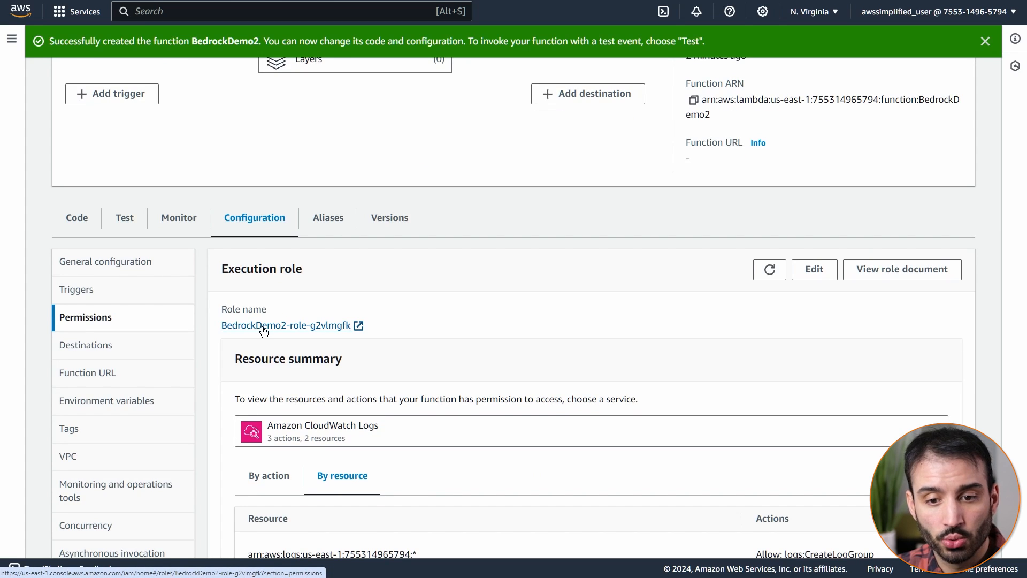
mouse_move(167, 256)
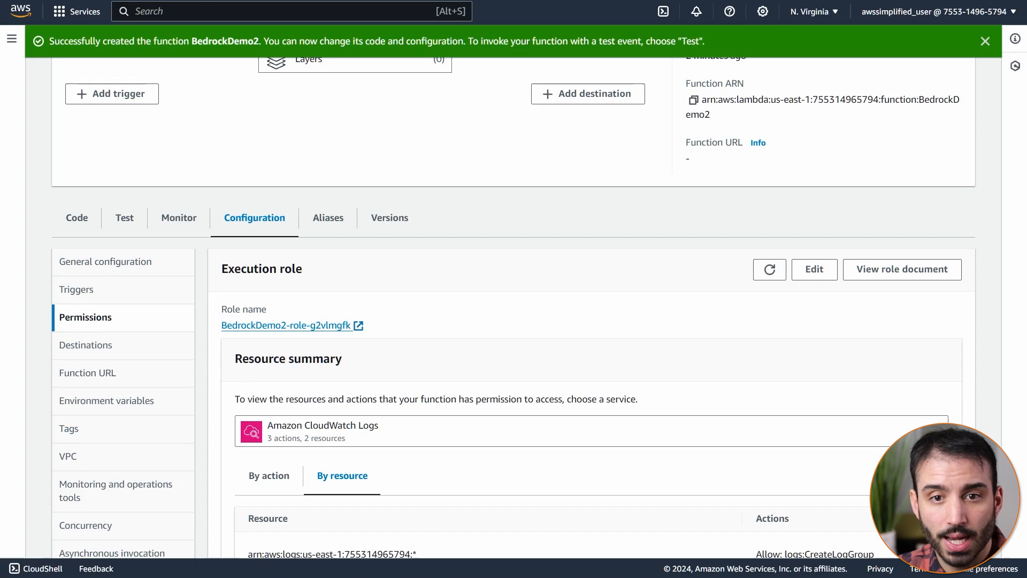
left_click(284, 325)
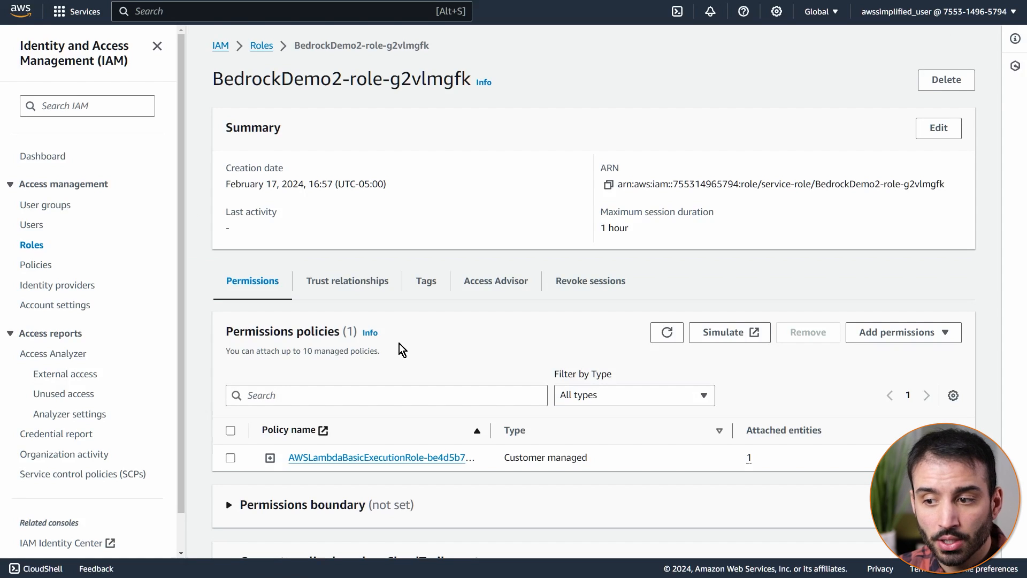
Step: Use Add permissions to start an inline policy for the BedrockDemo2 role
scroll("down", 3)
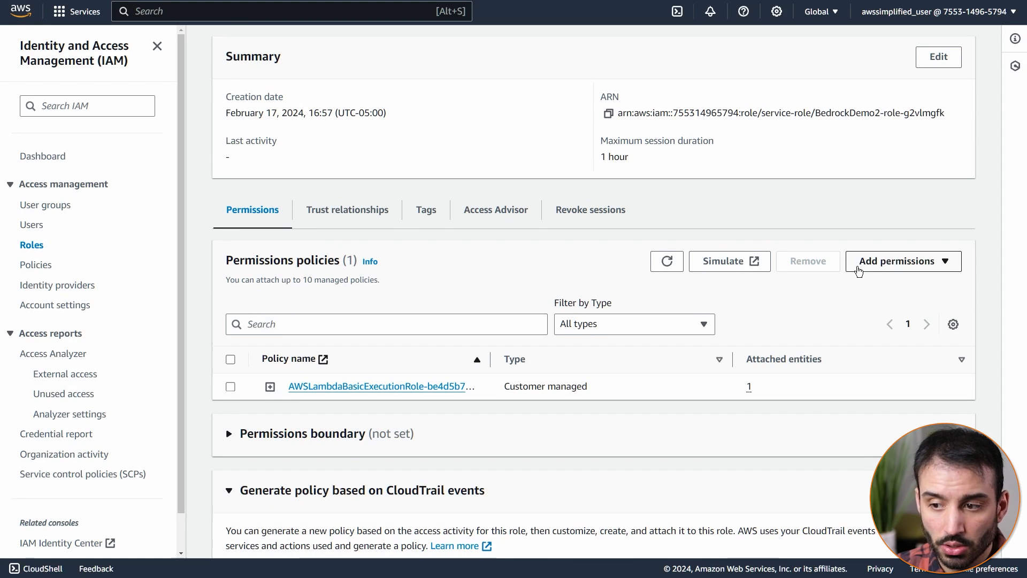
left_click(903, 261)
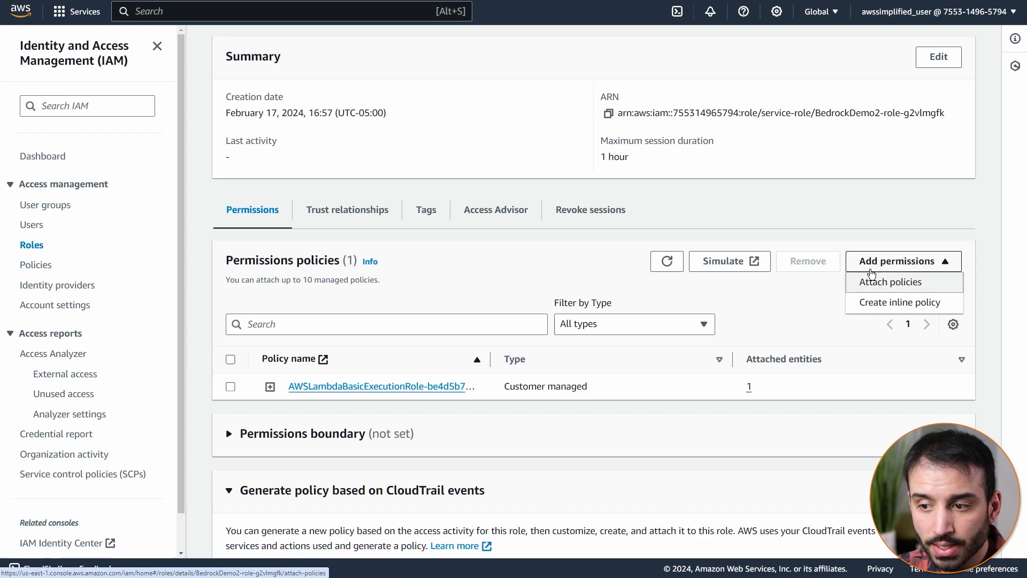
mouse_move(880, 309)
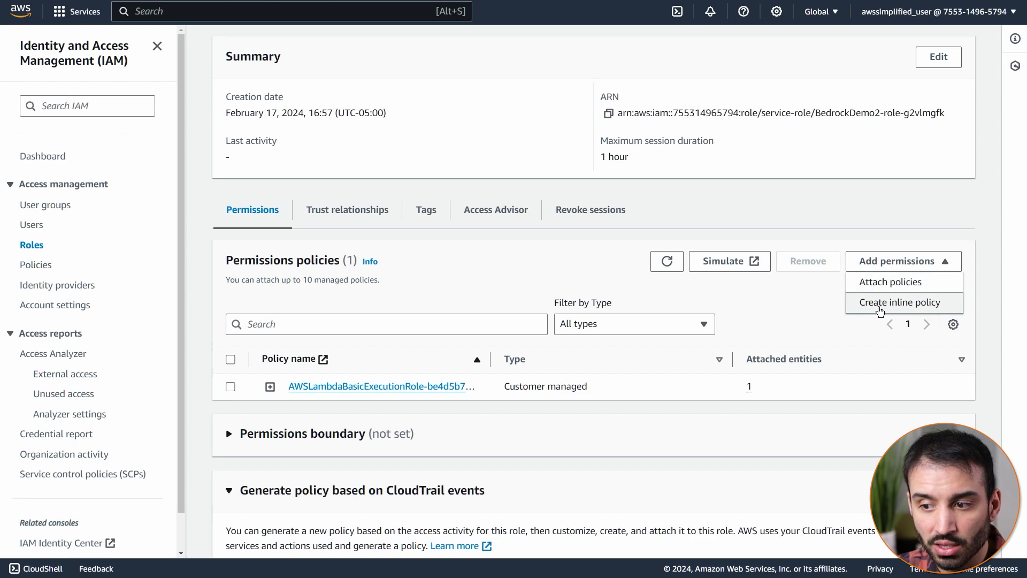
left_click(900, 302)
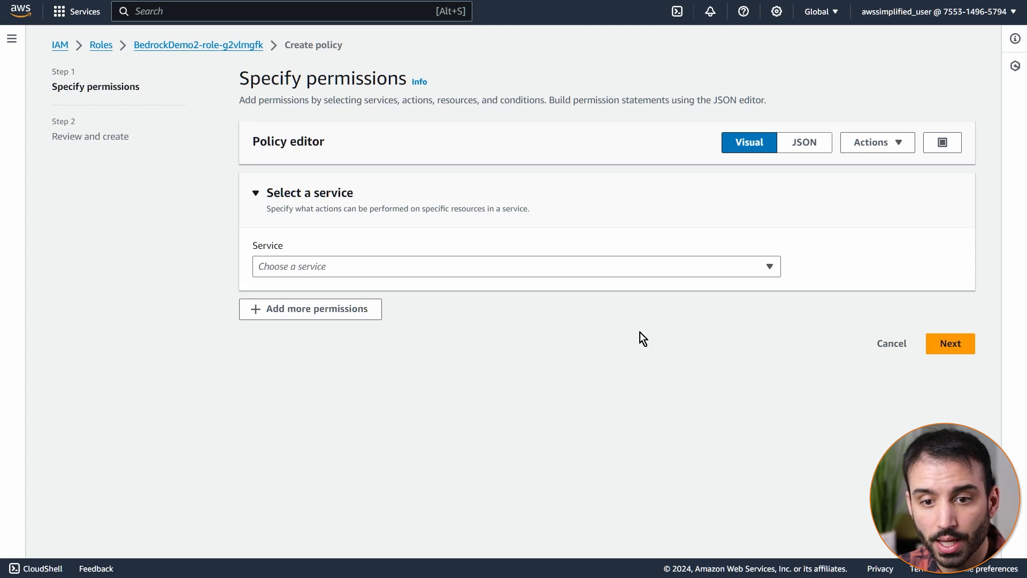
Step: Choose Bedrock, allow InvokeModel and InvokeModelWithResponseStream on all resources, and continue to review
type("b")
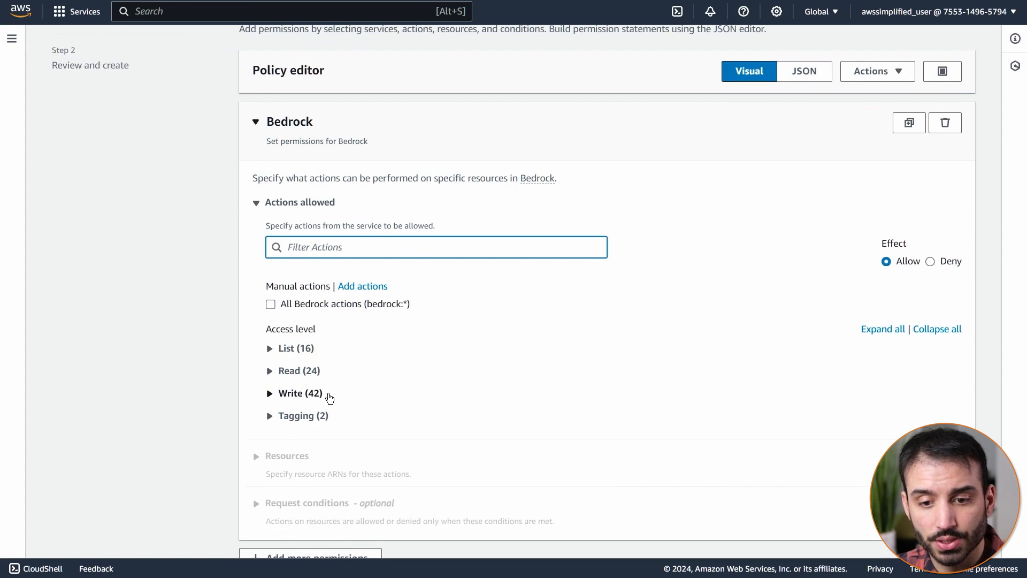
type("invoke")
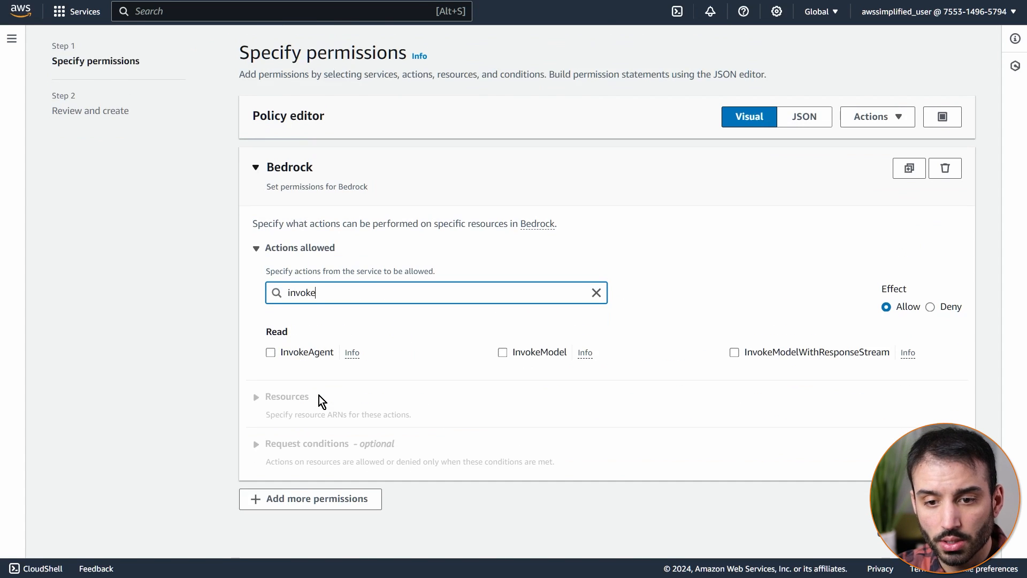
mouse_move(301, 305)
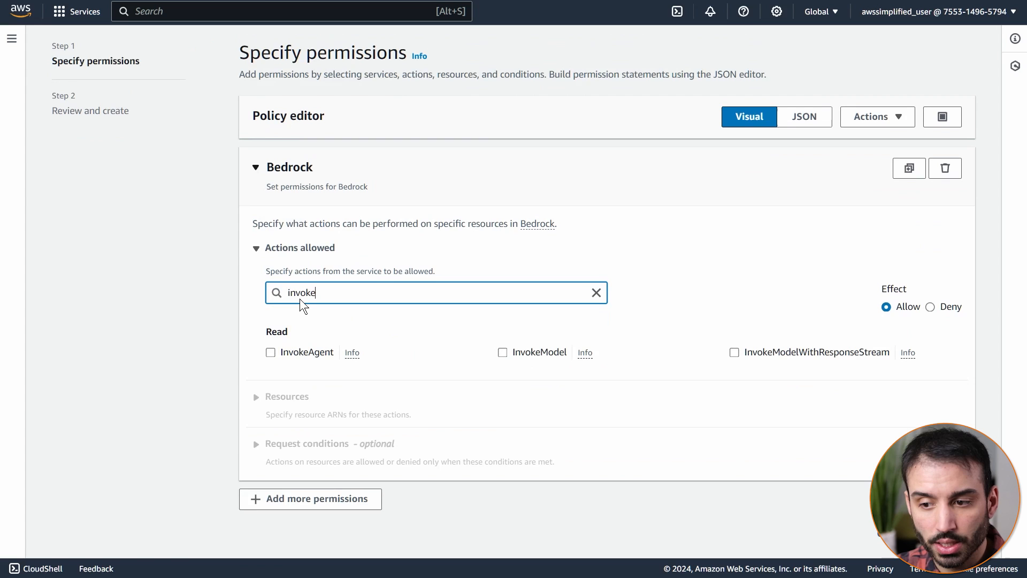
mouse_move(512, 374)
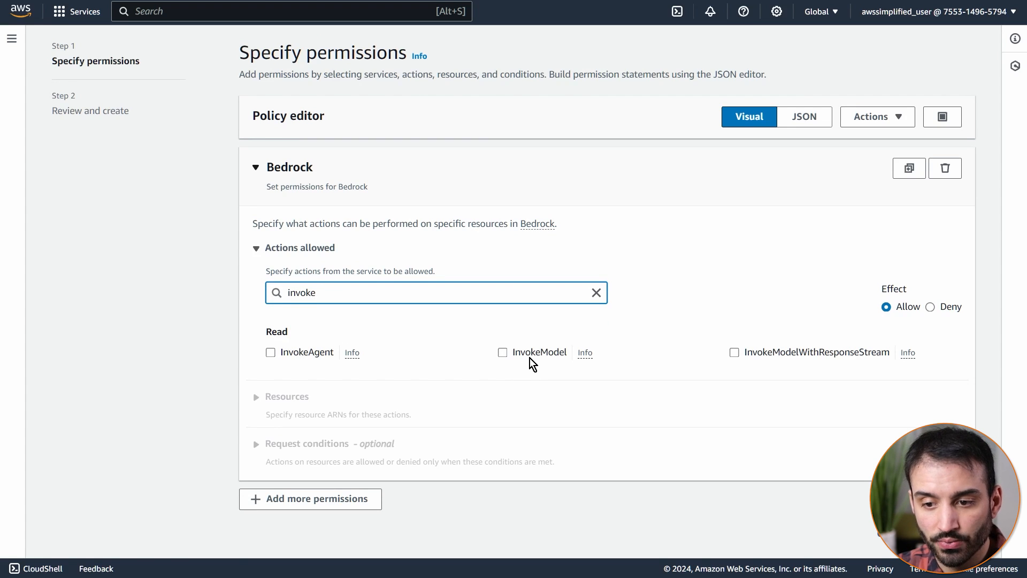
left_click(502, 352)
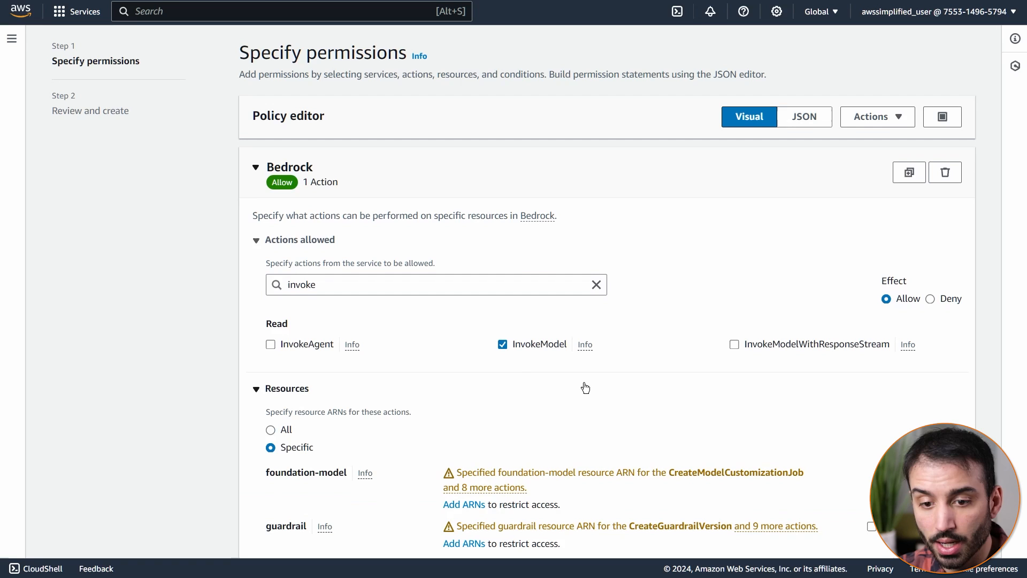
mouse_move(792, 354)
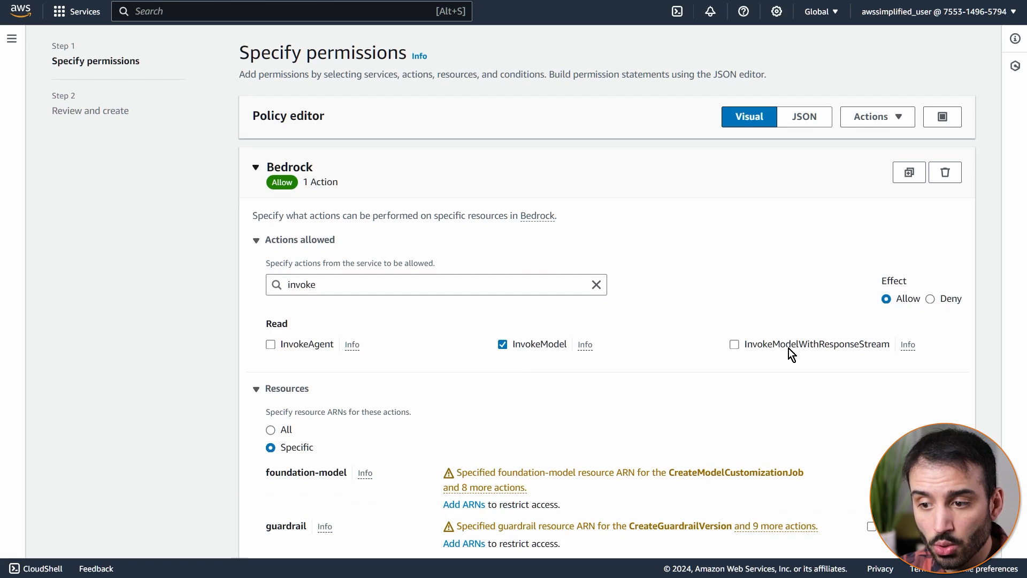
mouse_move(831, 355)
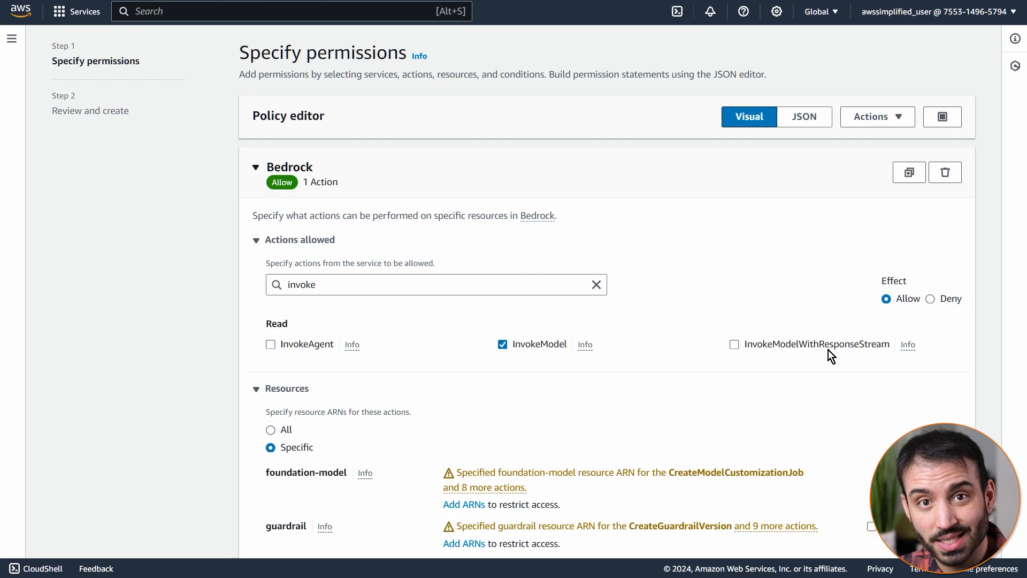
left_click(733, 344)
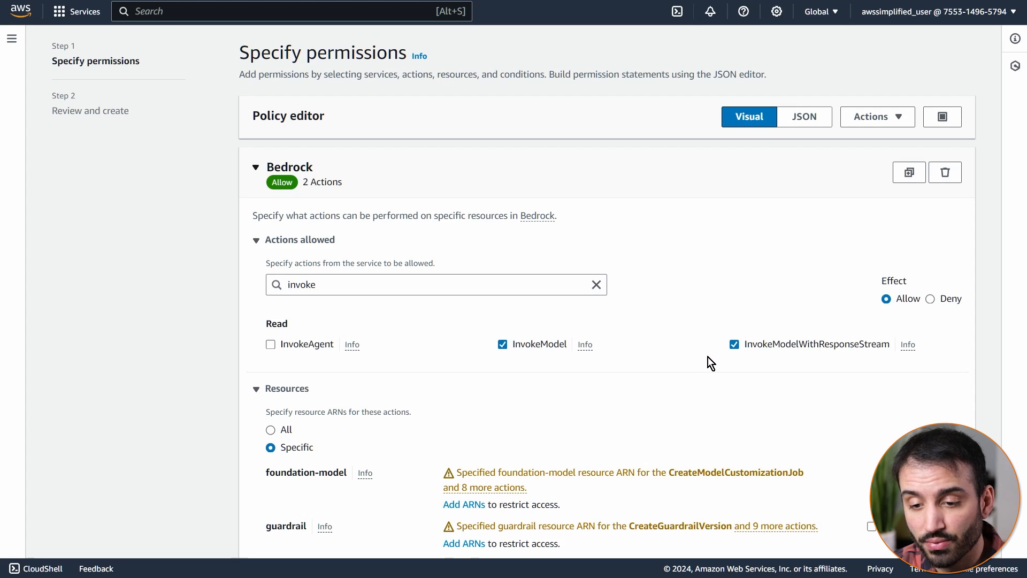
mouse_move(669, 355)
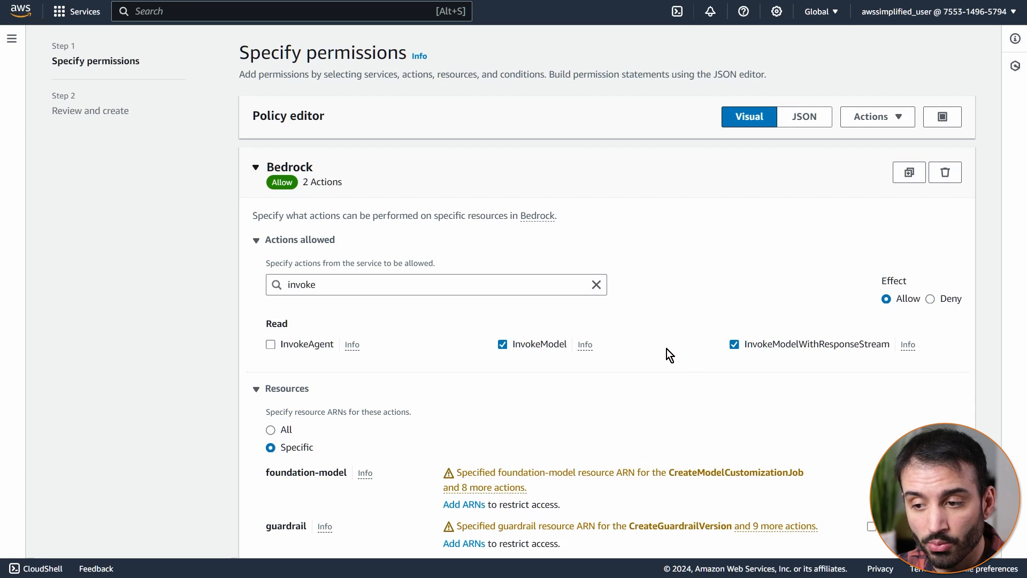
scroll("down", 3)
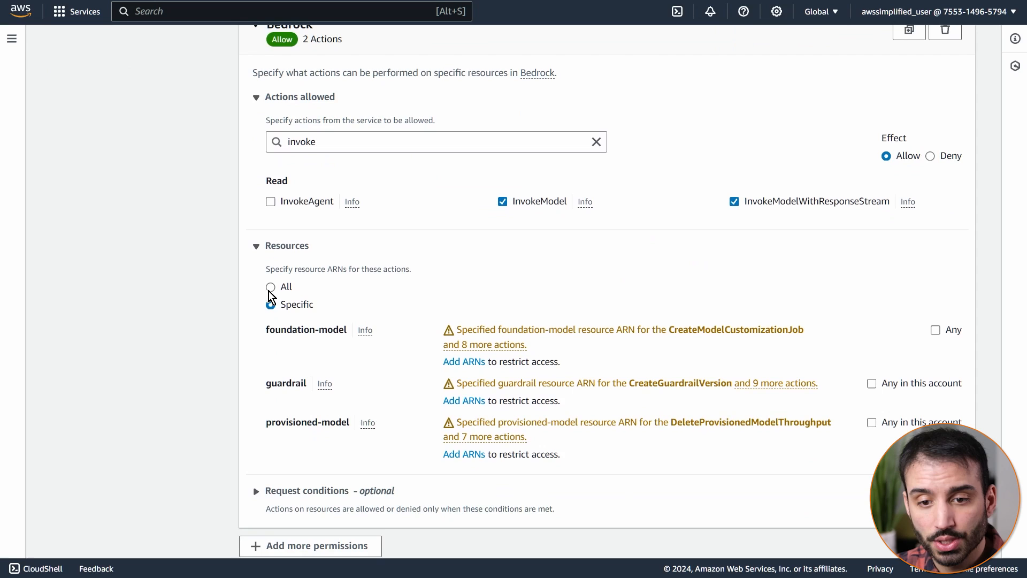
left_click(270, 287)
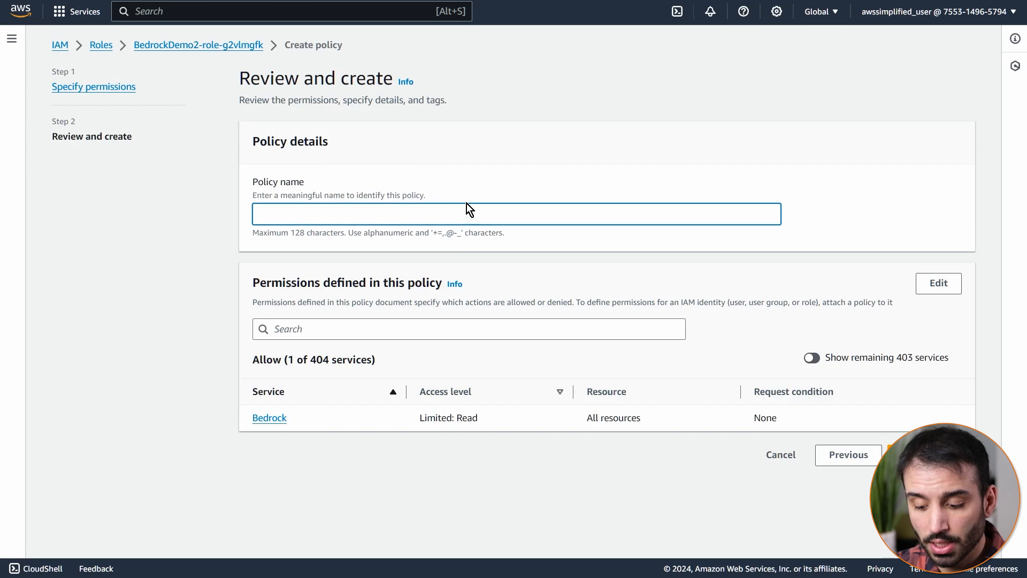
Step: Name the inline policy BedrockInvokeAccess and create it
type("Bedrock")
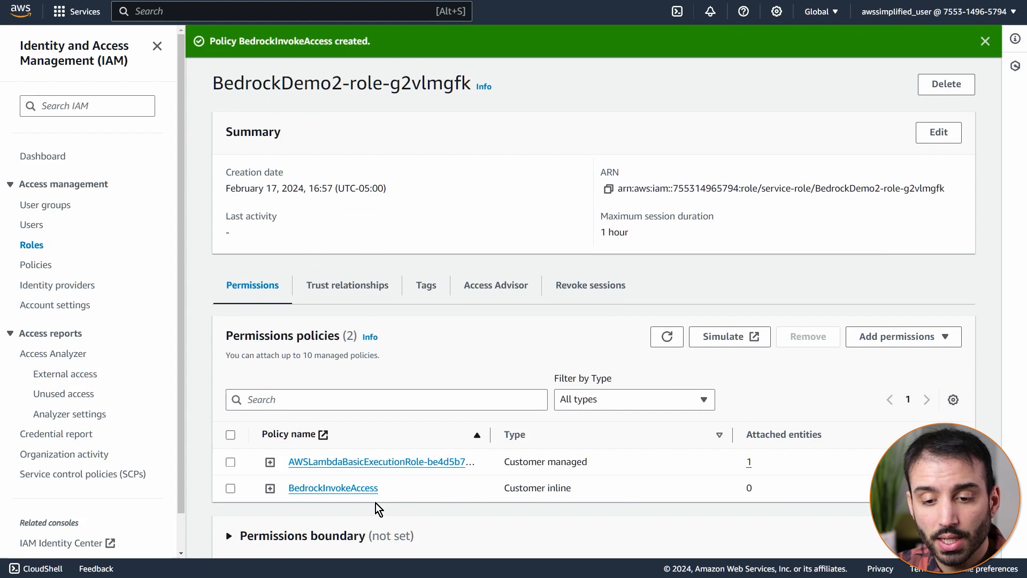
Step: Expand BedrockInvokeAccess in the policies table to show its JSON with both invoke actions
scroll("down", 3)
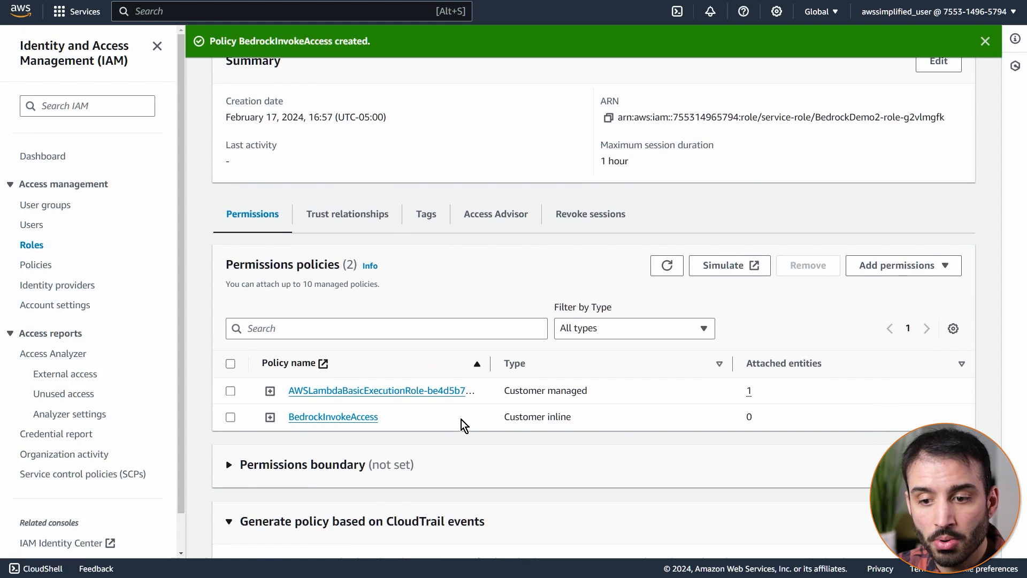
left_click(269, 417)
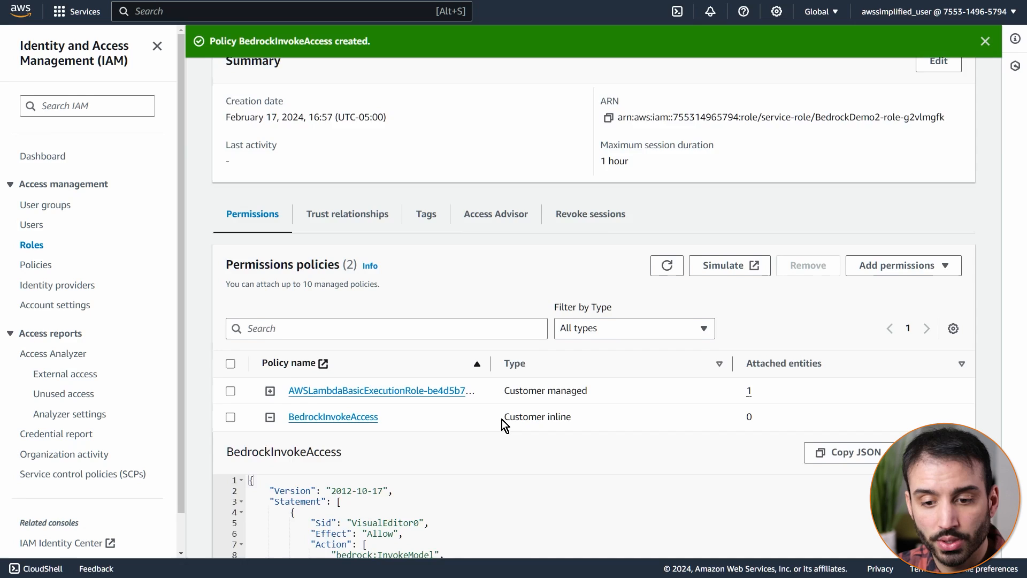
scroll("down", 3)
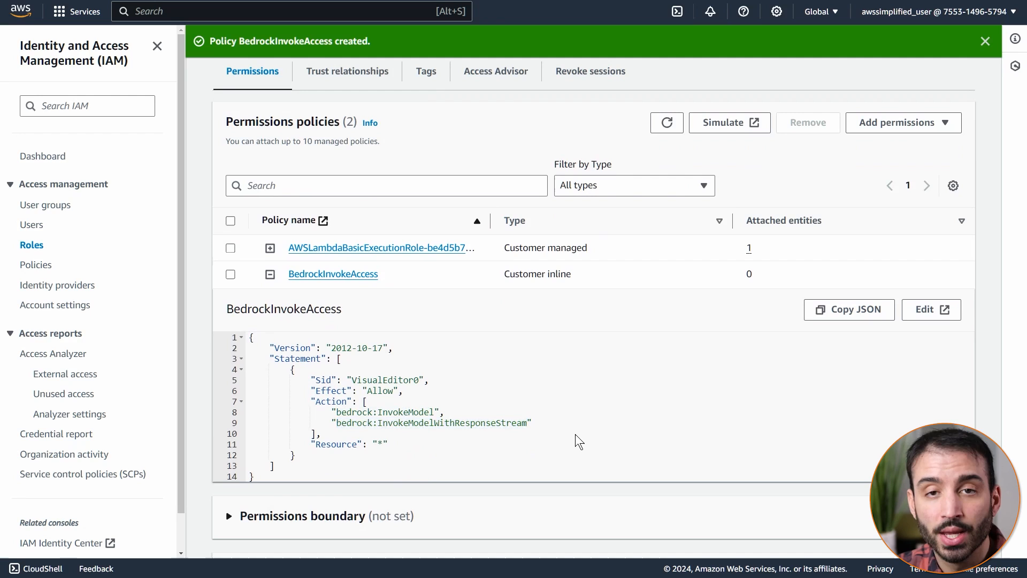
mouse_move(352, 164)
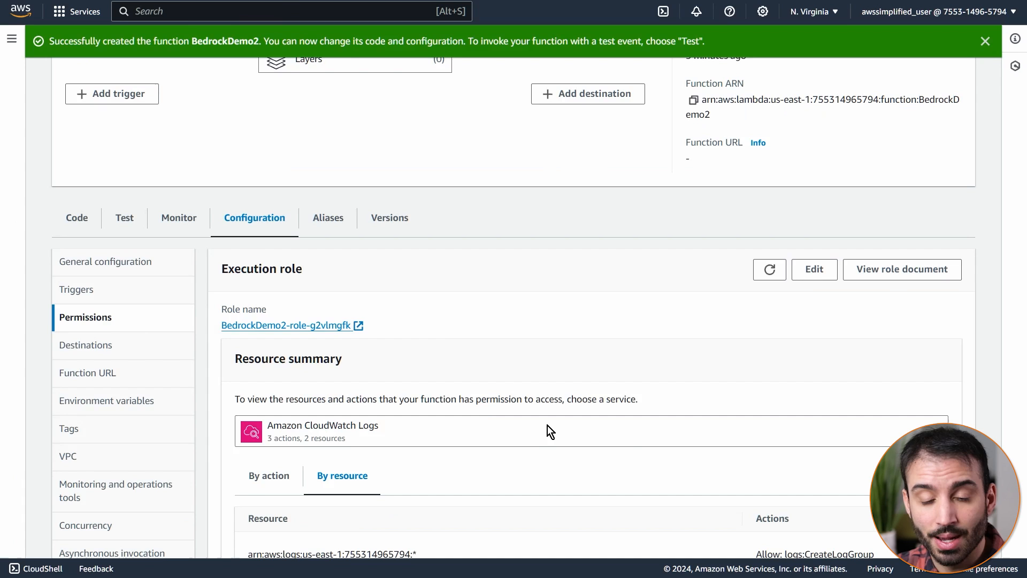
mouse_move(551, 431)
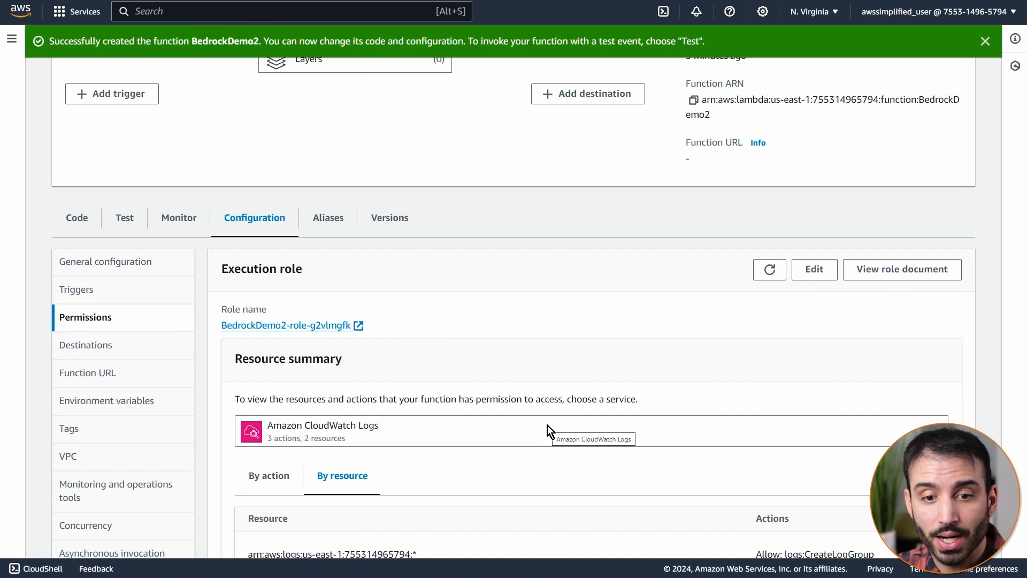
mouse_move(198, 286)
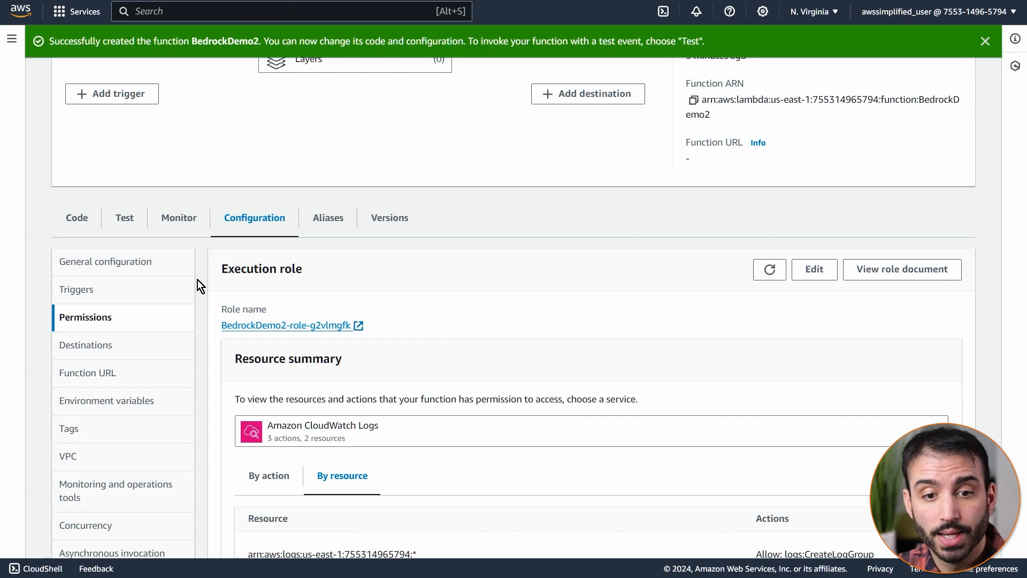
Step: Show BedrockDemo2's source code with the default Python handler returning 'Hello from Lambda!'
left_click(77, 218)
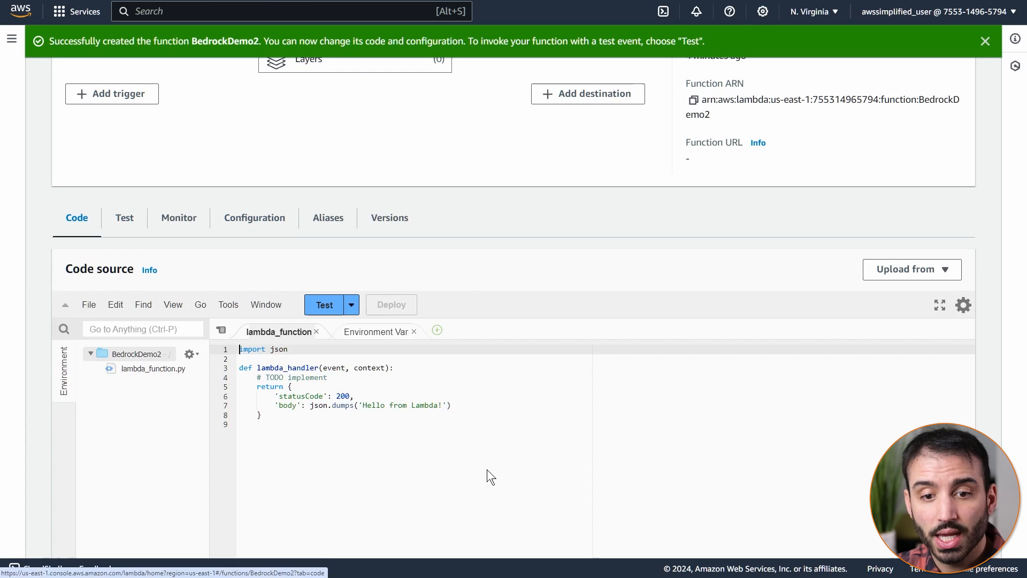
scroll("down", 3)
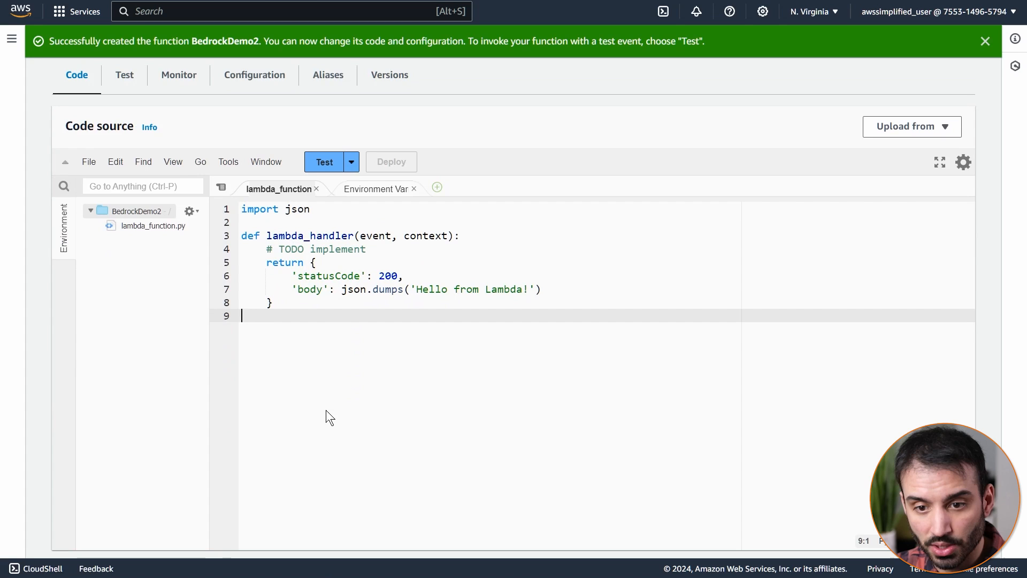
mouse_move(367, 337)
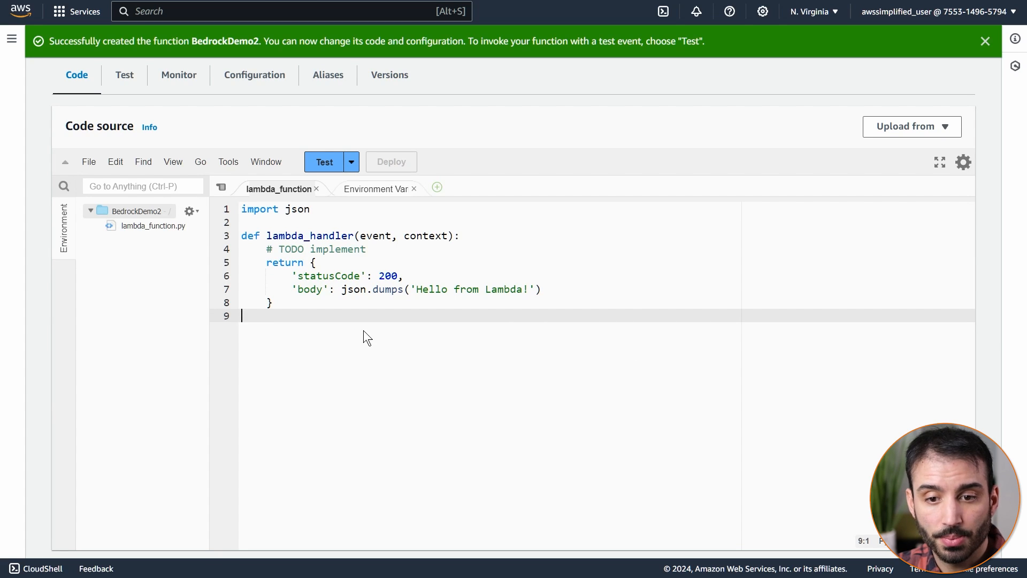
Step: Replace lambda_function.py with boto3 code invoking cohere.command-text-v14 and confirm region us-east-1
key("ctrl+a")
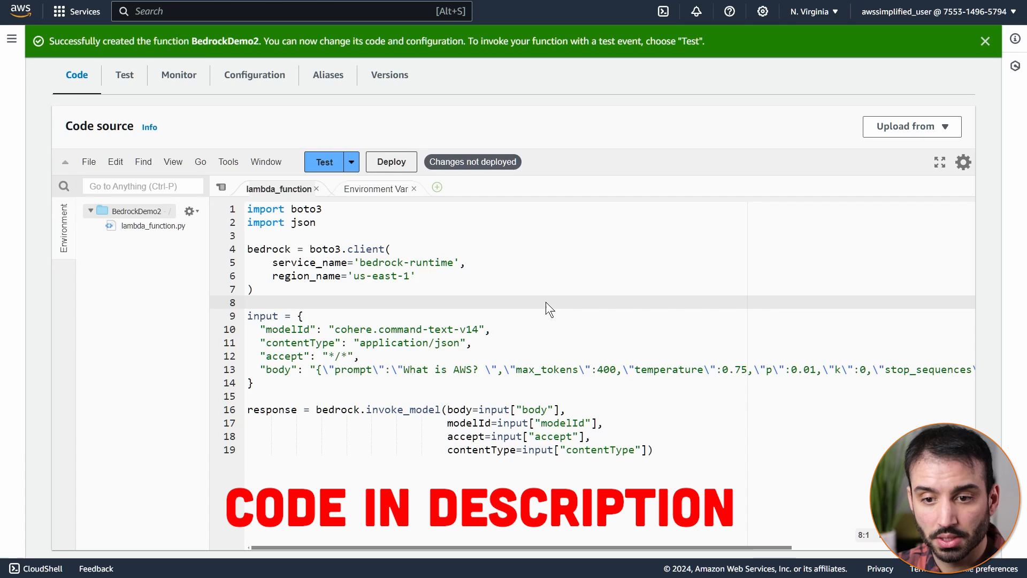
mouse_move(426, 233)
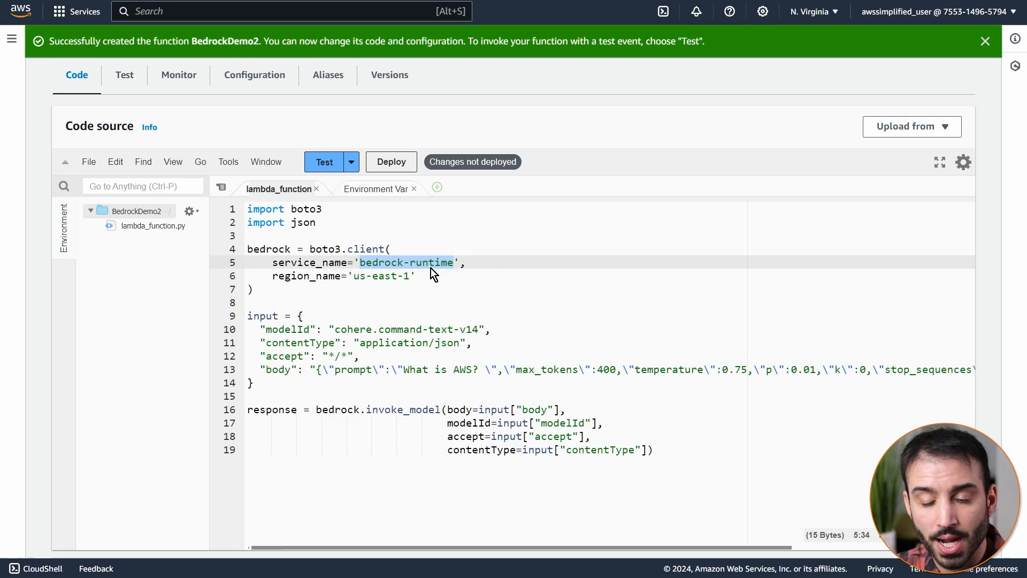
mouse_move(370, 286)
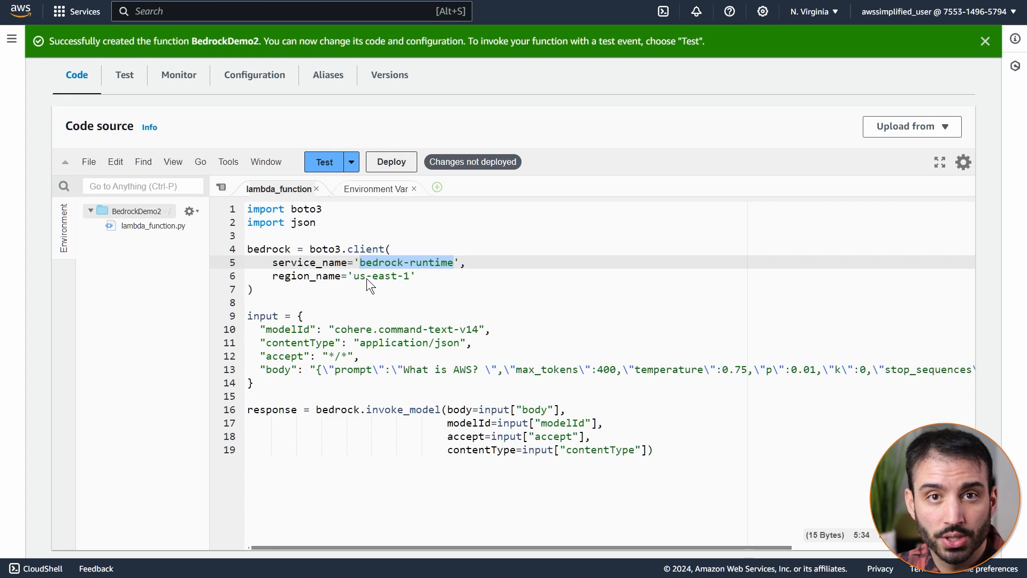
mouse_move(378, 291)
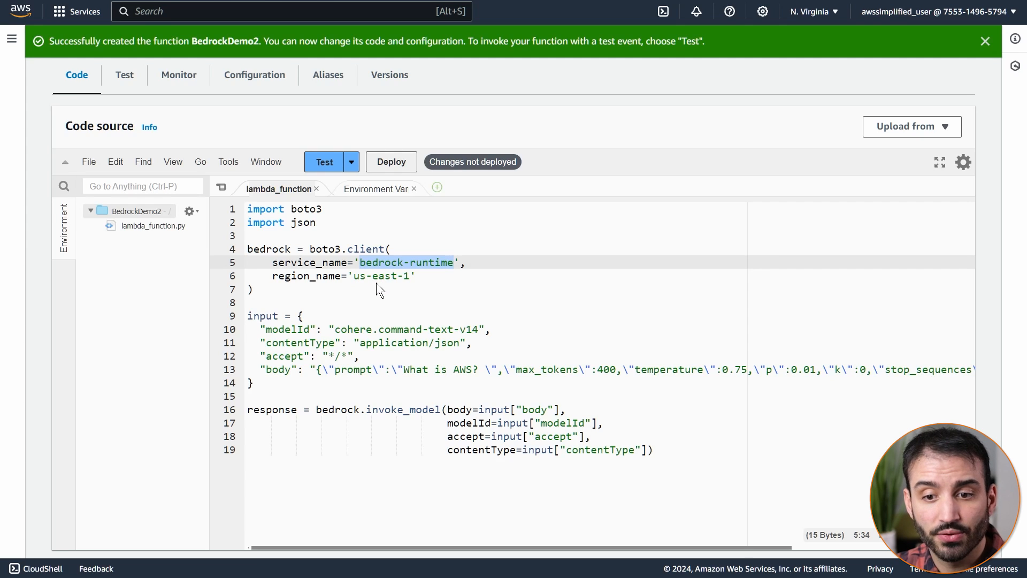
mouse_move(397, 162)
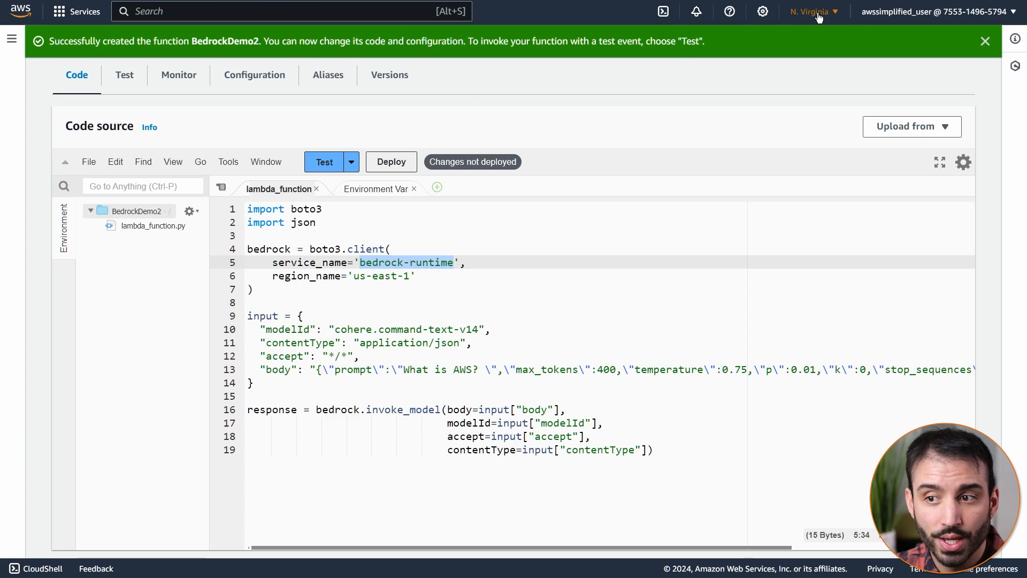
left_click(811, 11)
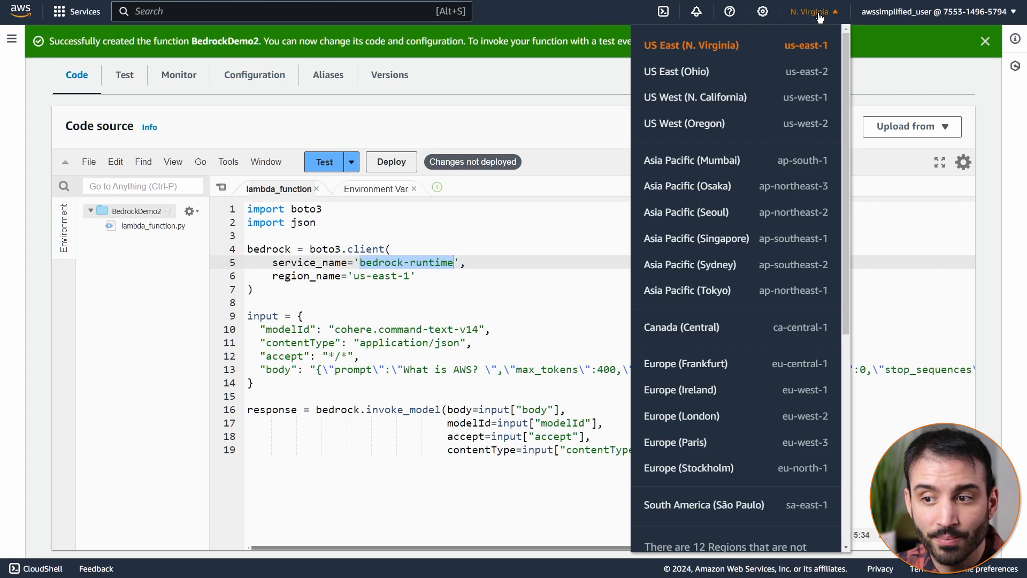
mouse_move(691, 380)
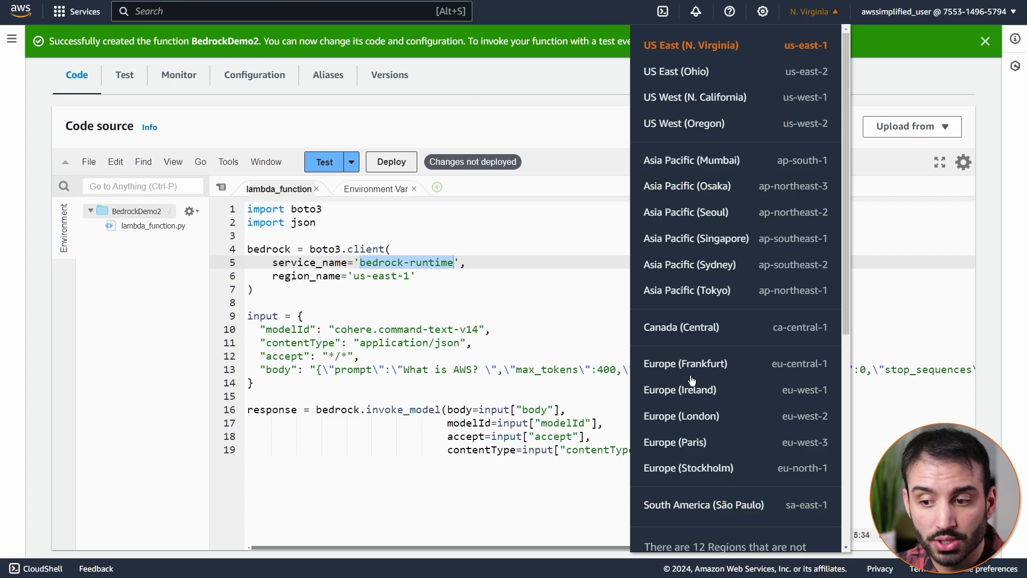
mouse_move(363, 293)
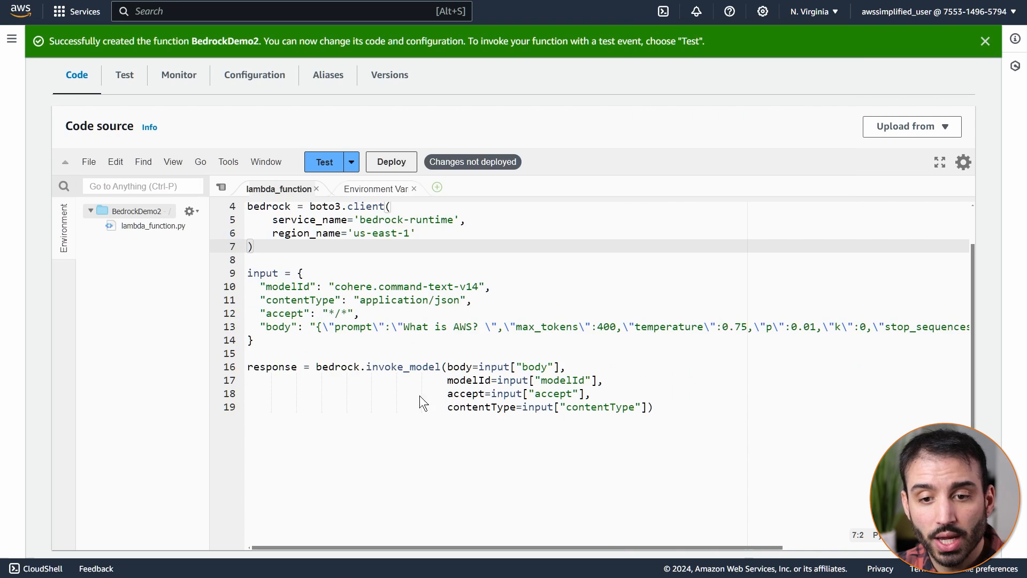
mouse_move(267, 286)
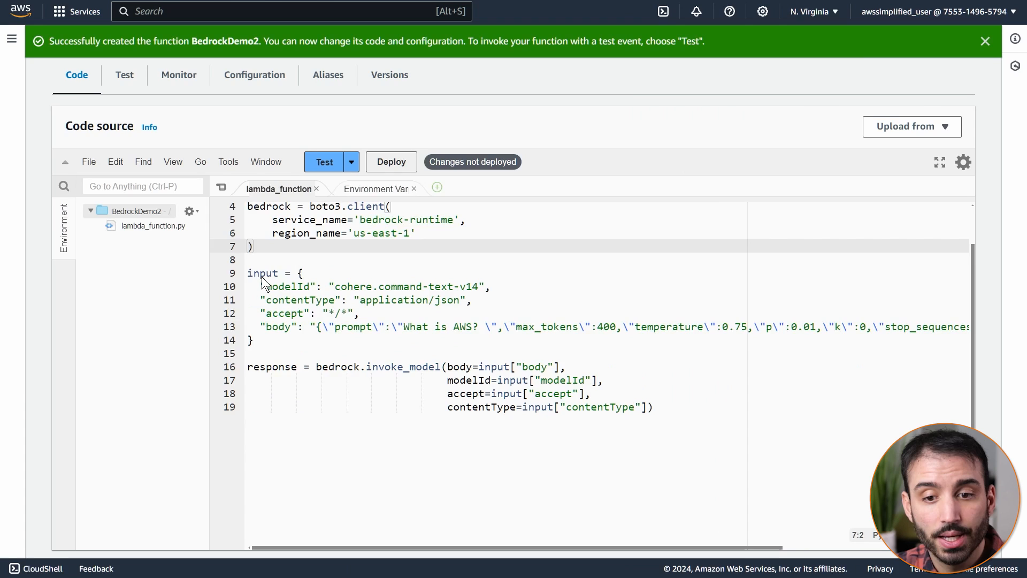
double_click(262, 273)
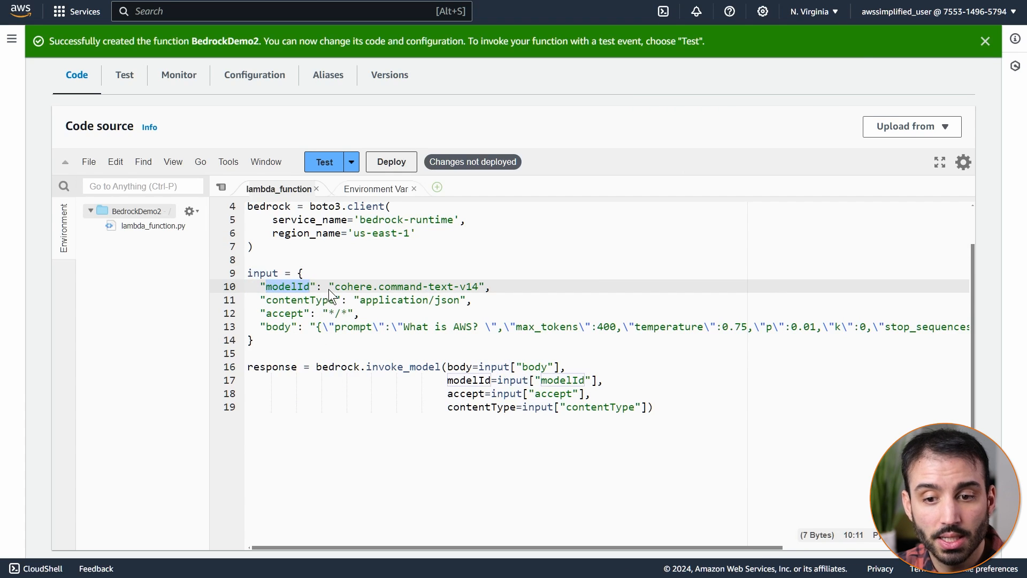
mouse_move(456, 290)
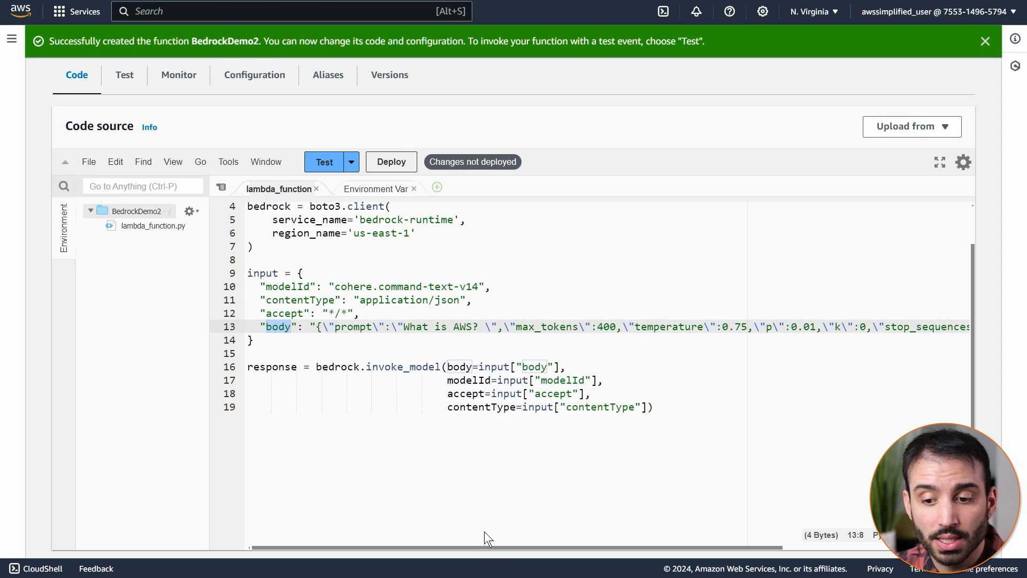
mouse_move(405, 464)
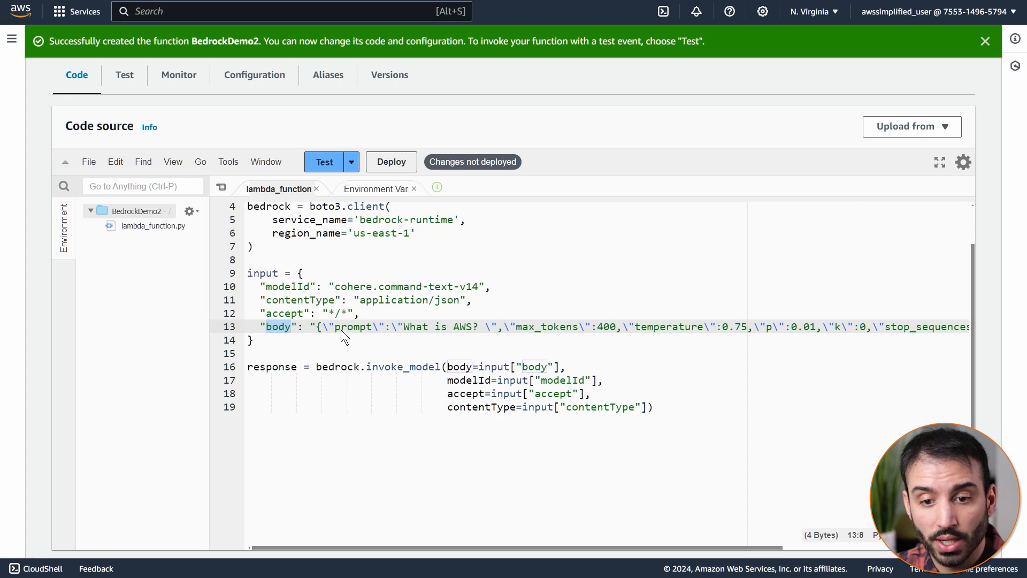
double_click(353, 326)
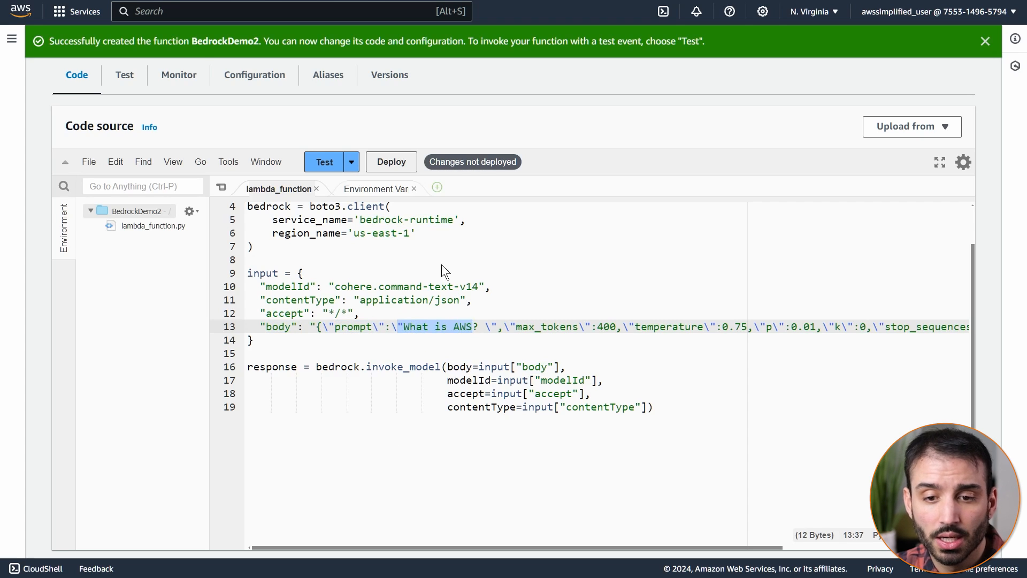
mouse_move(438, 280)
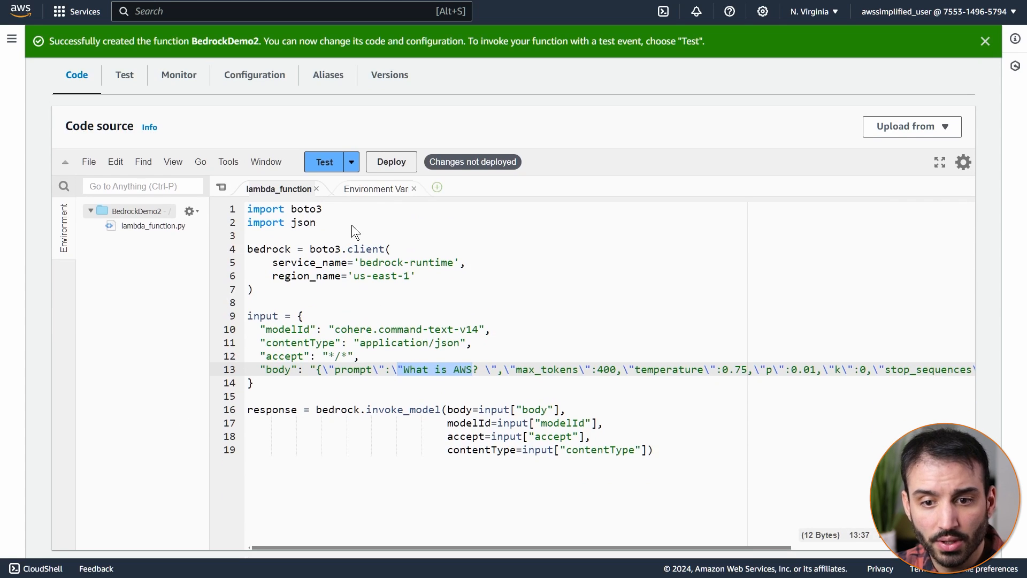
Step: Wrap the Bedrock invocation code in a lambda_handler(event, context) function definition
type("def lambda_handler:")
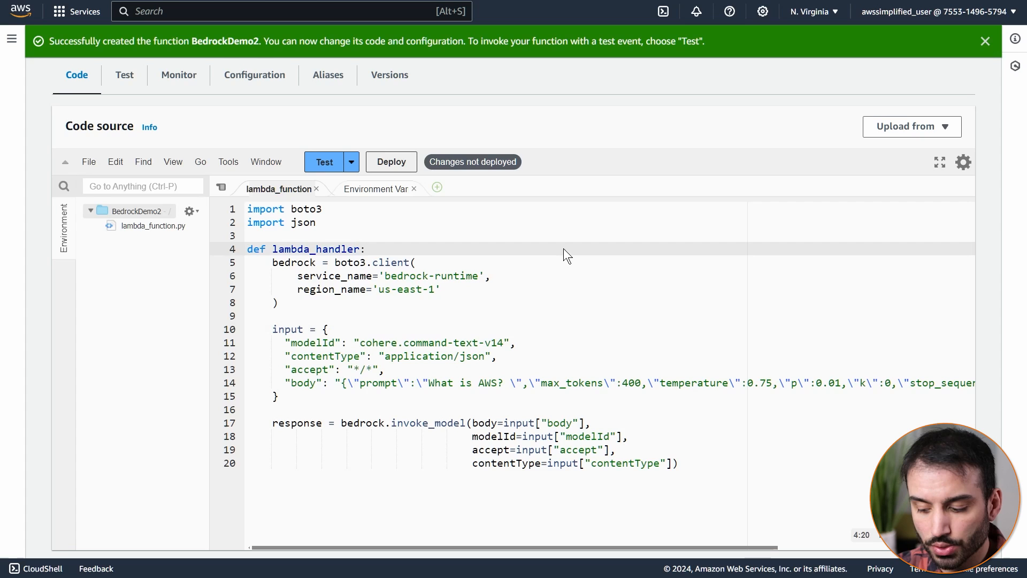
type("event, con)")
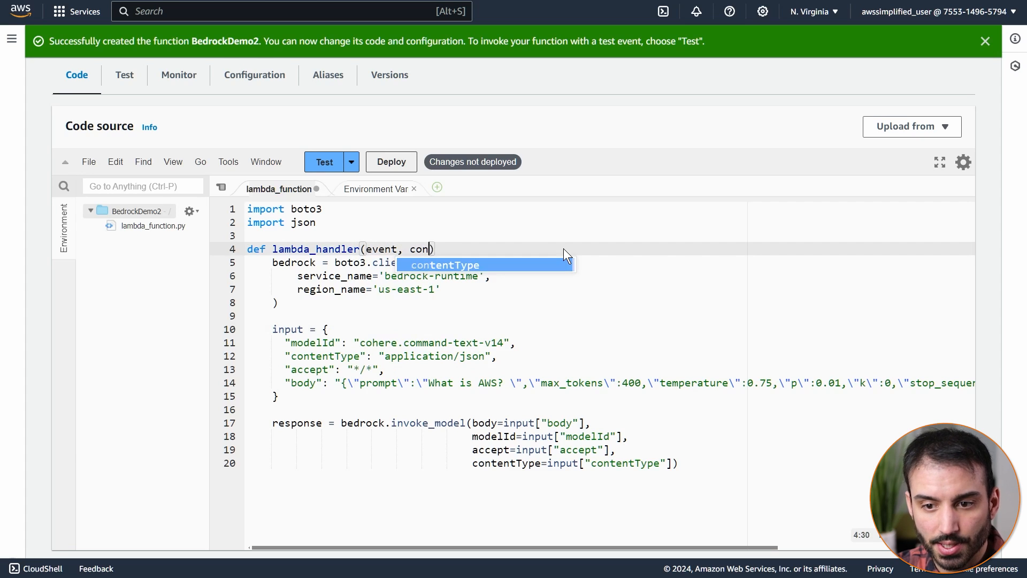
type("text):")
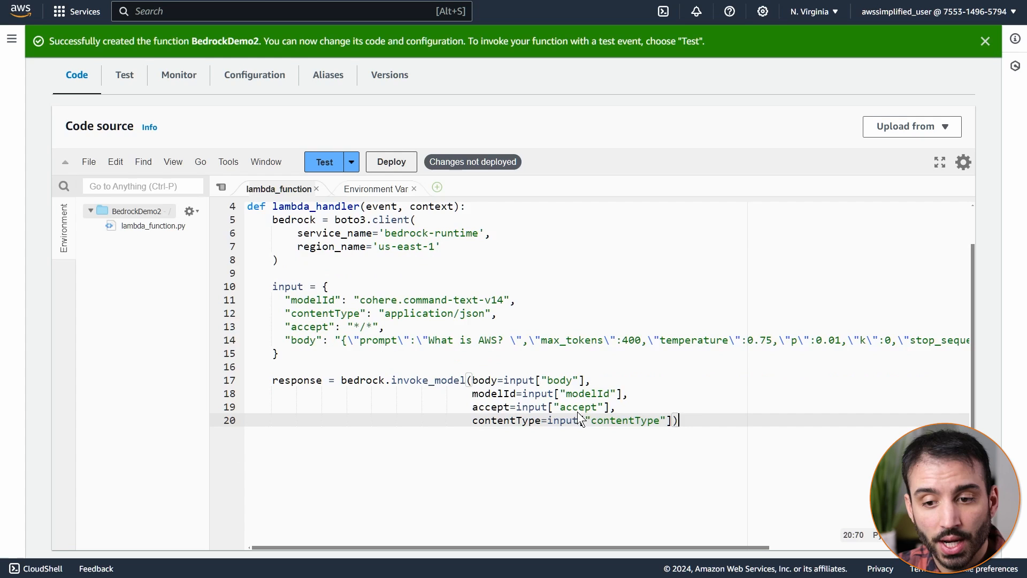
Step: Review the prompt and max_tokens 400 in the request body, then start a new line after invoke_model
double_click(376, 339)
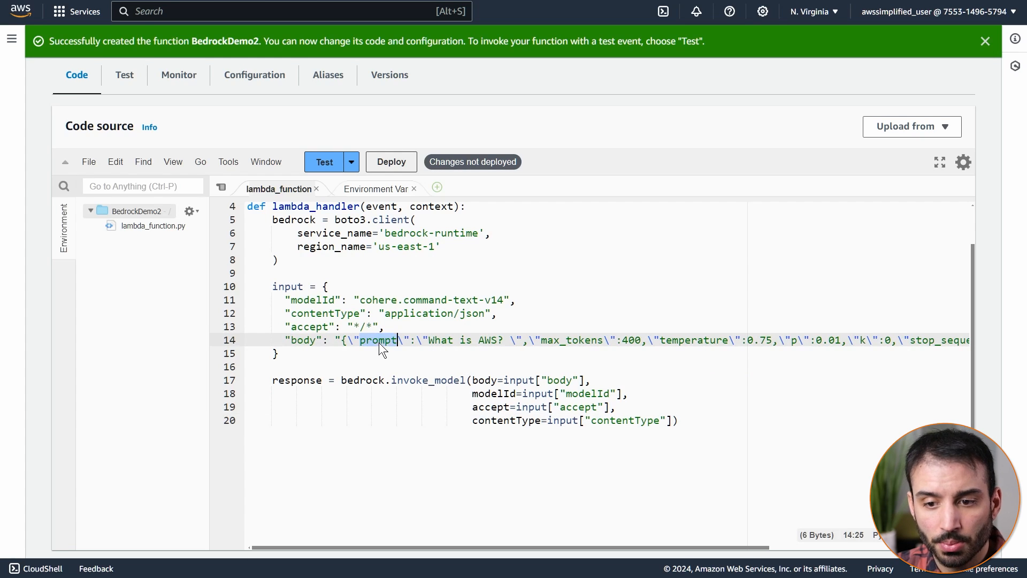
double_click(571, 341)
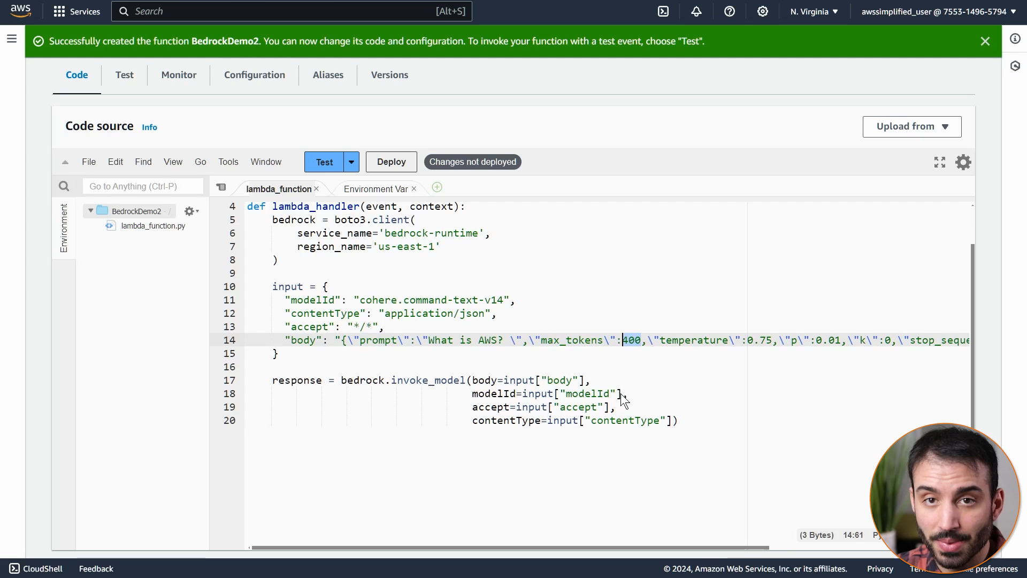
scroll("right", 3)
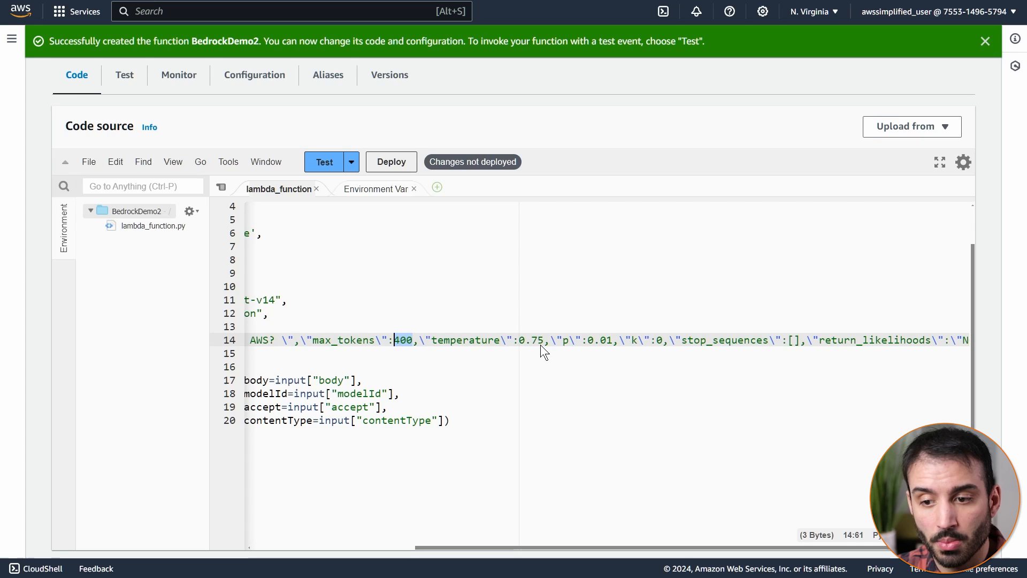
mouse_move(637, 364)
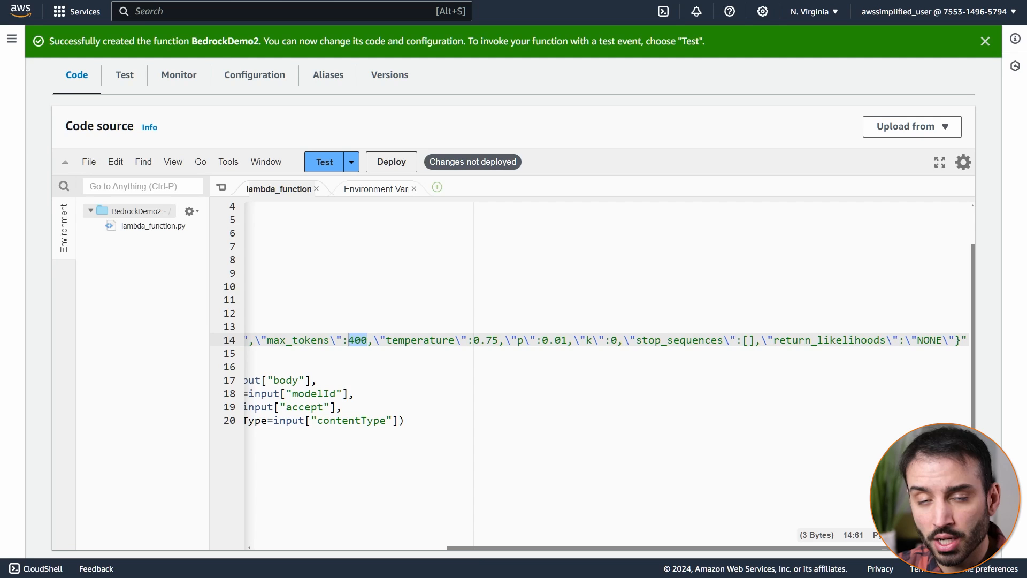
scroll("left", 3)
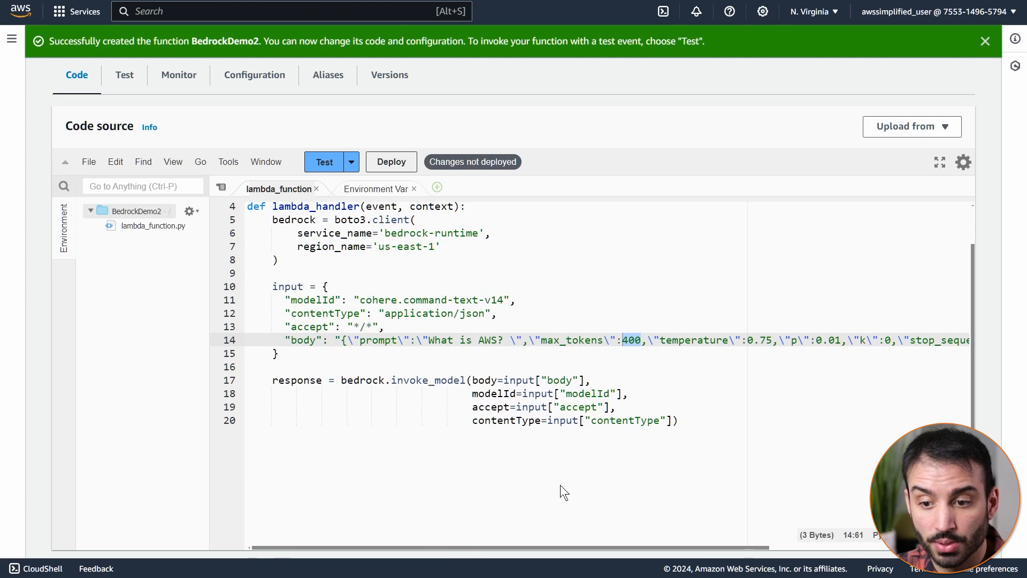
mouse_move(413, 424)
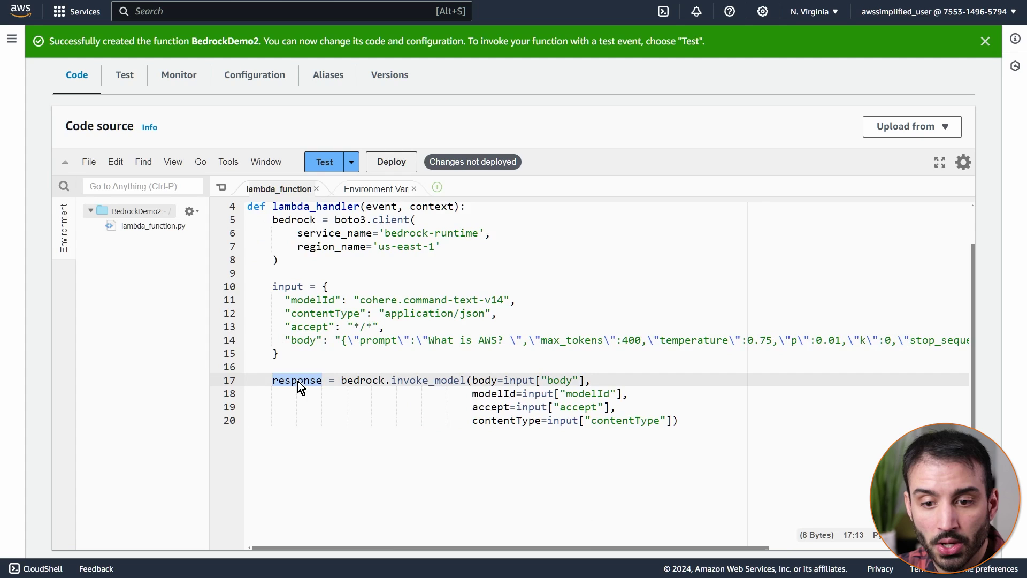
mouse_move(457, 398)
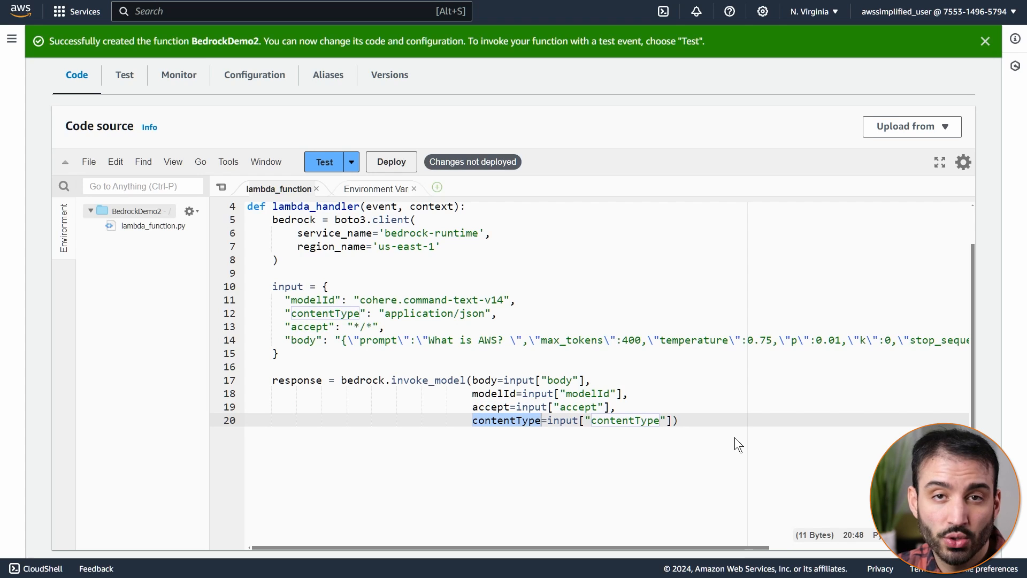
key("Enter")
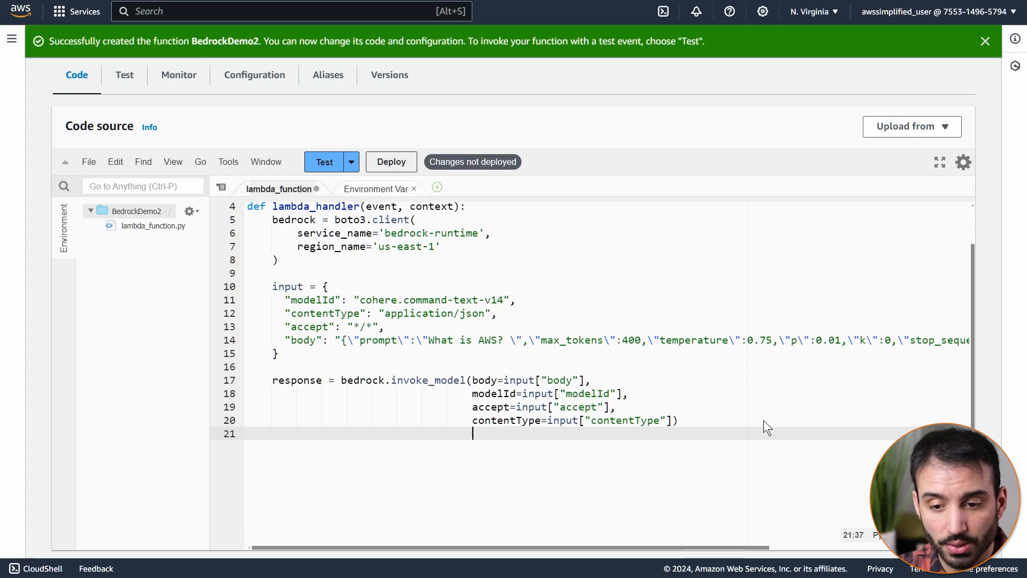
Step: Parse the response with response_body = json.loads(response['body'].read()) and print response_body
key("Enter")
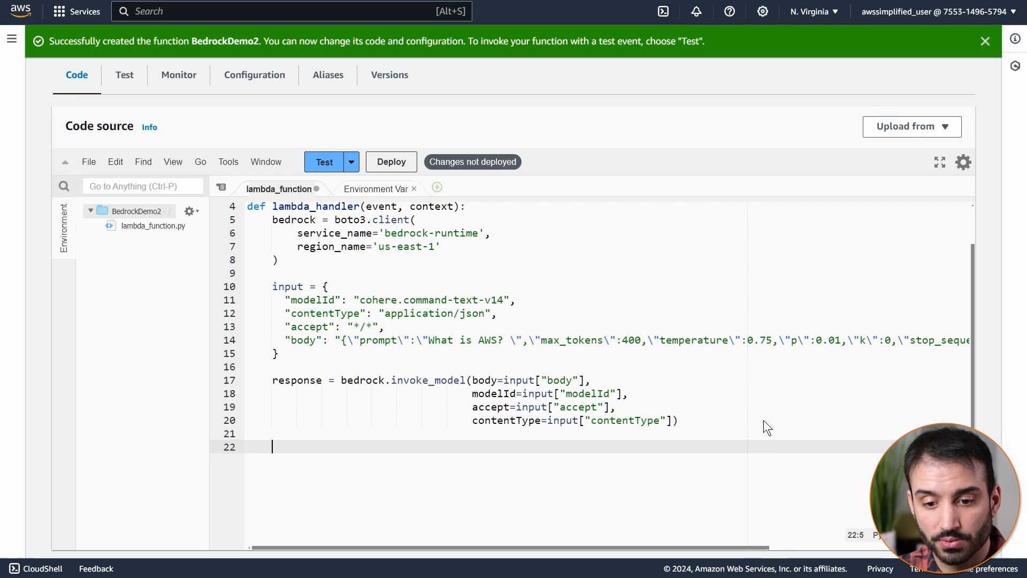
type("response_body = json.loads(response['body'].read())")
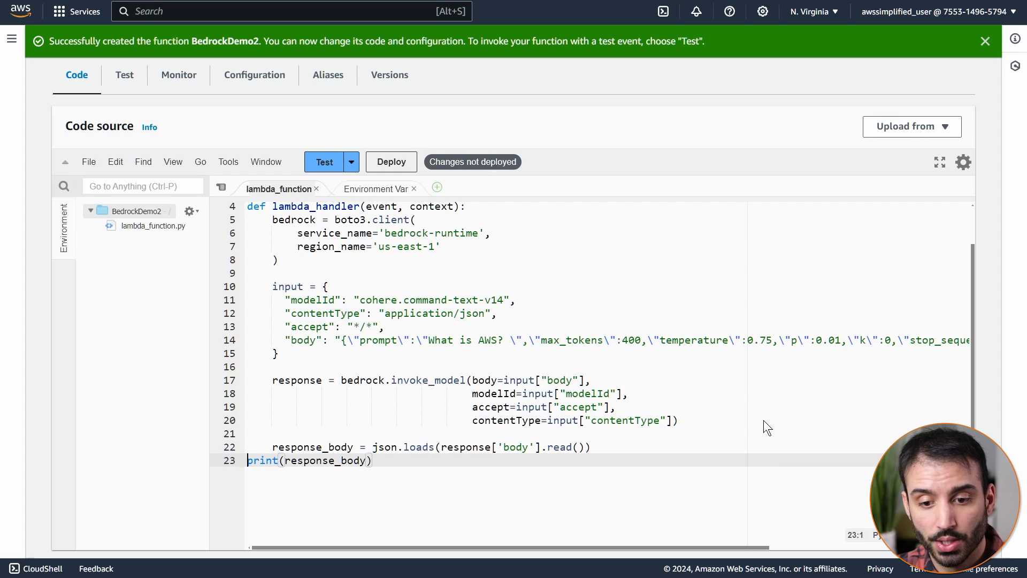
left_click(397, 460)
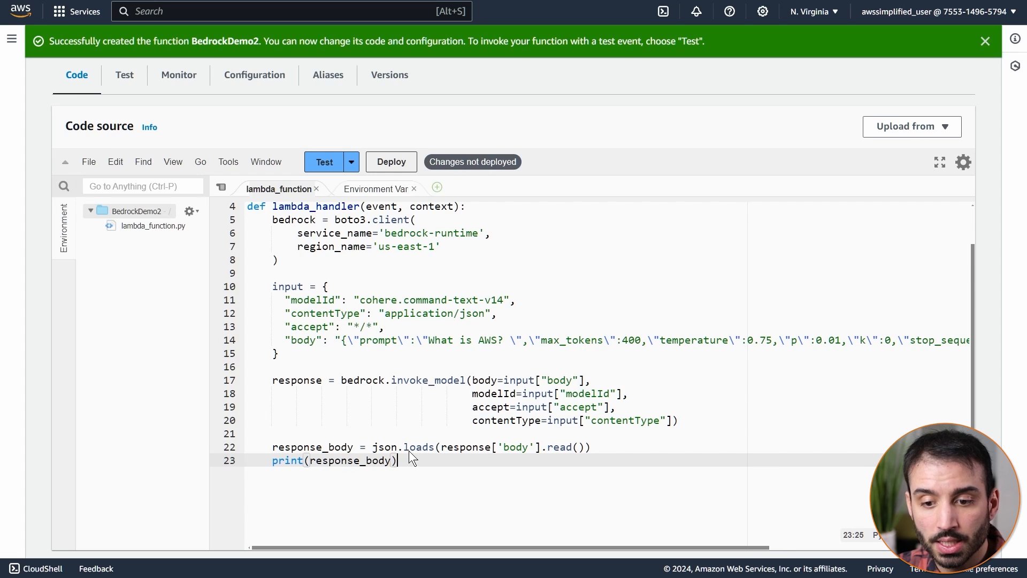
double_click(465, 404)
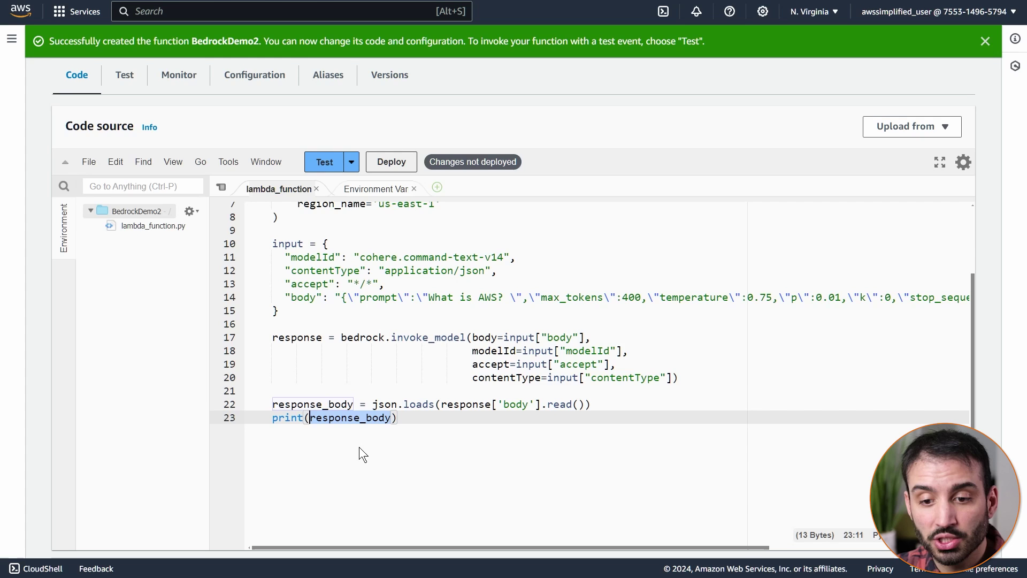
mouse_move(413, 175)
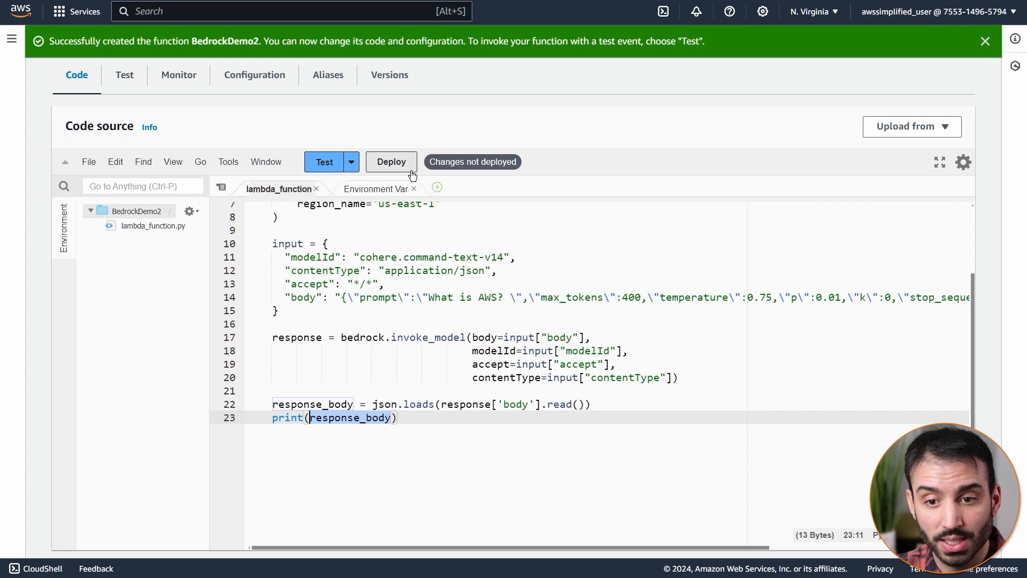
mouse_move(401, 169)
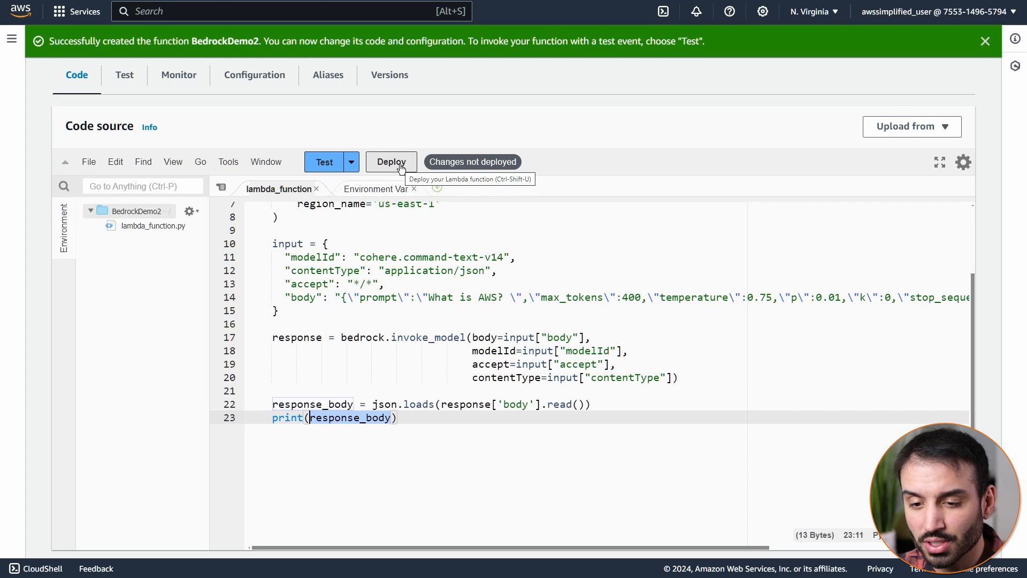
Step: Deploy the updated code and save a test event named randomtestEvent
left_click(392, 161)
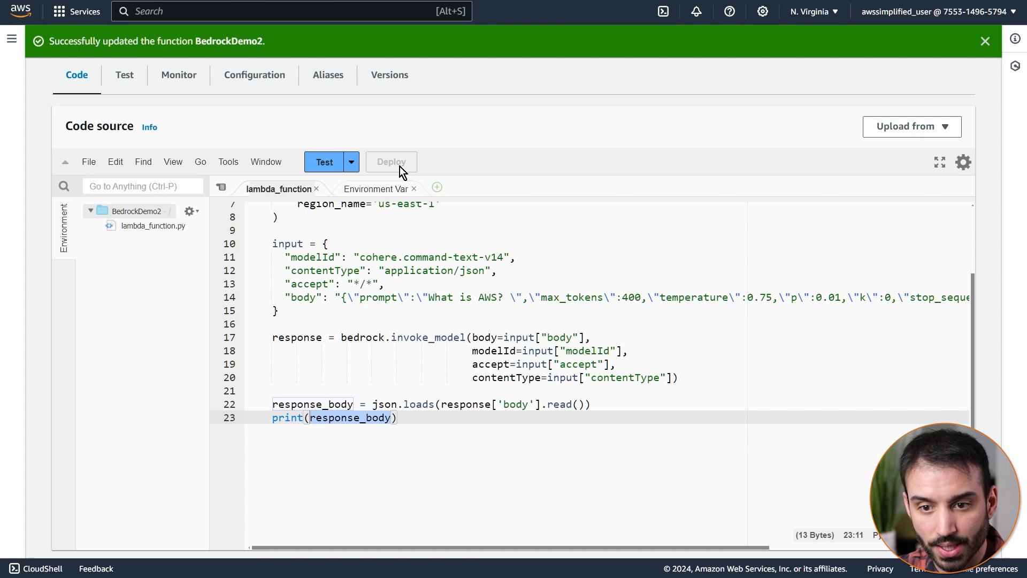
left_click(352, 161)
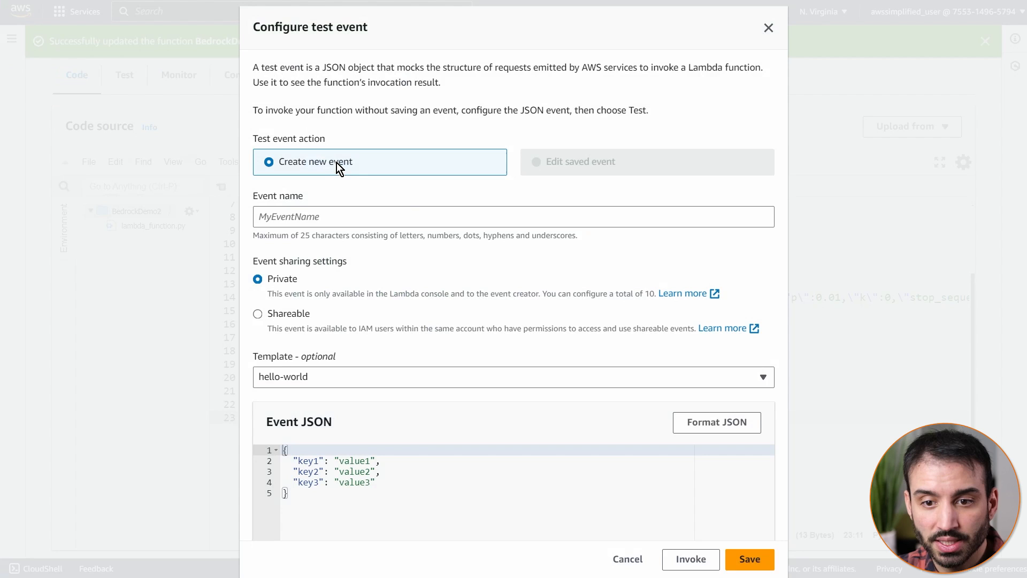
type("randomtestEvent")
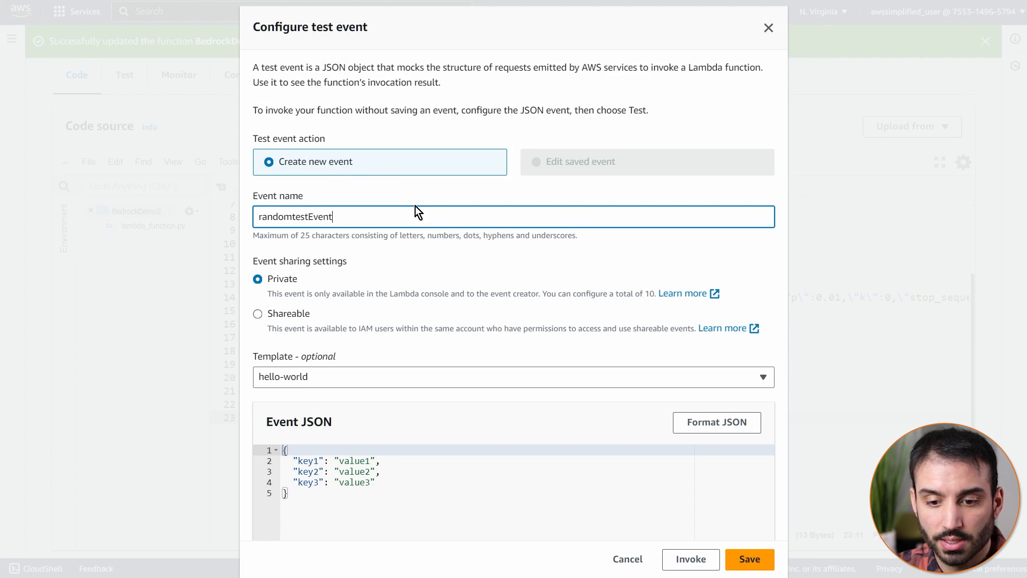
left_click(749, 559)
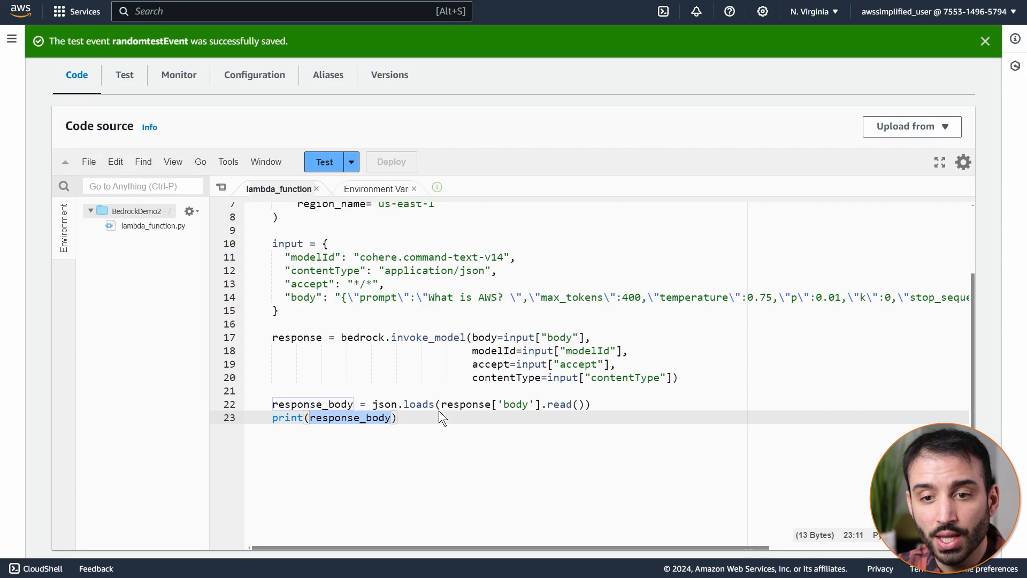
mouse_move(329, 171)
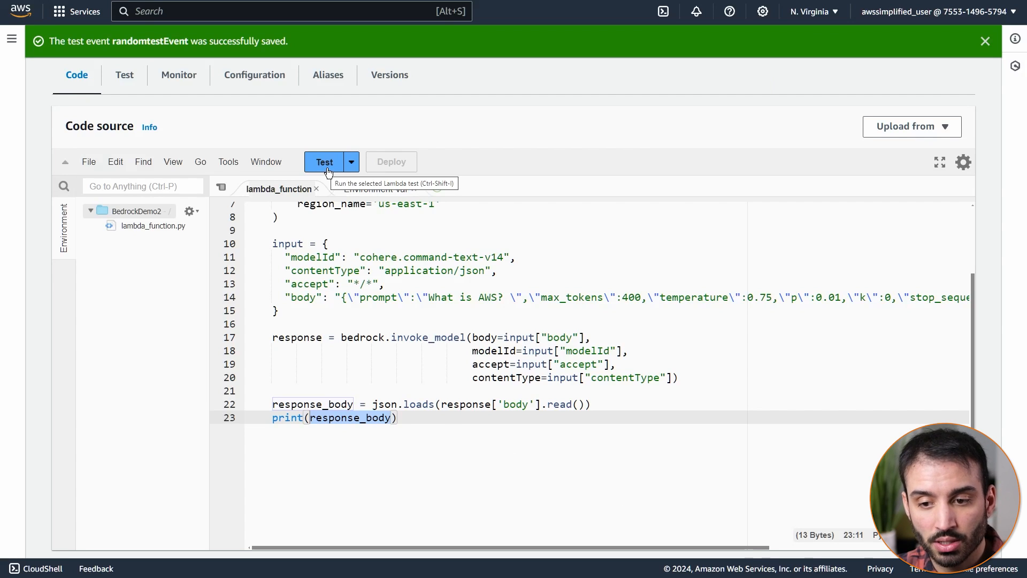
Step: Run randomtestEvent and highlight the 'task timed out after 3.01 seconds' error
left_click(324, 161)
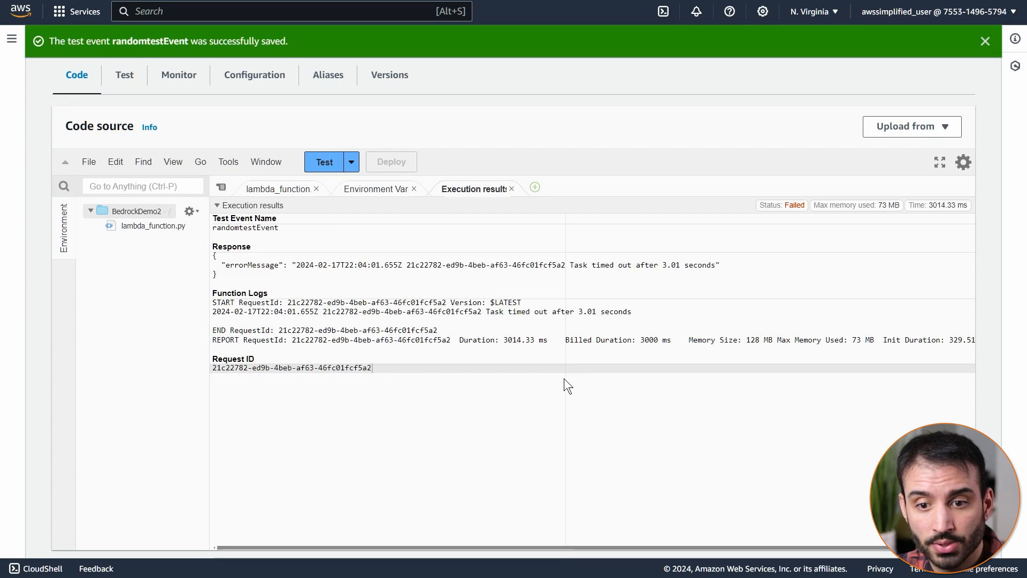
mouse_move(571, 272)
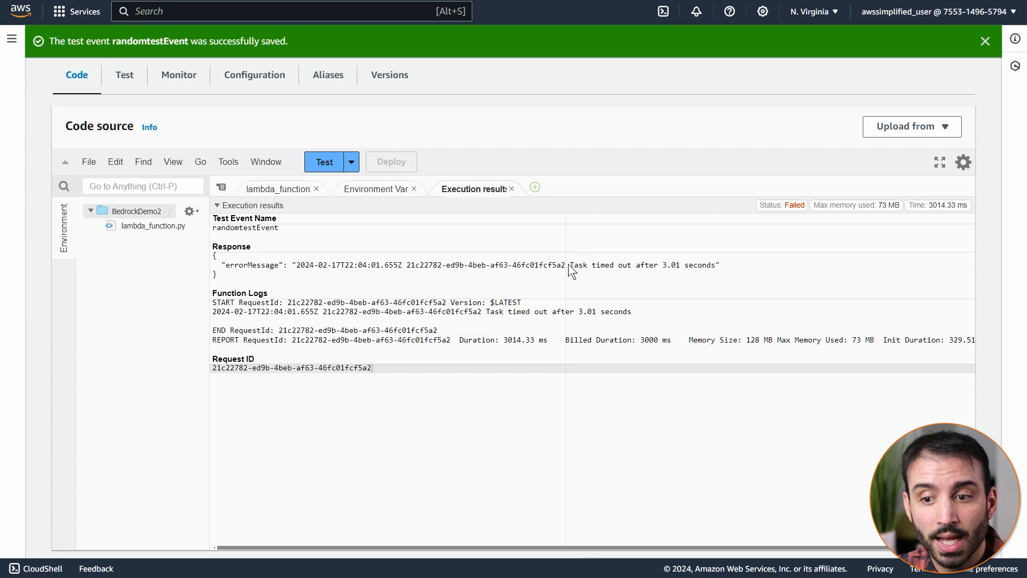
left_click_drag(569, 265, 718, 265)
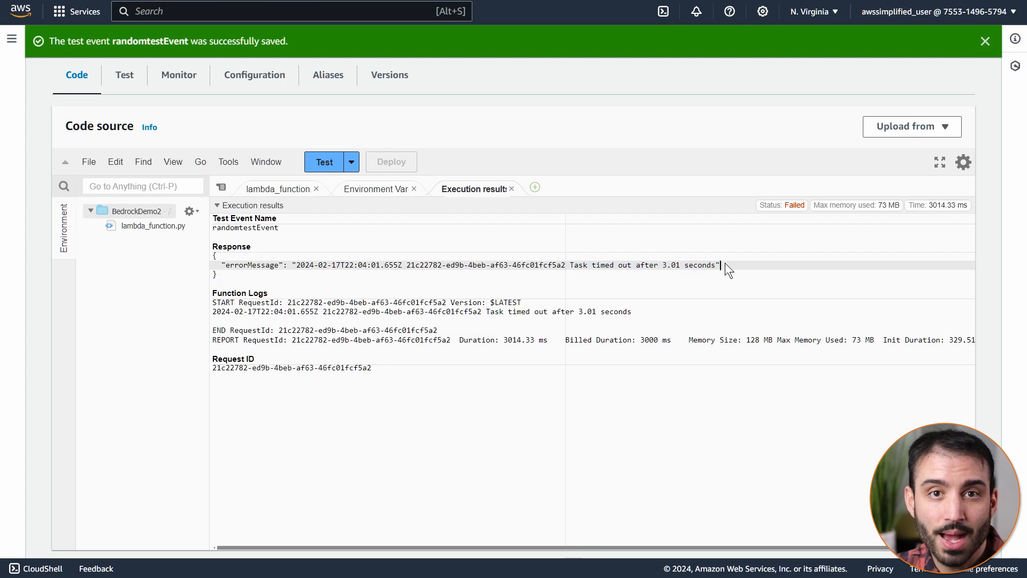
mouse_move(643, 240)
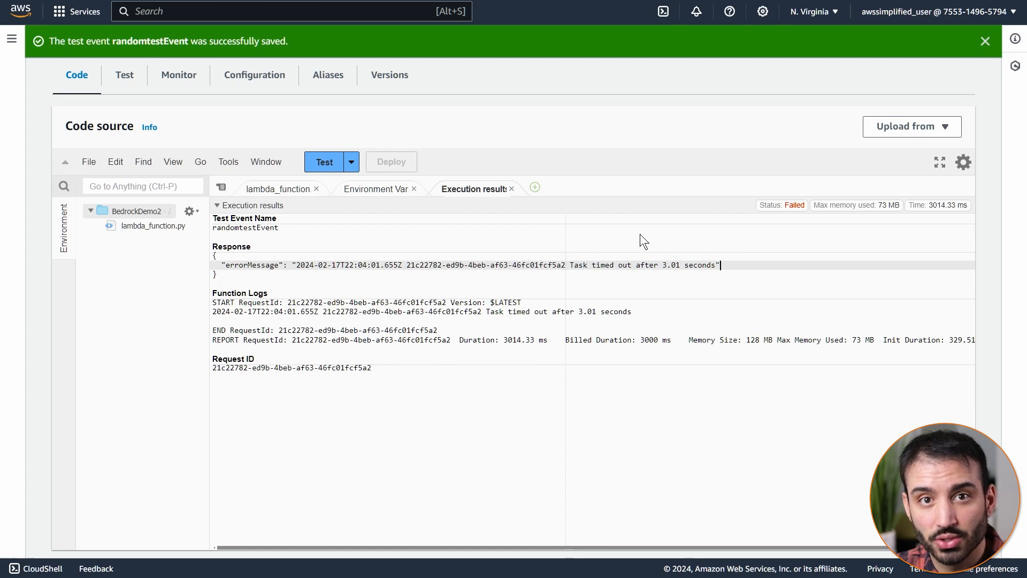
mouse_move(650, 237)
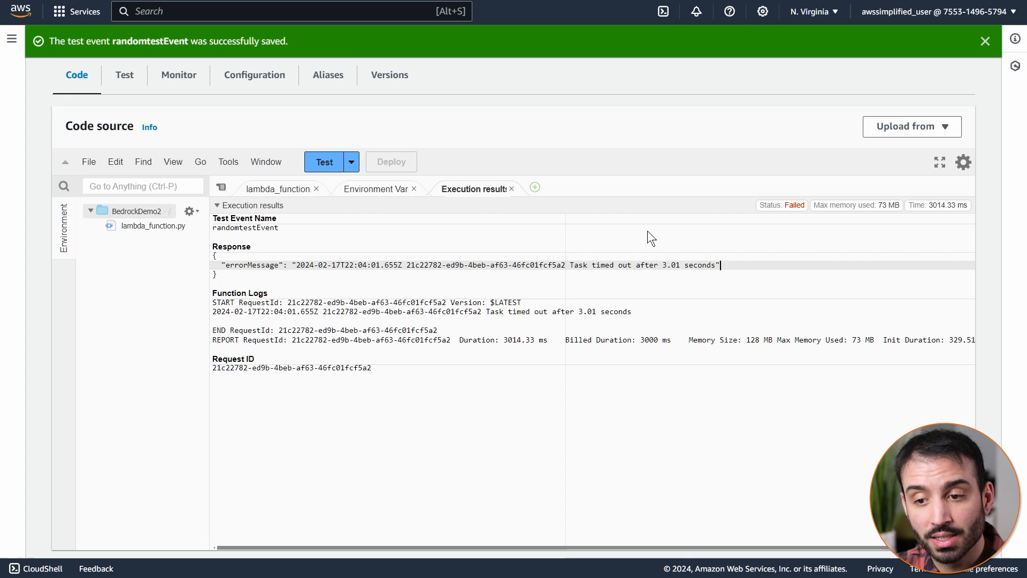
mouse_move(654, 306)
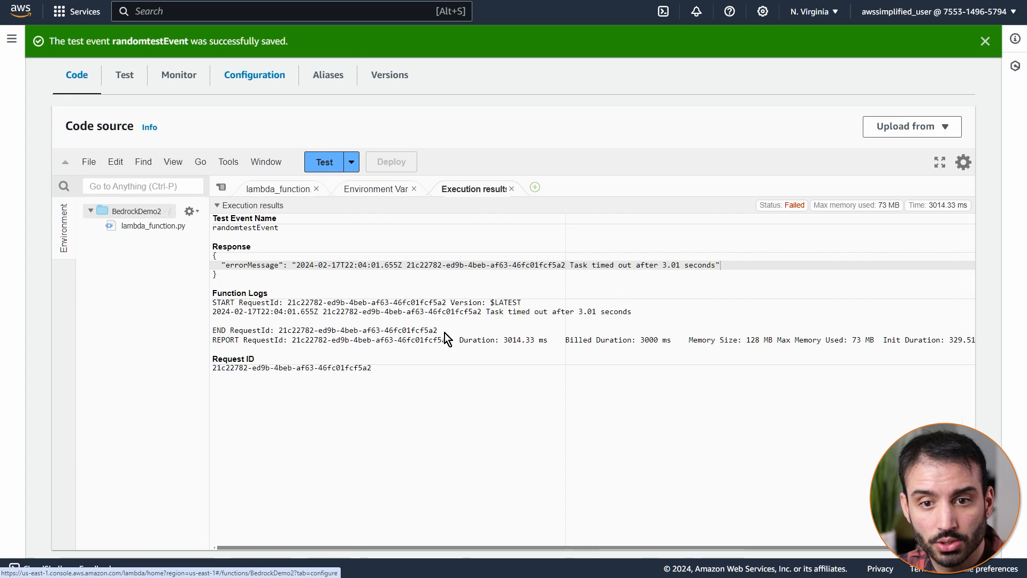
Step: Set the timeout to 15 min 0 sec in General configuration, save, and return to the code
left_click(254, 75)
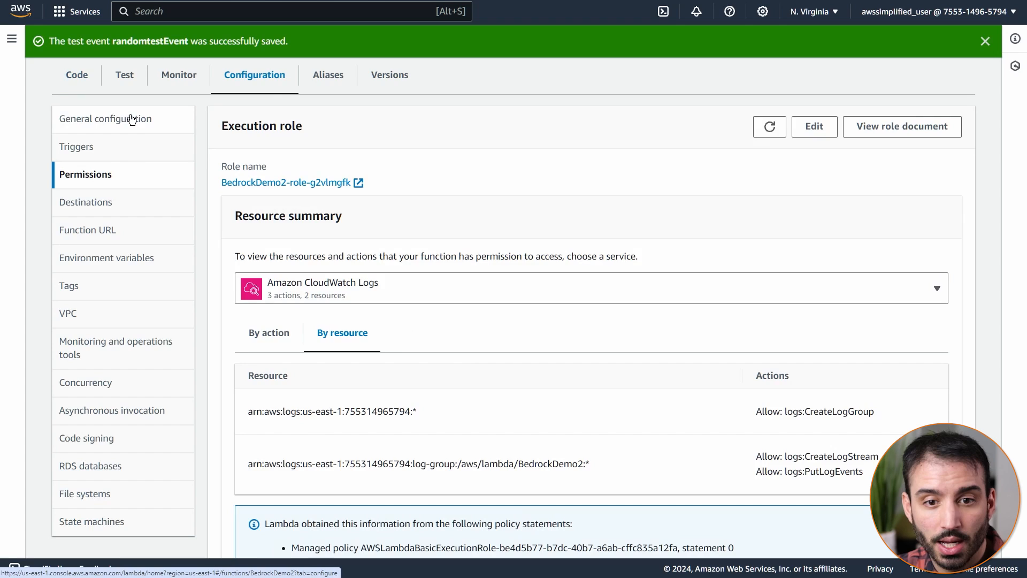
left_click(105, 119)
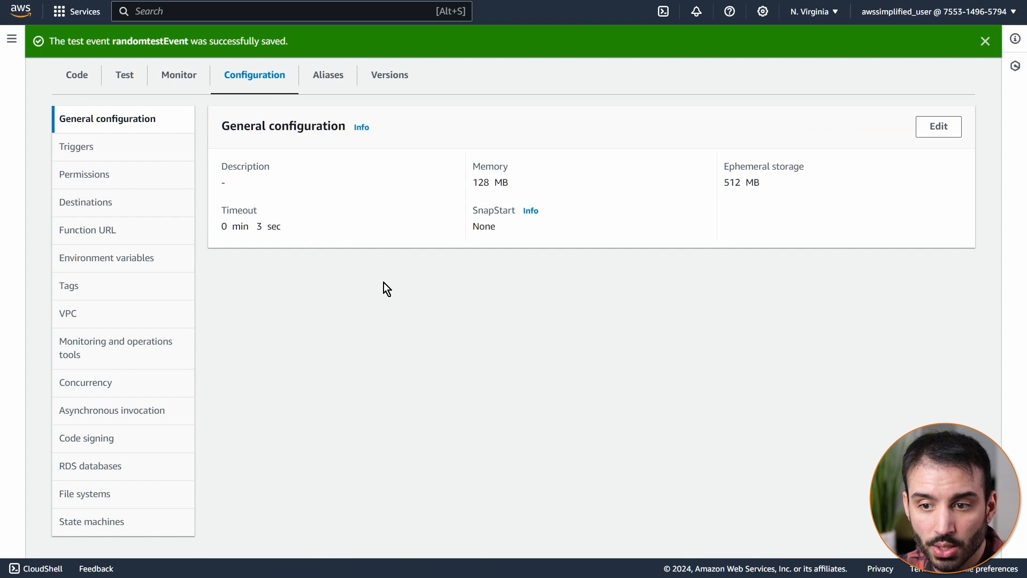
mouse_move(300, 245)
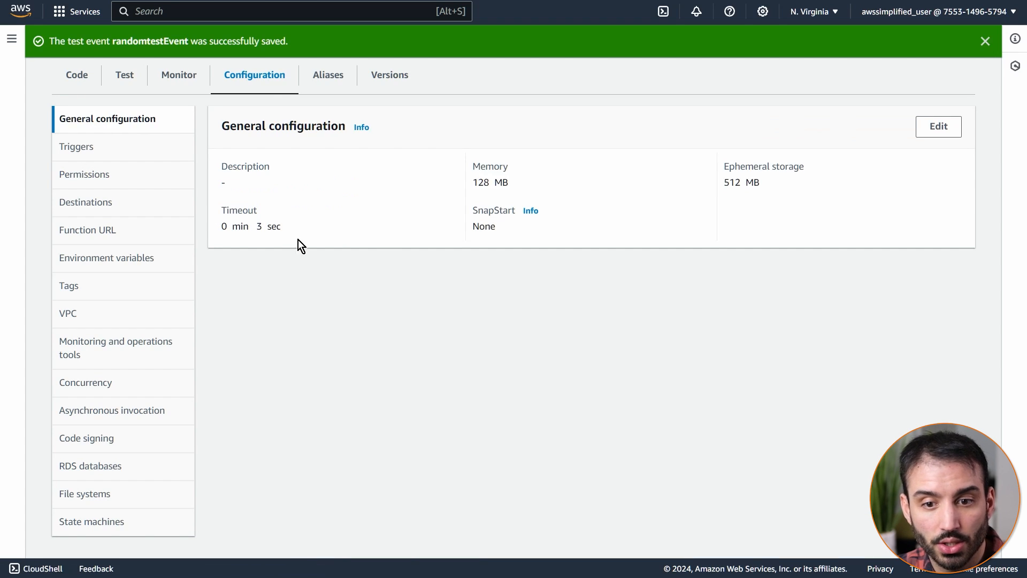
mouse_move(272, 235)
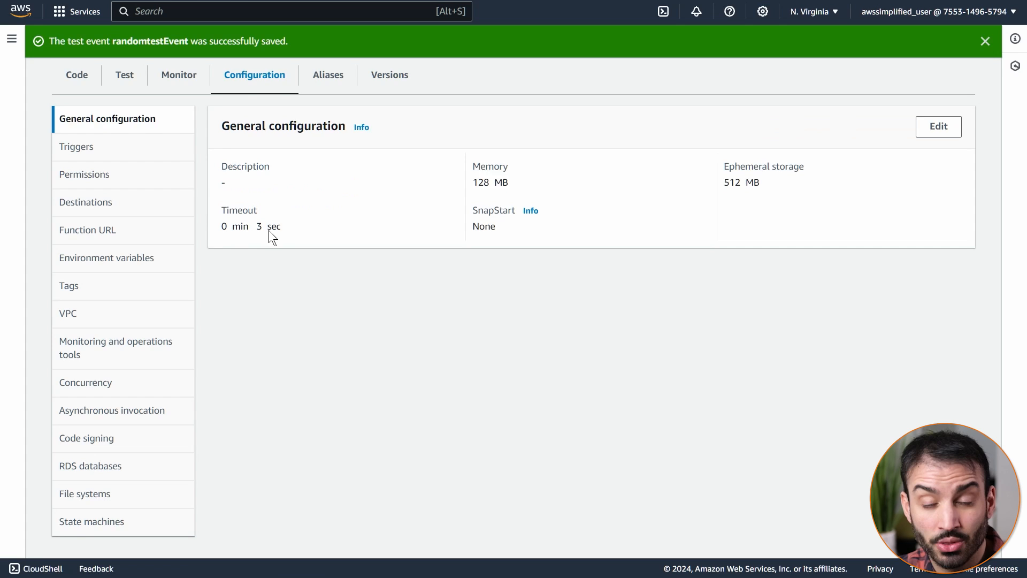
mouse_move(804, 187)
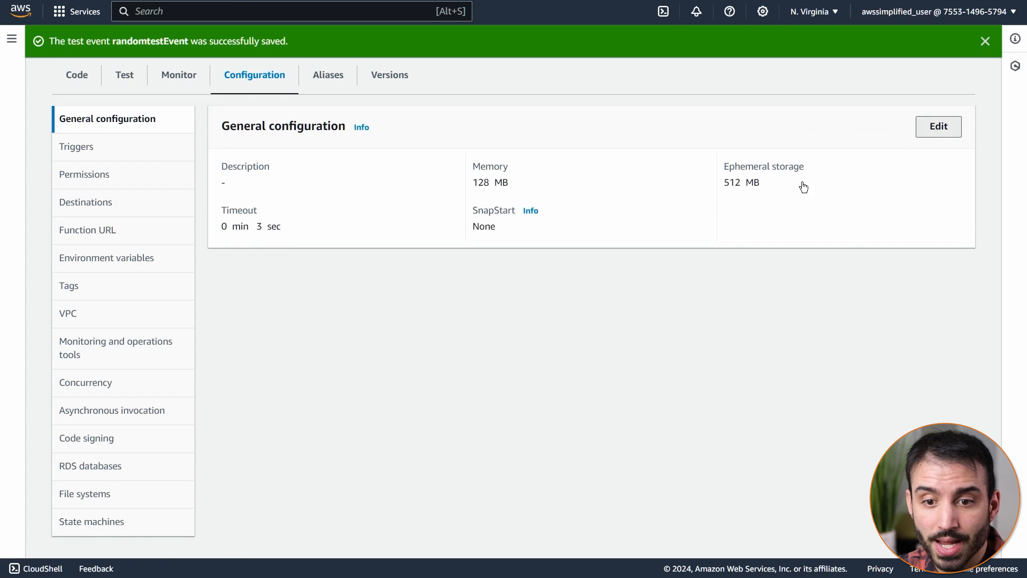
left_click(938, 126)
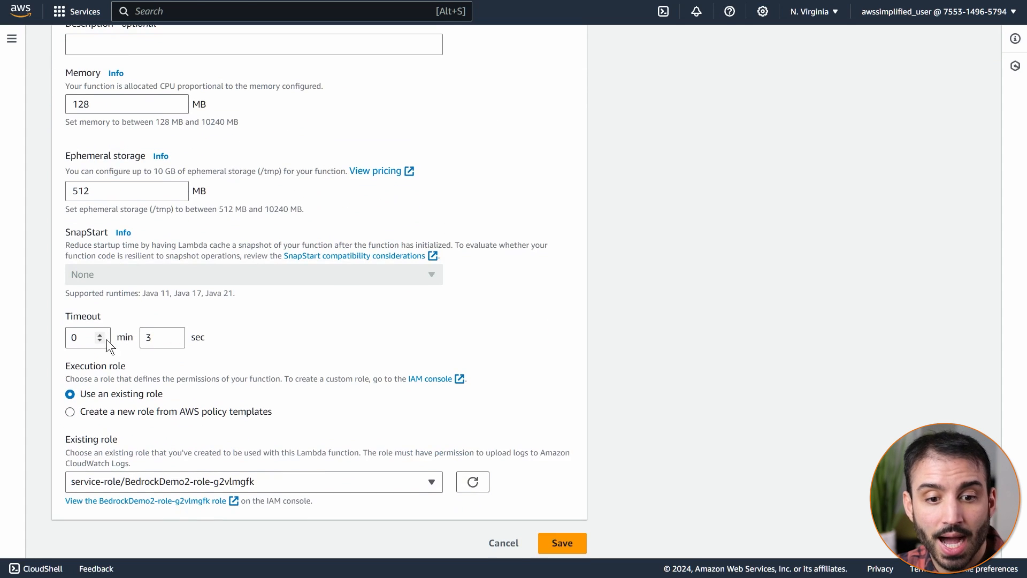
left_click(79, 337)
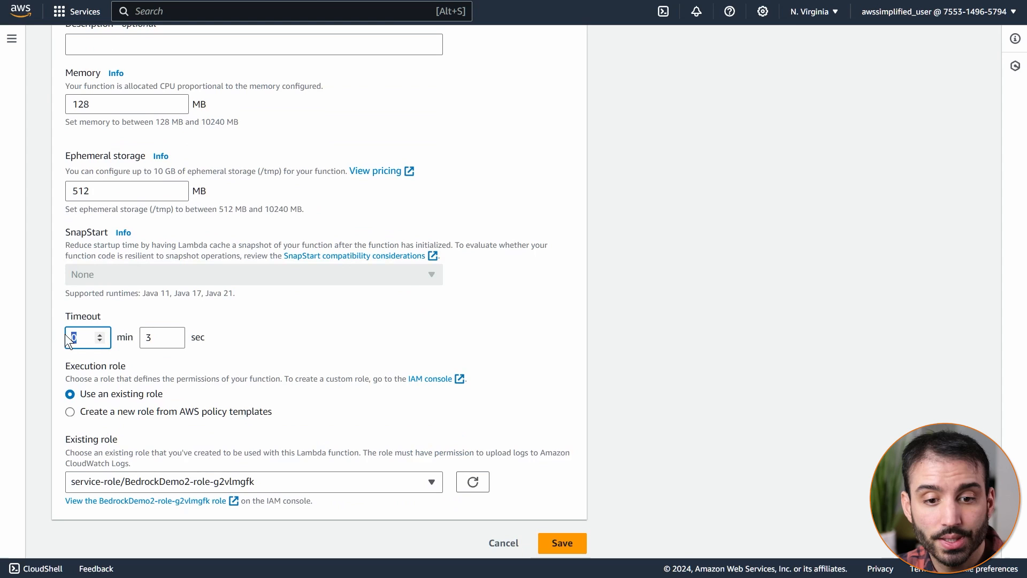
type("15")
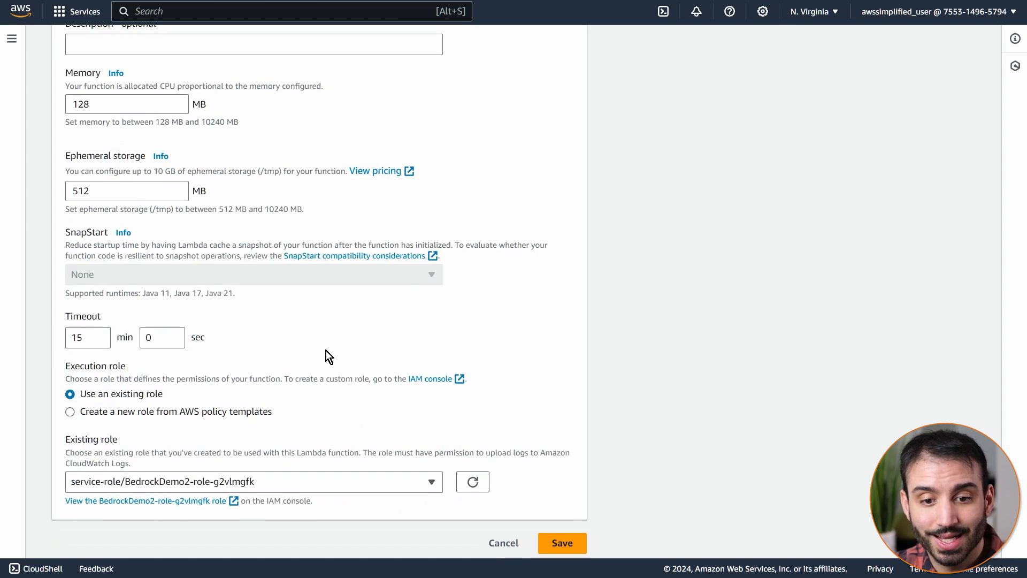
left_click(561, 542)
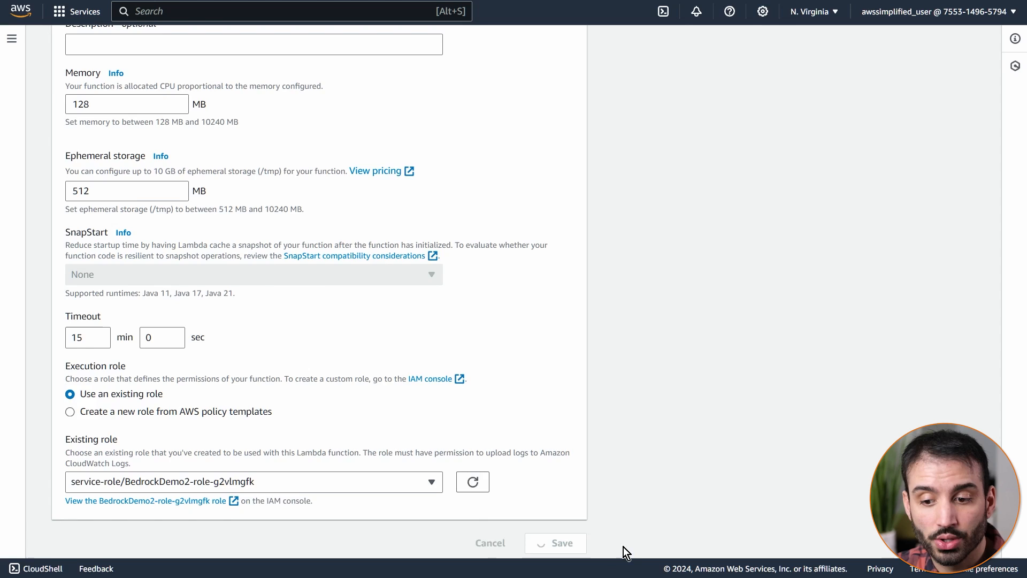
left_click(555, 542)
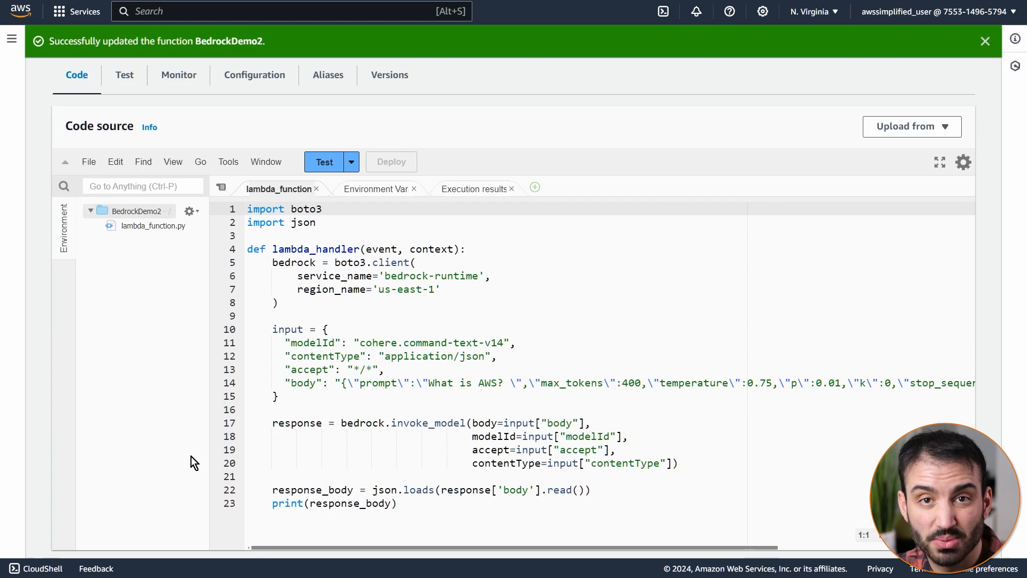
mouse_move(322, 246)
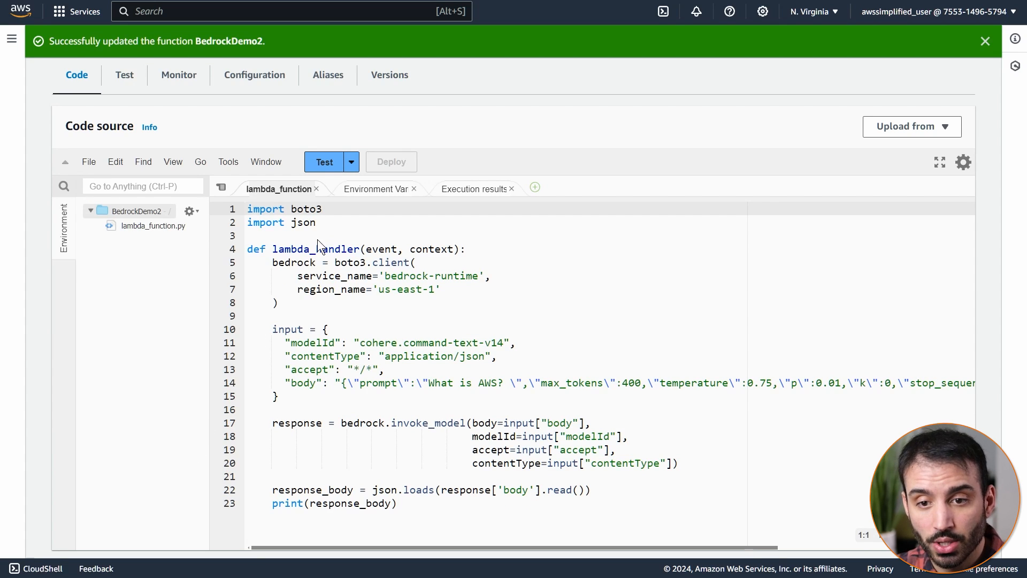
Step: Rerun randomtestEvent, now succeeding in about 9.5 seconds with Cohere's answer about AWS logged
left_click(323, 162)
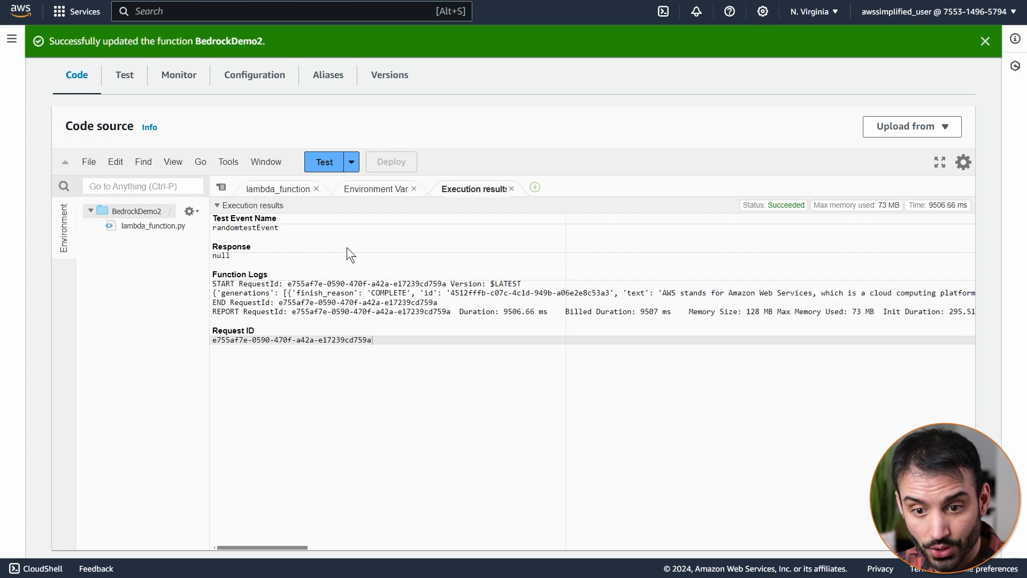
mouse_move(276, 305)
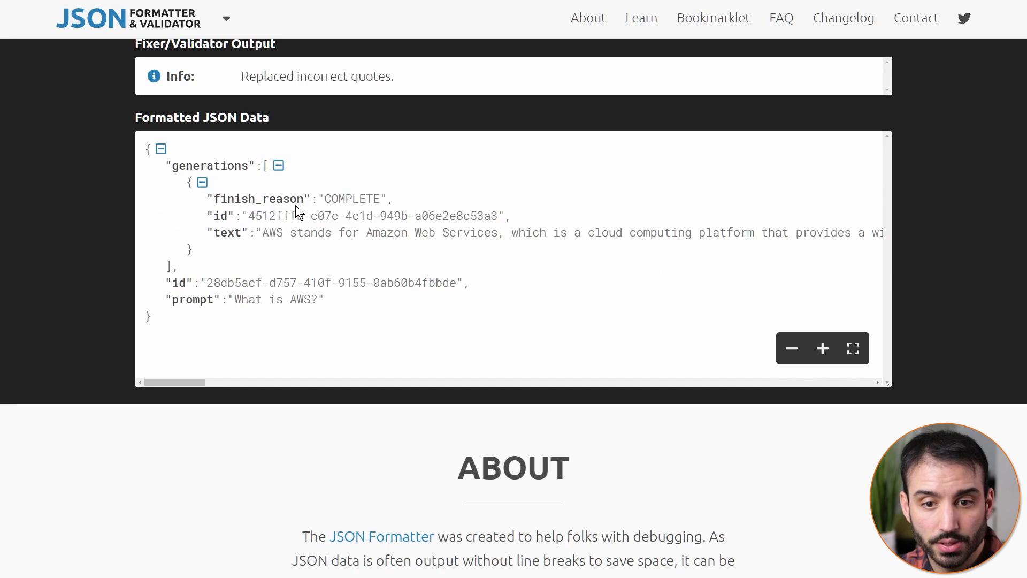
double_click(227, 232)
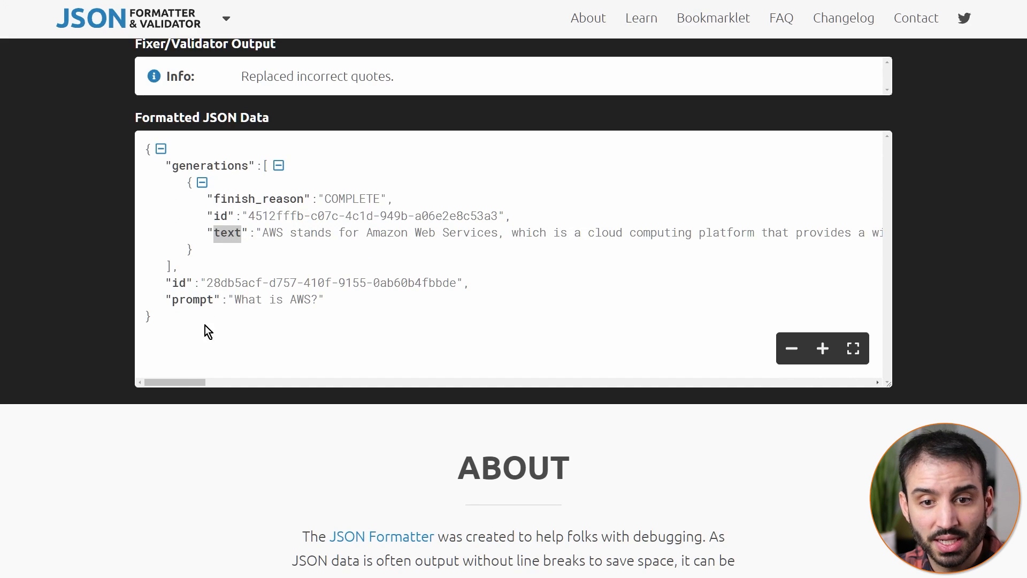
scroll("right", 3)
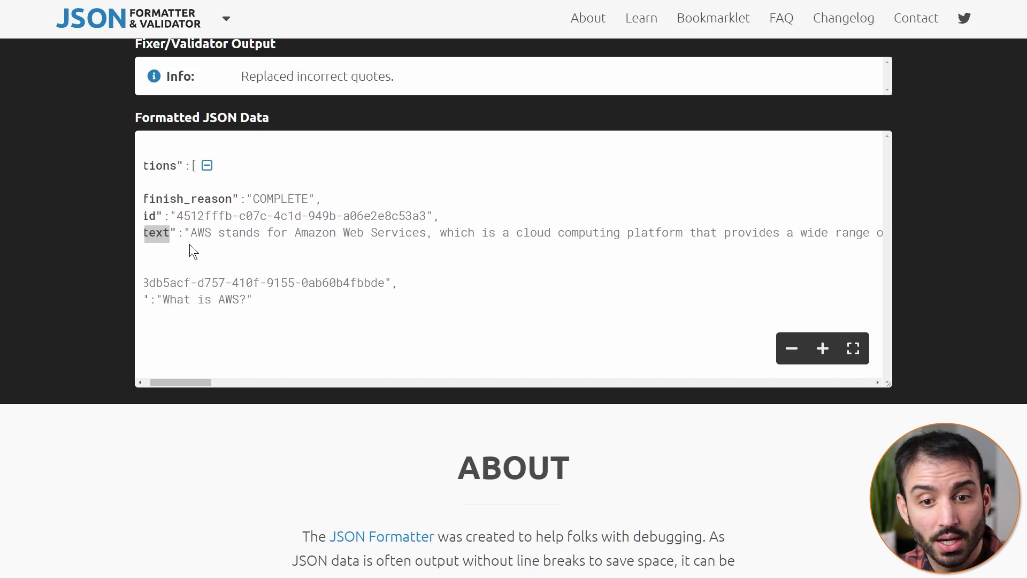
mouse_move(214, 234)
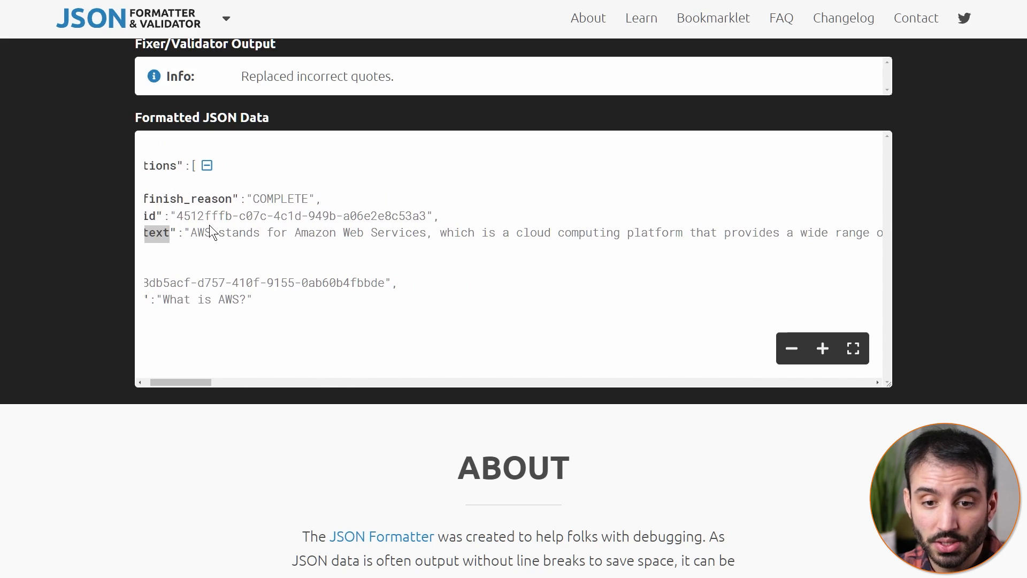
mouse_move(265, 346)
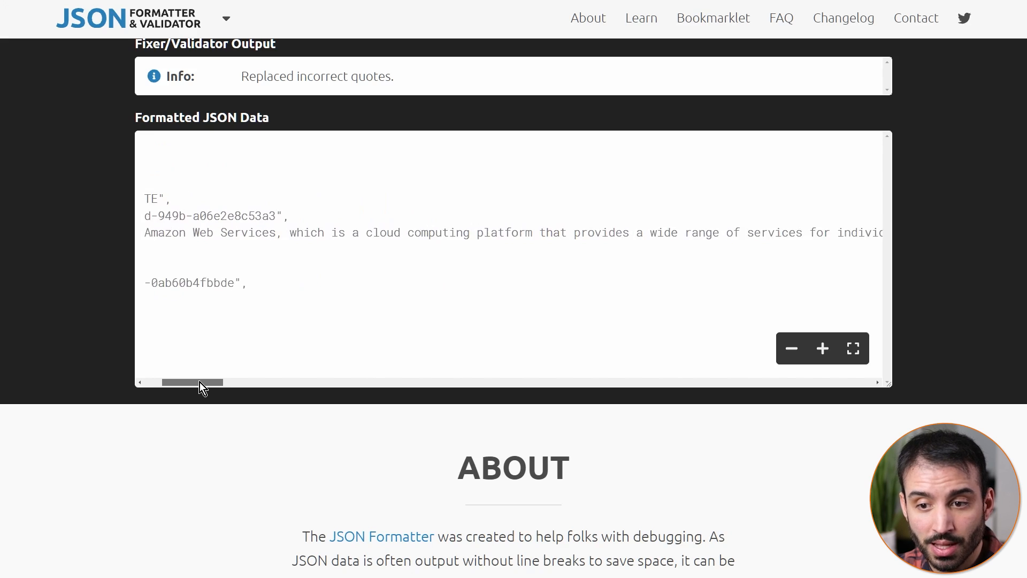
left_click_drag(194, 382, 221, 382)
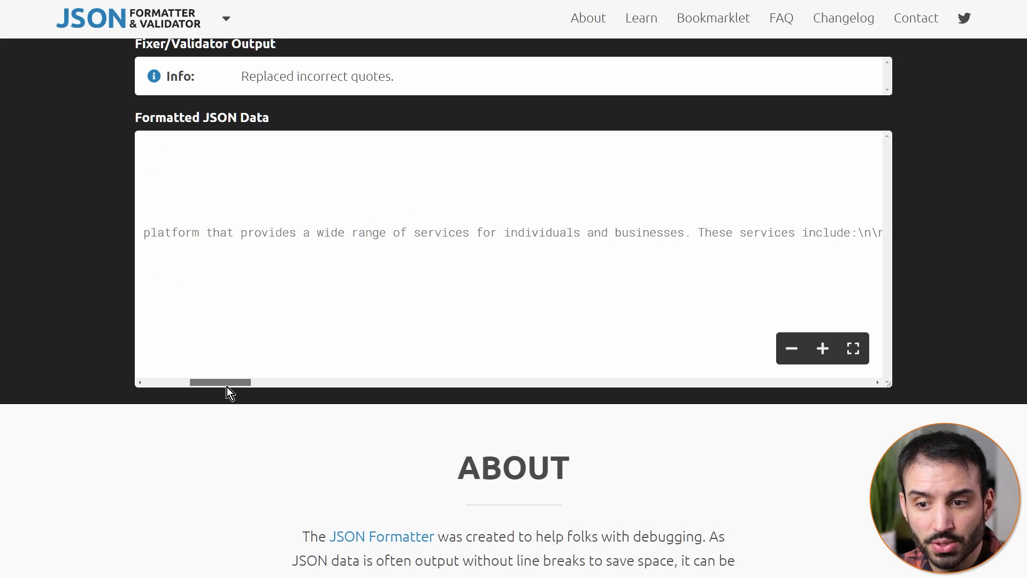
left_click_drag(221, 382, 254, 382)
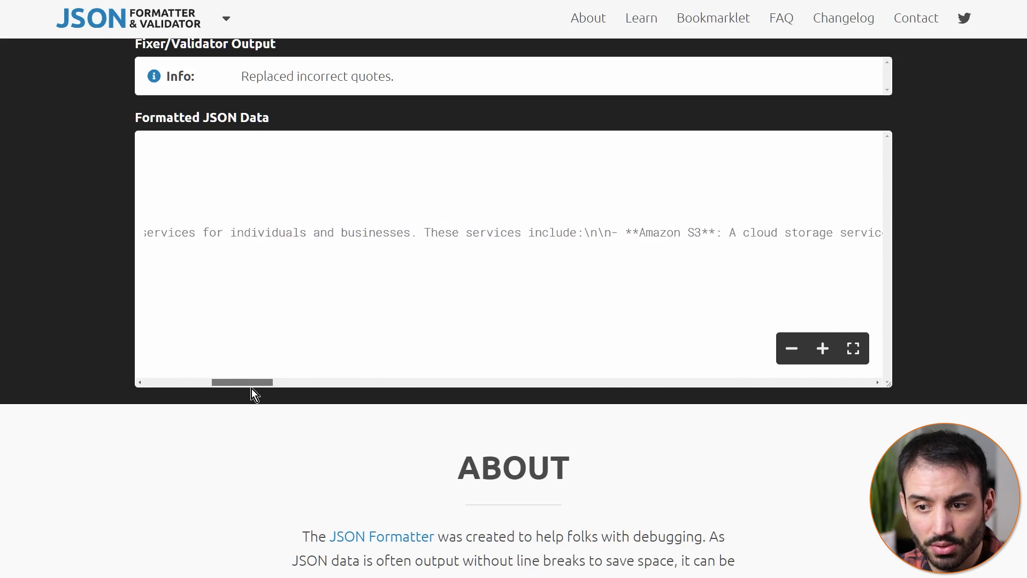
left_click_drag(241, 382, 316, 382)
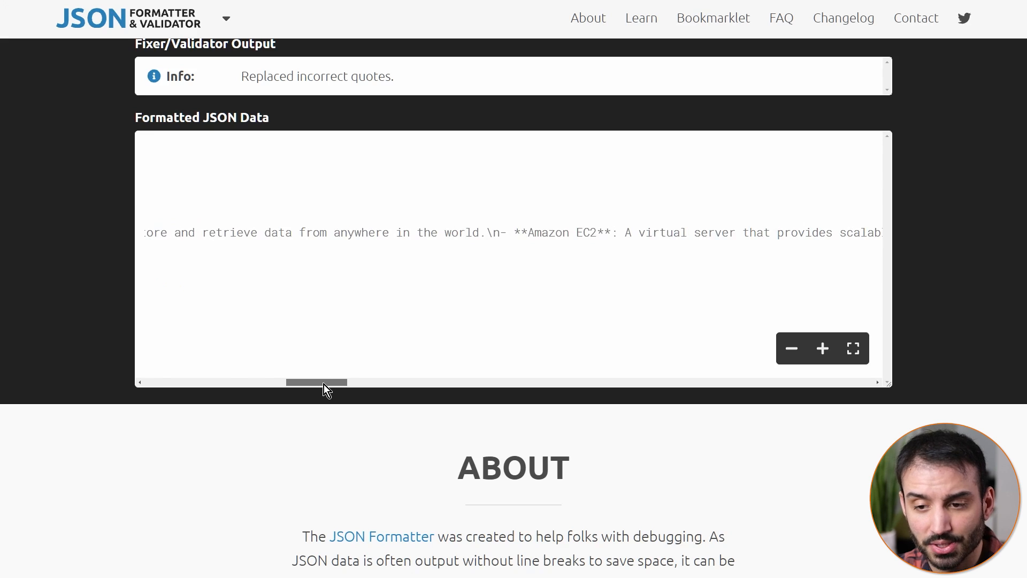
left_click_drag(317, 382, 378, 382)
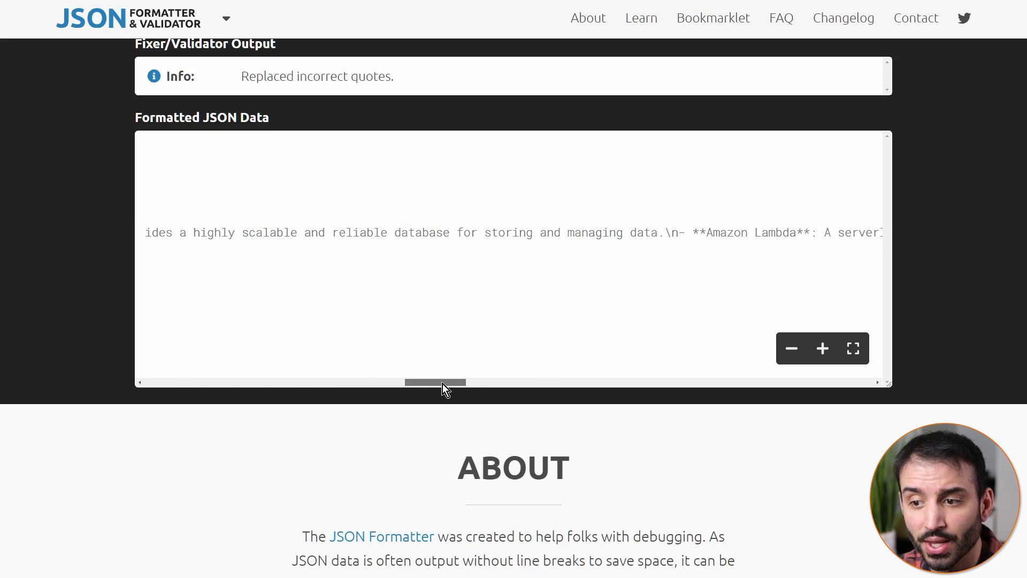
left_click_drag(436, 382, 472, 383)
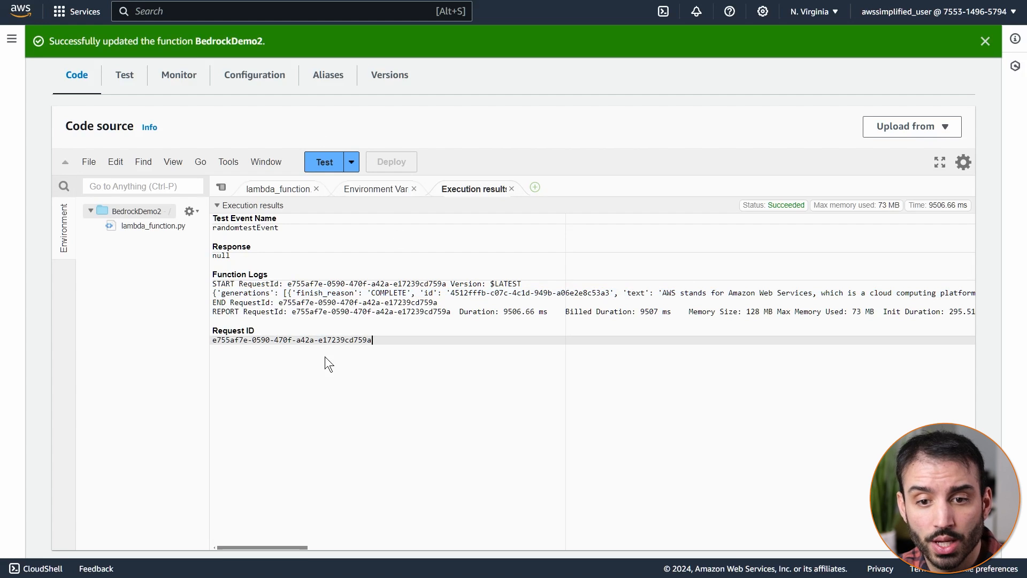
mouse_move(320, 352)
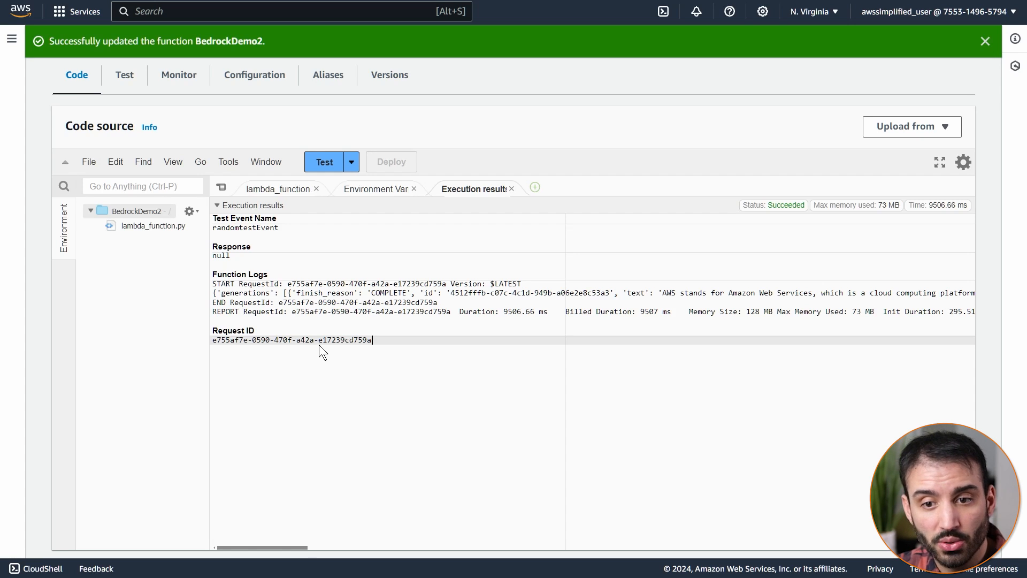
mouse_move(296, 329)
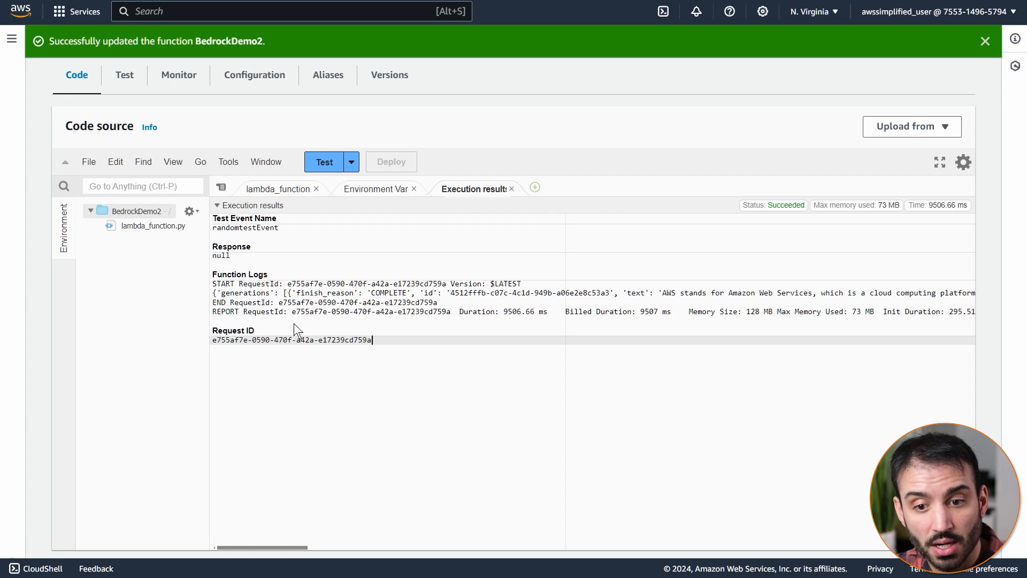